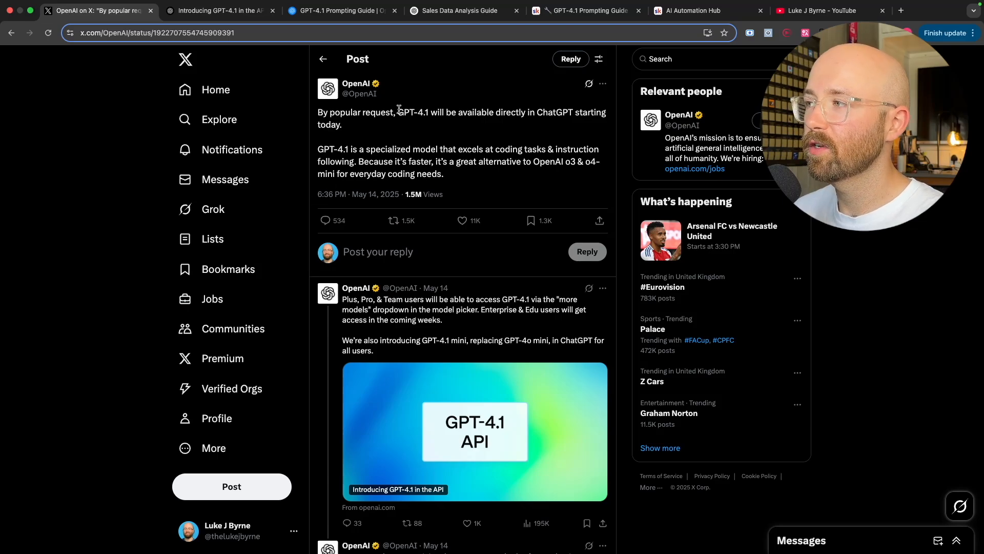
# - Highlight the tweet's 'GPT-4.1 available in ChatGPT' sentence and switch to the API article tab
pyautogui.moveTo(398, 112); pyautogui.dragTo(549, 113)
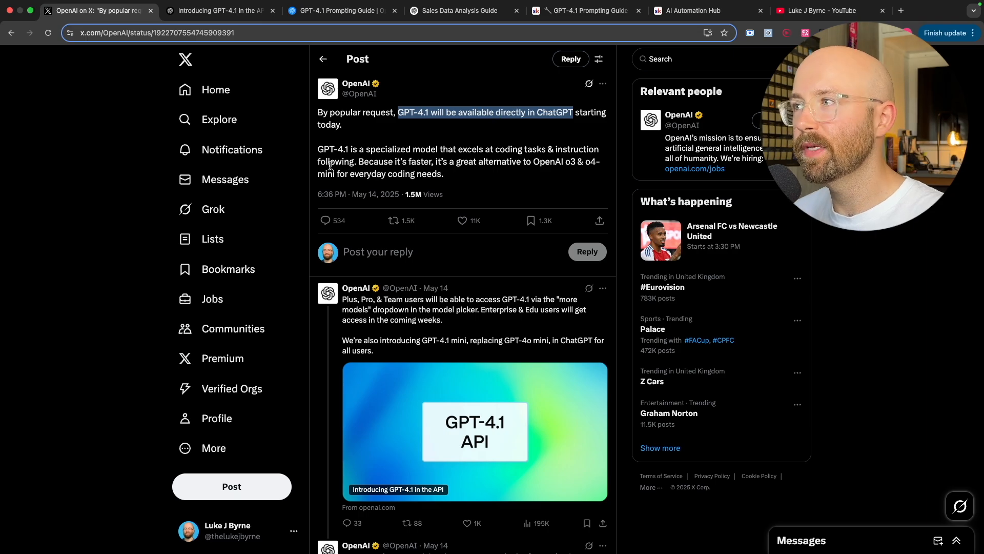
pyautogui.click(220, 11)
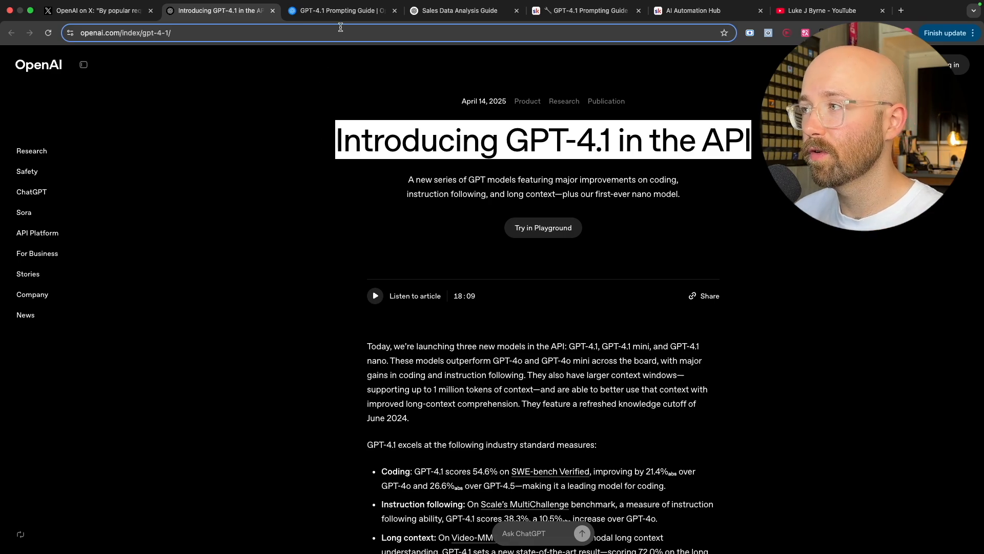
# - Open the Cookbook GPT-4.1 Prompting Guide, highlight its title, and skim down the page
pyautogui.click(342, 10)
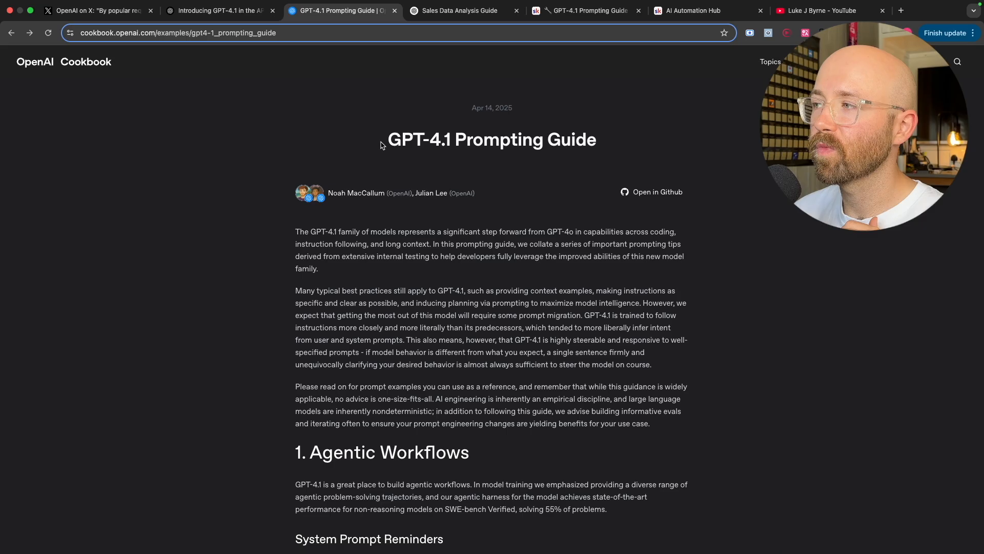
pyautogui.moveTo(383, 140); pyautogui.dragTo(598, 140)
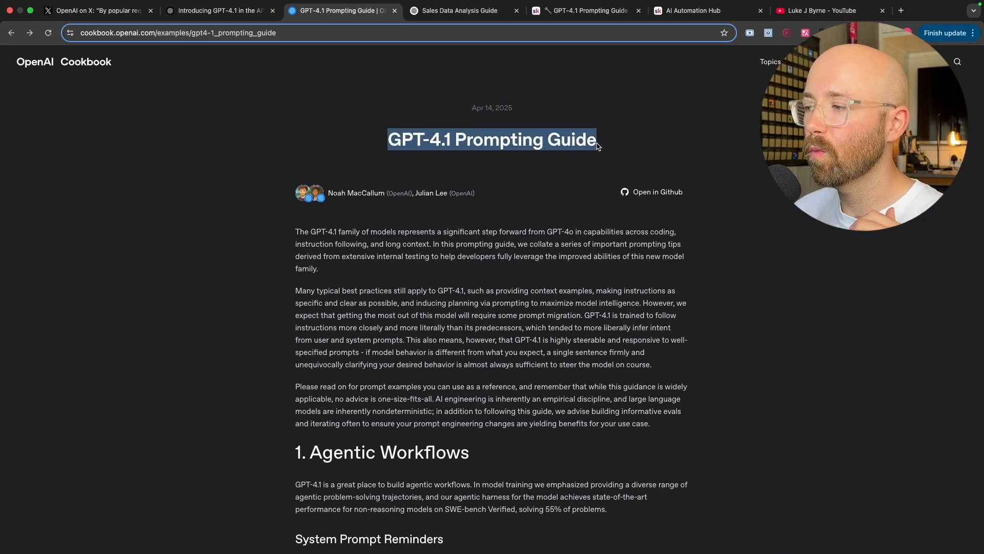
pyautogui.scroll(-3)
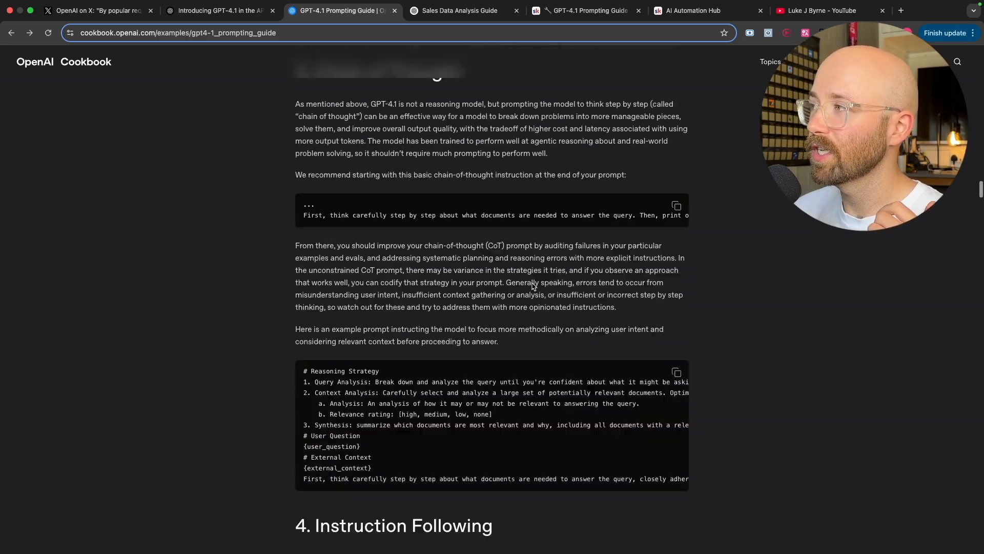
pyautogui.scroll(-3)
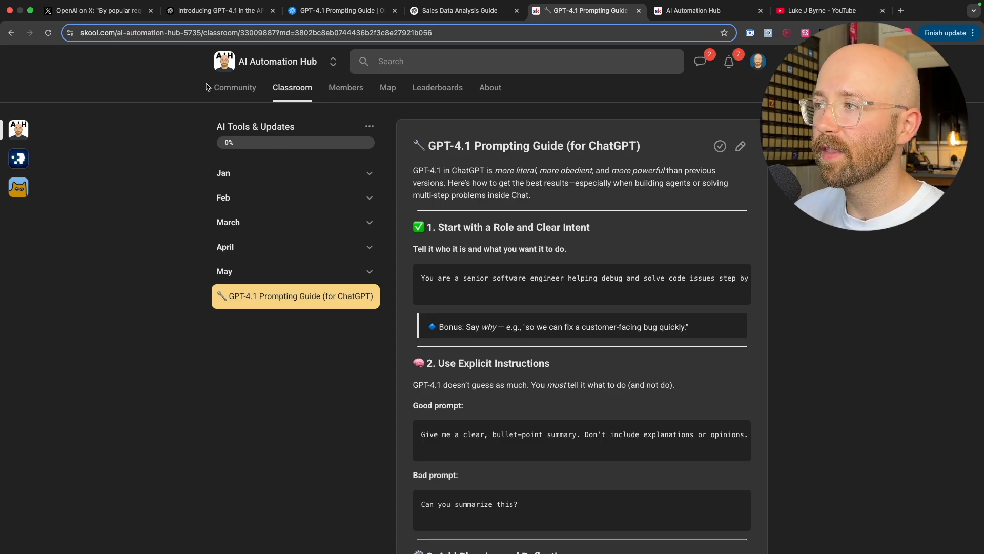
# - Scroll the Skool lesson, then go back to the 'Introducing GPT-4.1 in the API' tab
pyautogui.scroll(-3)
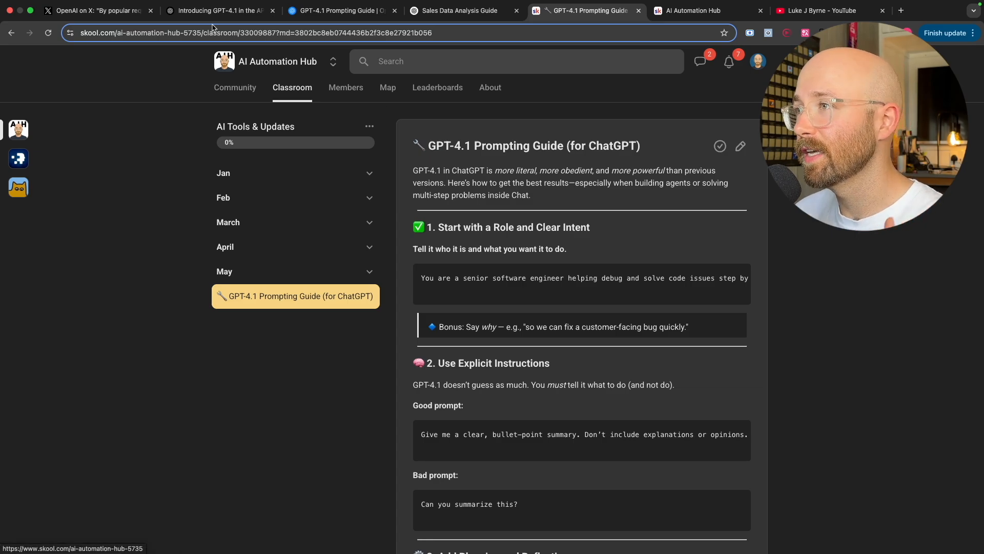
pyautogui.click(94, 11)
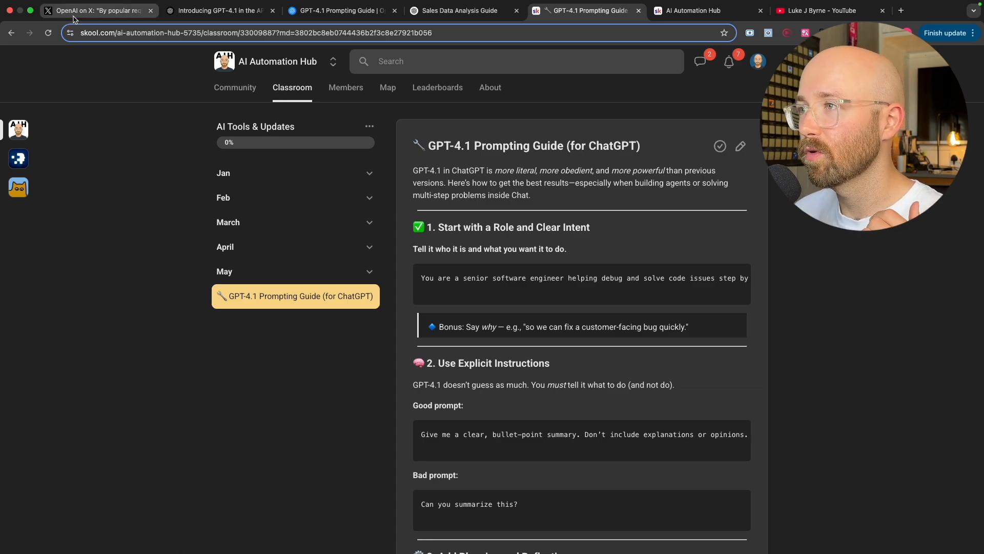
pyautogui.click(220, 11)
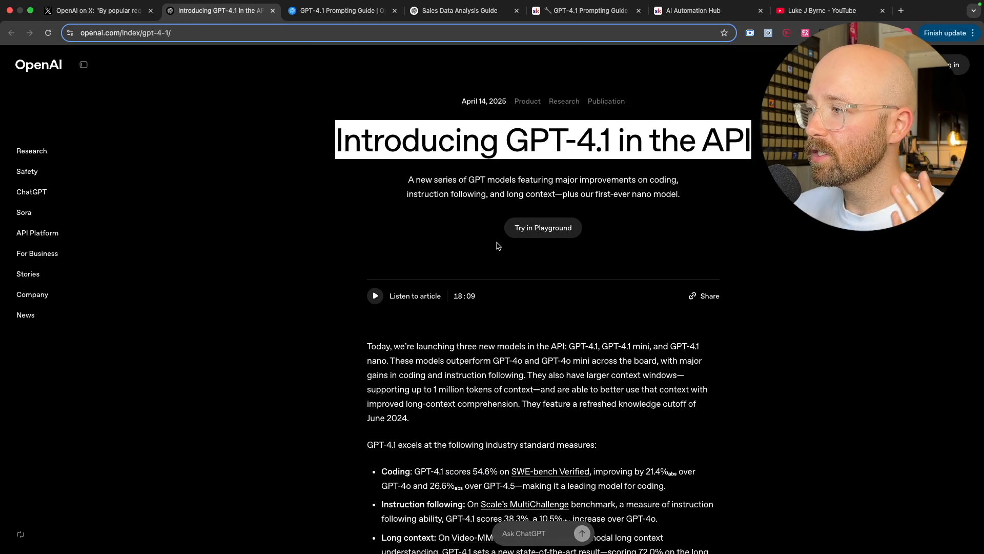
# - Scroll the API article and highlight the paragraph about GPT-4.1 mini
pyautogui.scroll(-3)
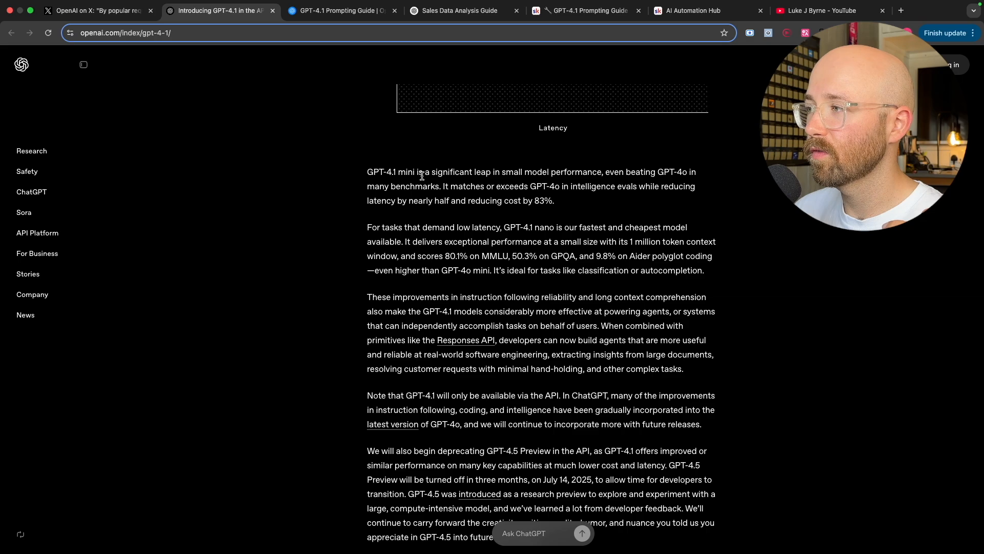
pyautogui.moveTo(367, 171); pyautogui.dragTo(525, 171)
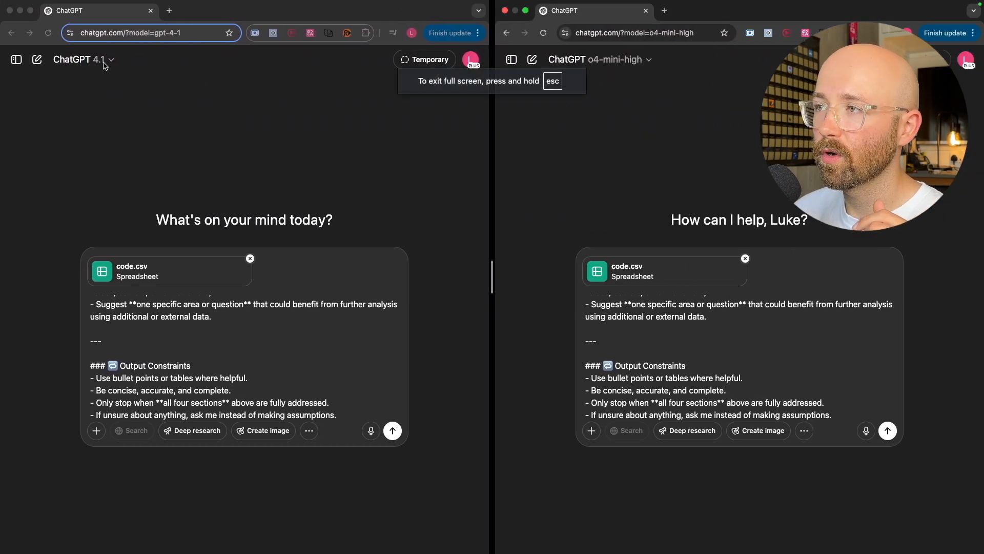
# - Open the model picker and reveal More models, including GPT-4.5, GPT-4.1 and GPT-4.1-mini
pyautogui.click(78, 59)
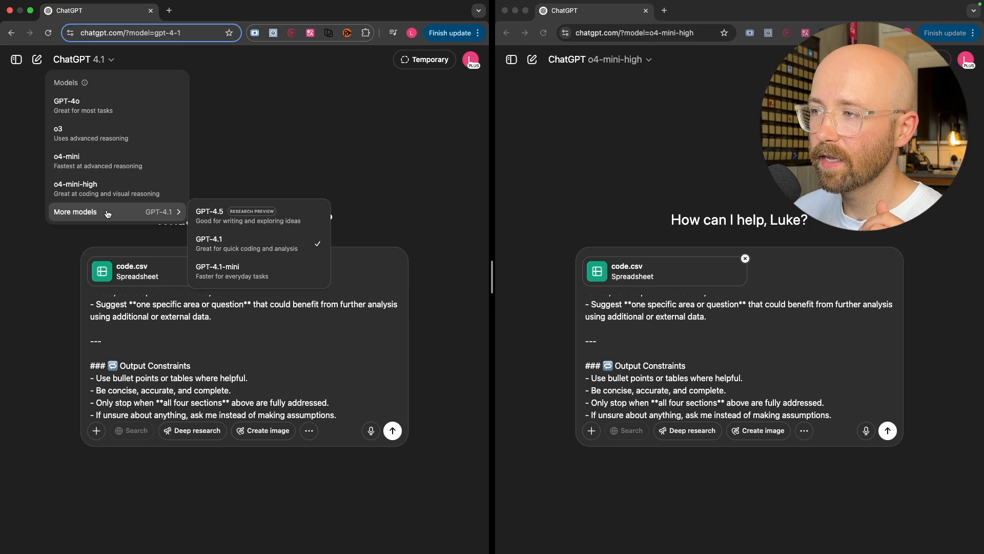
pyautogui.moveTo(223, 271)
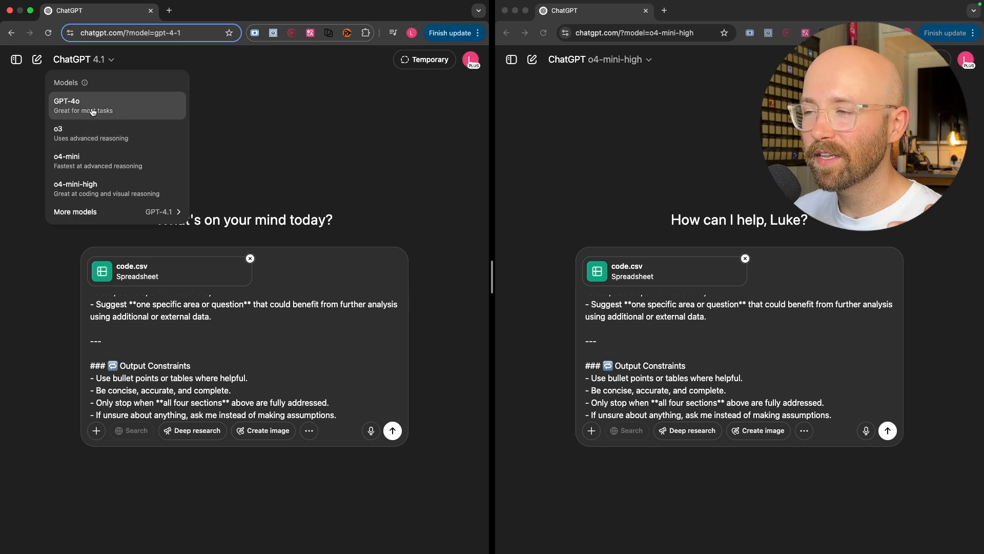
pyautogui.moveTo(101, 189)
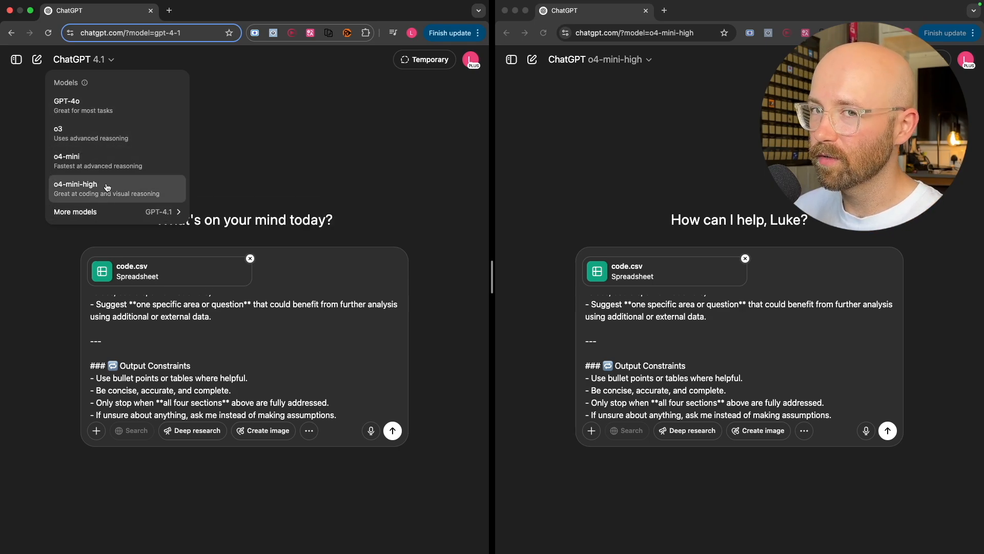
pyautogui.click(75, 212)
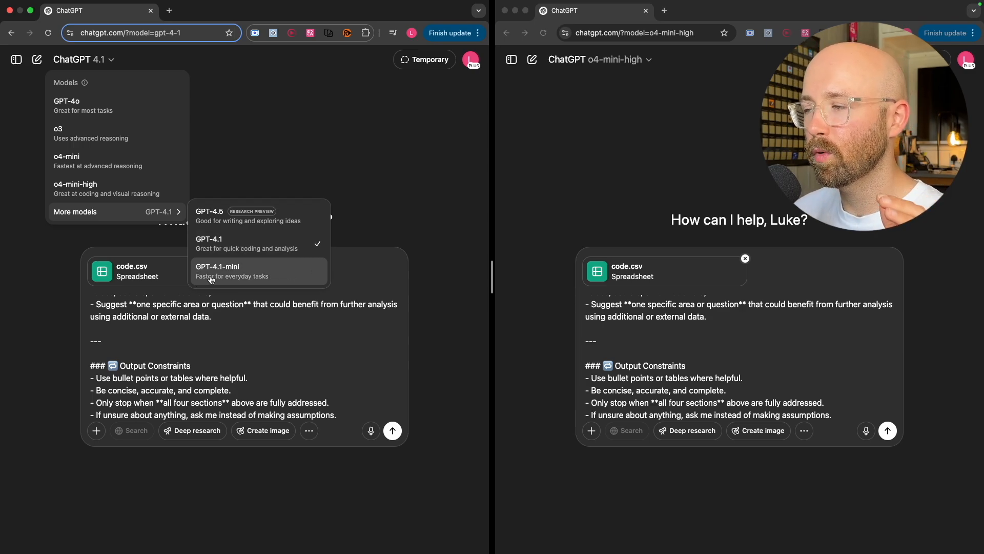
pyautogui.moveTo(258, 244)
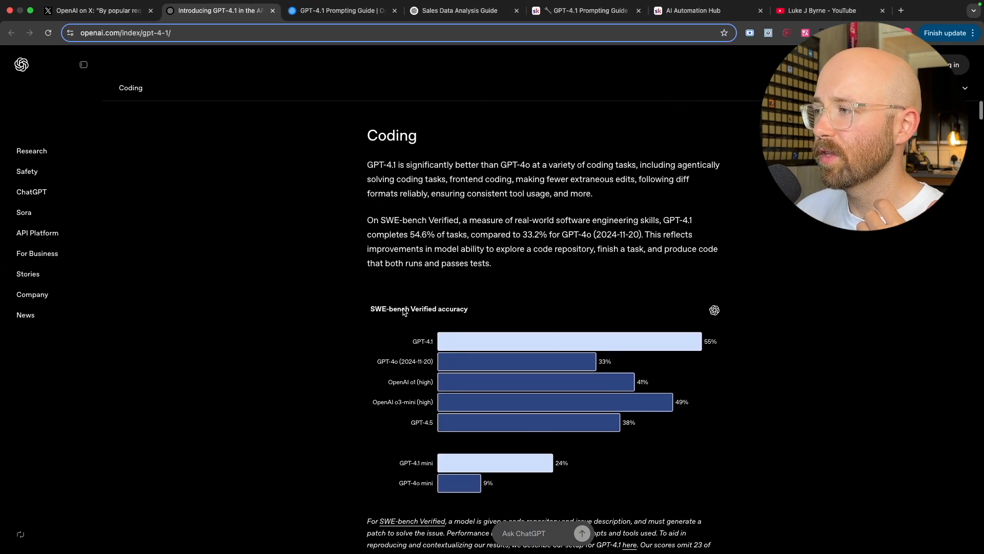
# - Scroll through the GPT-4.1 article's coding and instruction-following benchmark charts
pyautogui.scroll(-3)
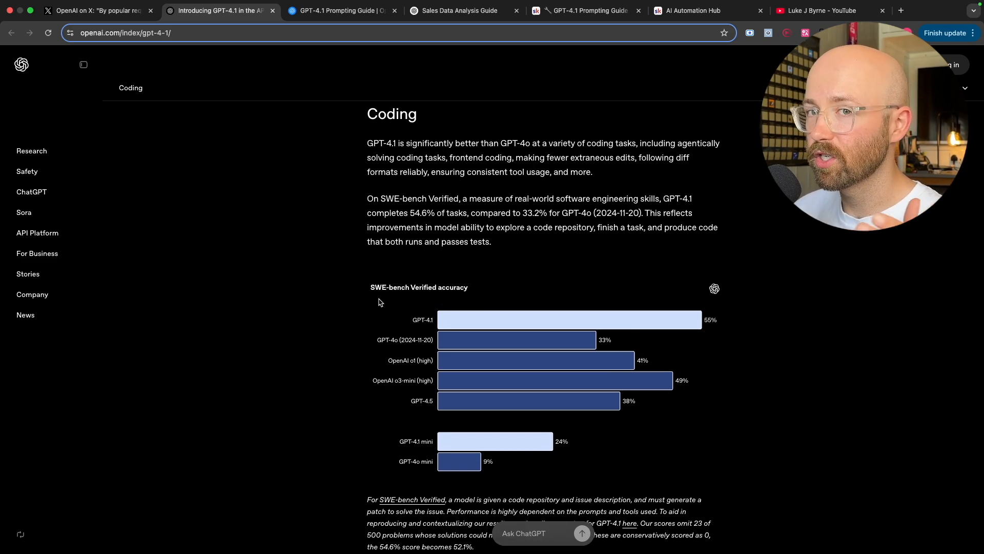
pyautogui.scroll(-3)
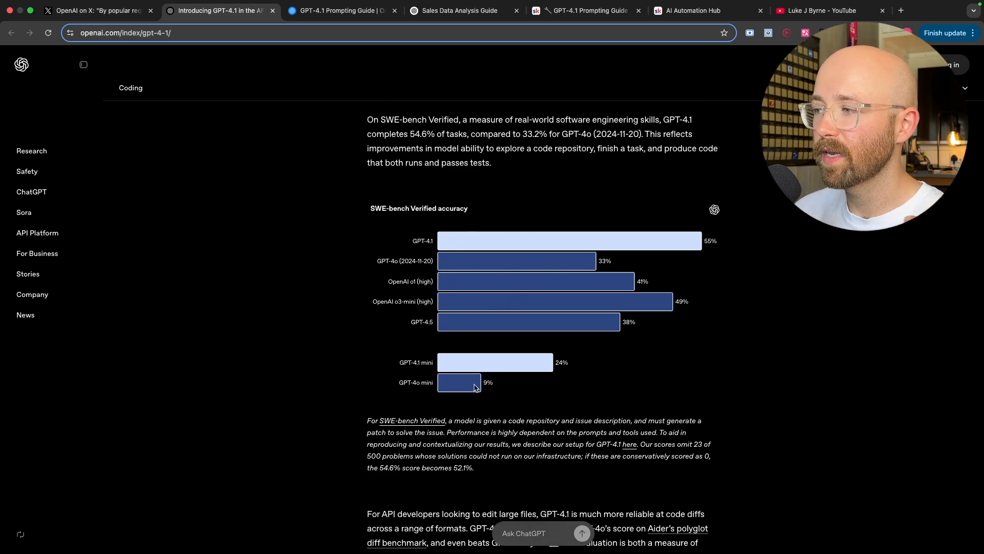
pyautogui.scroll(-3)
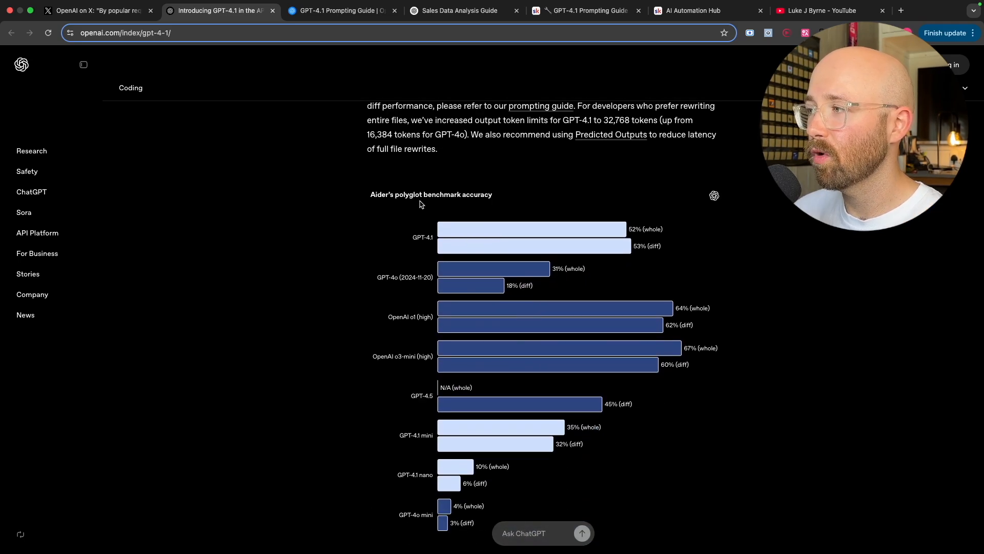
pyautogui.scroll(-3)
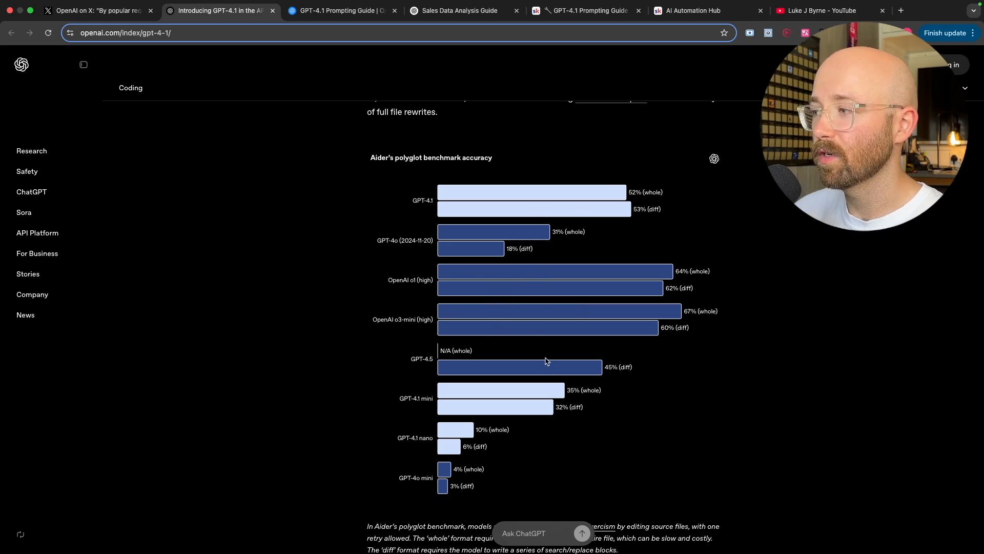
pyautogui.moveTo(511, 247)
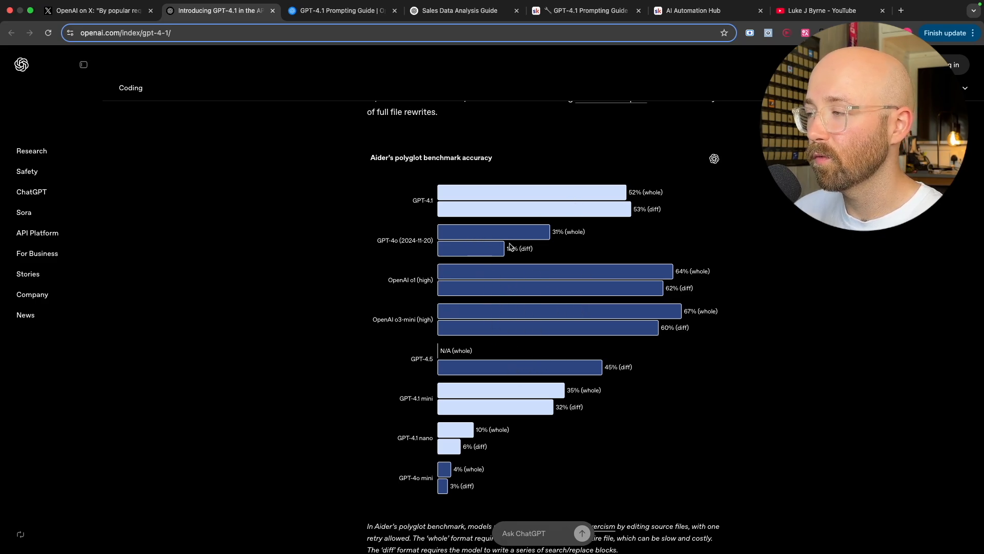
pyautogui.scroll(-3)
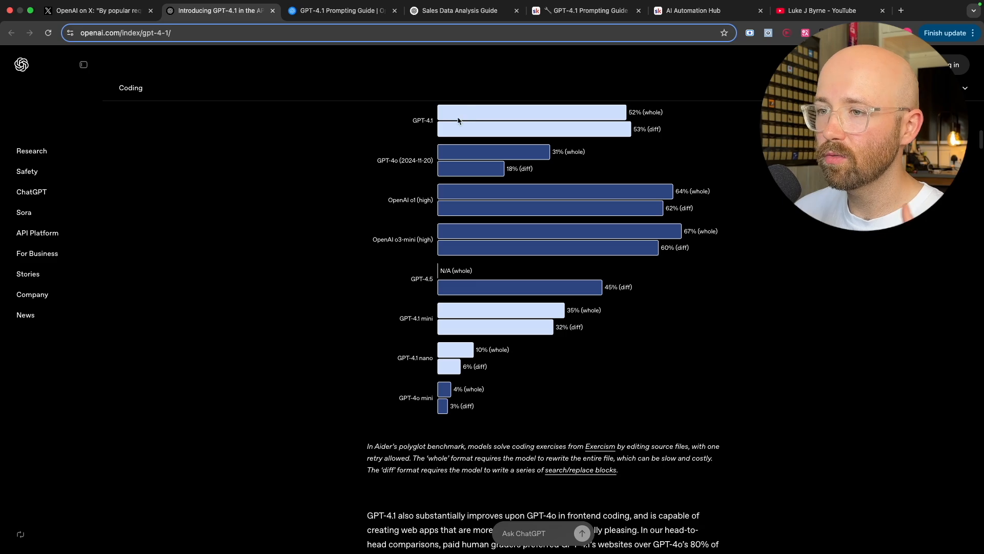
pyautogui.scroll(-3)
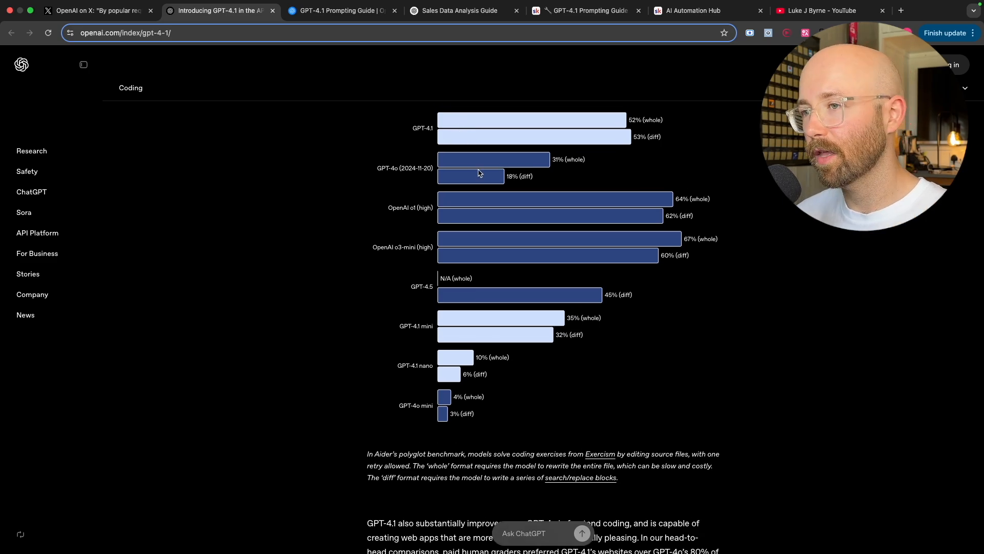
pyautogui.scroll(-3)
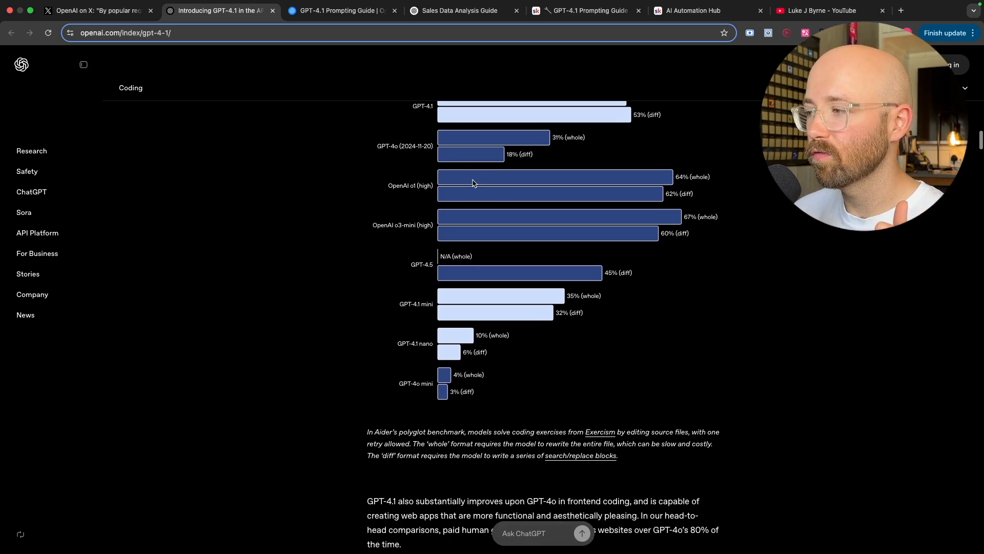
pyautogui.scroll(-3)
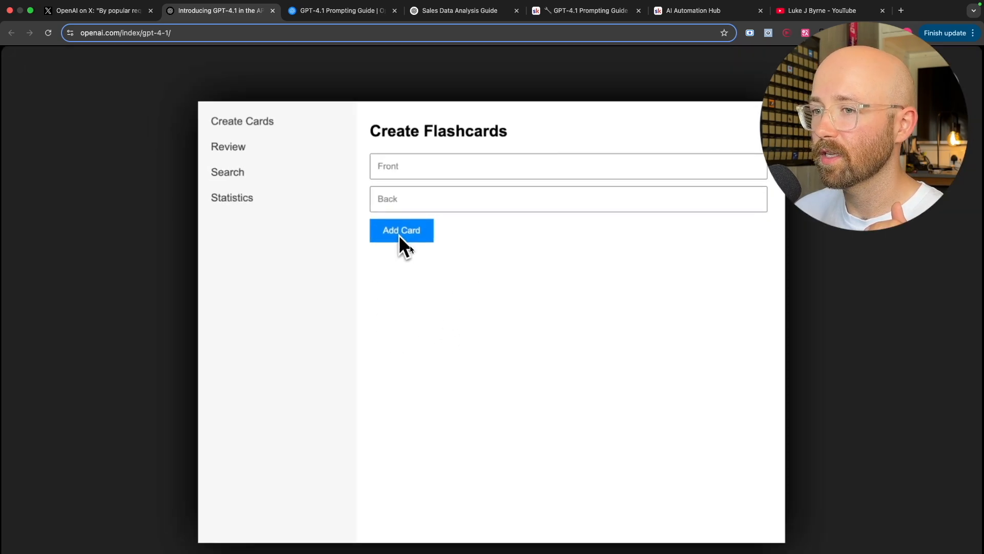
# - Read the MultiChallenge and long-context benchmarks, then move to the AI Automation Hub tab
pyautogui.click(227, 146)
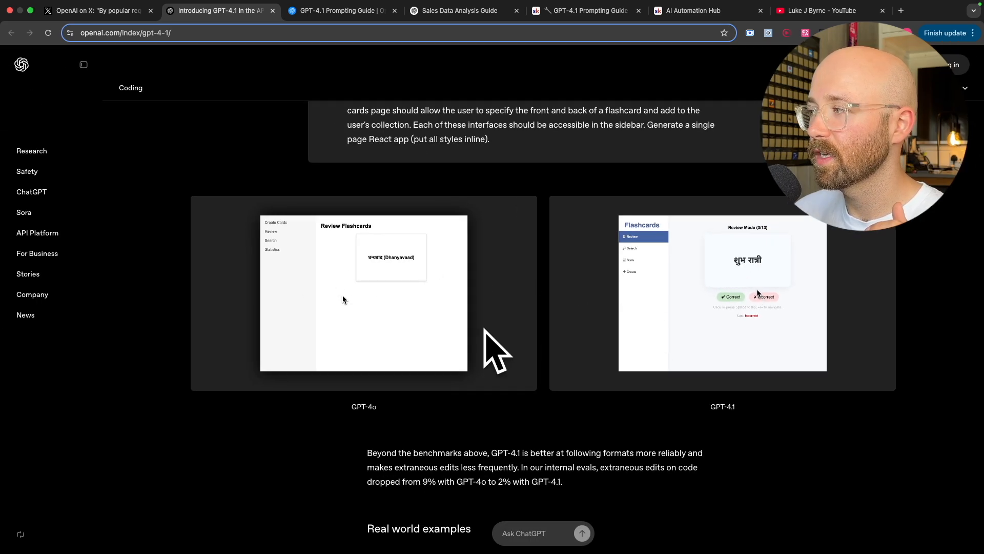
pyautogui.scroll(-3)
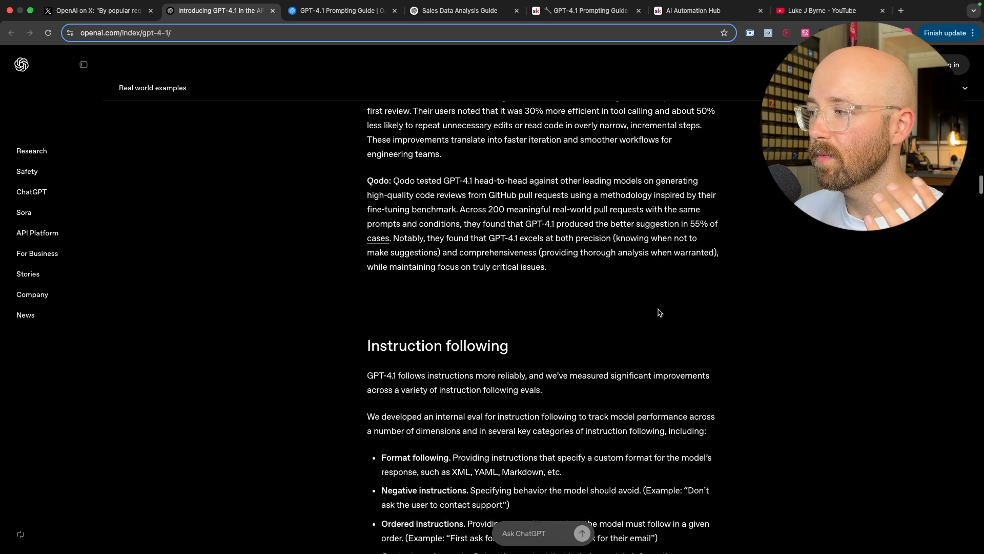
pyautogui.scroll(-3)
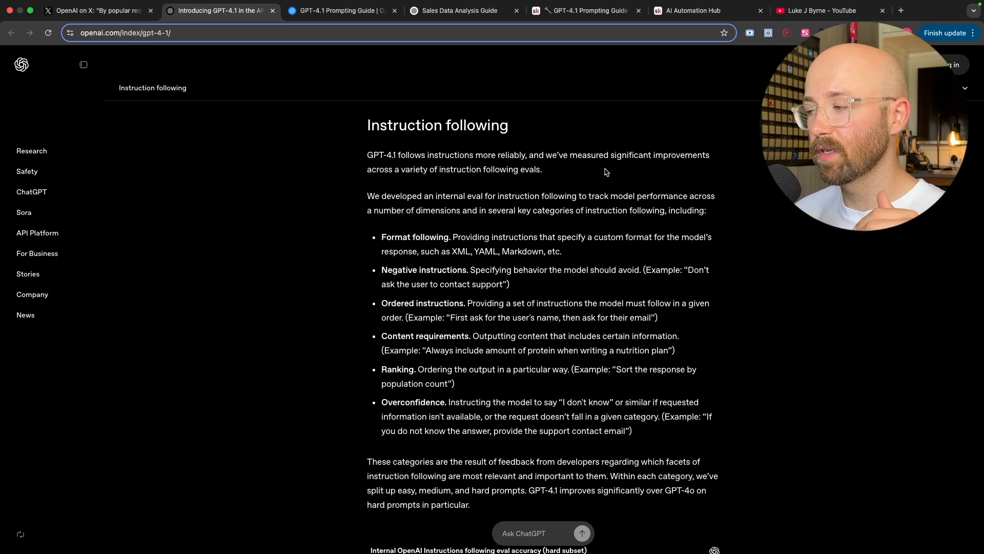
pyautogui.scroll(-3)
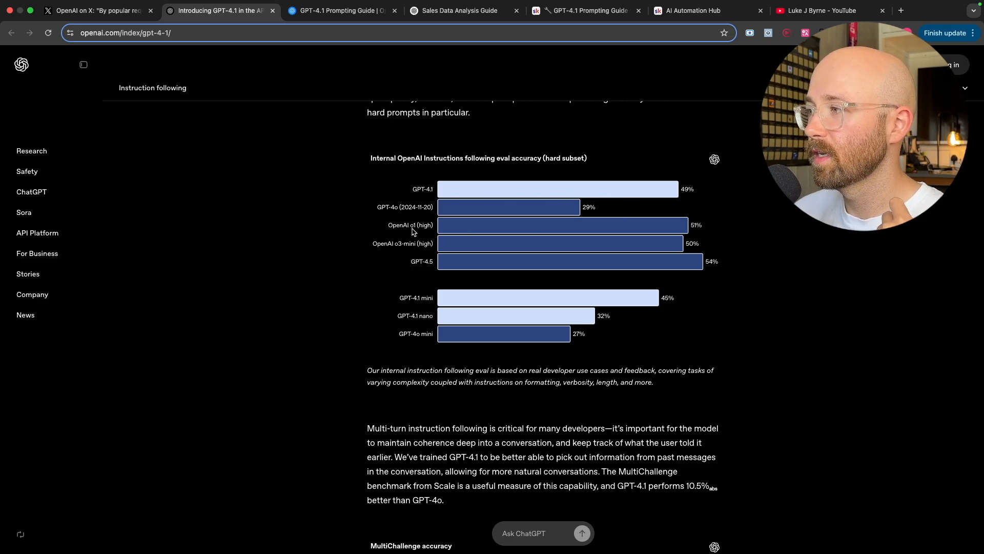
pyautogui.moveTo(508, 263)
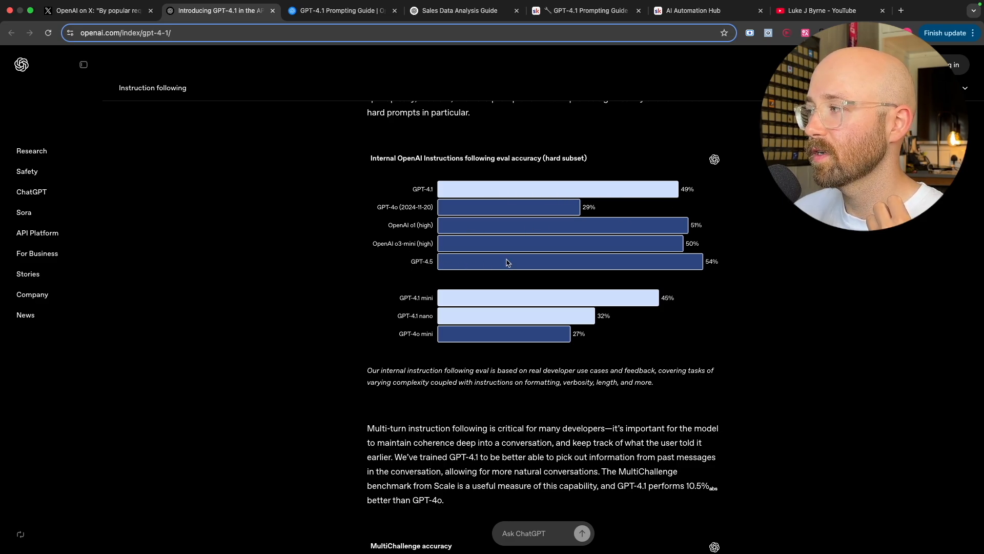
pyautogui.moveTo(483, 311)
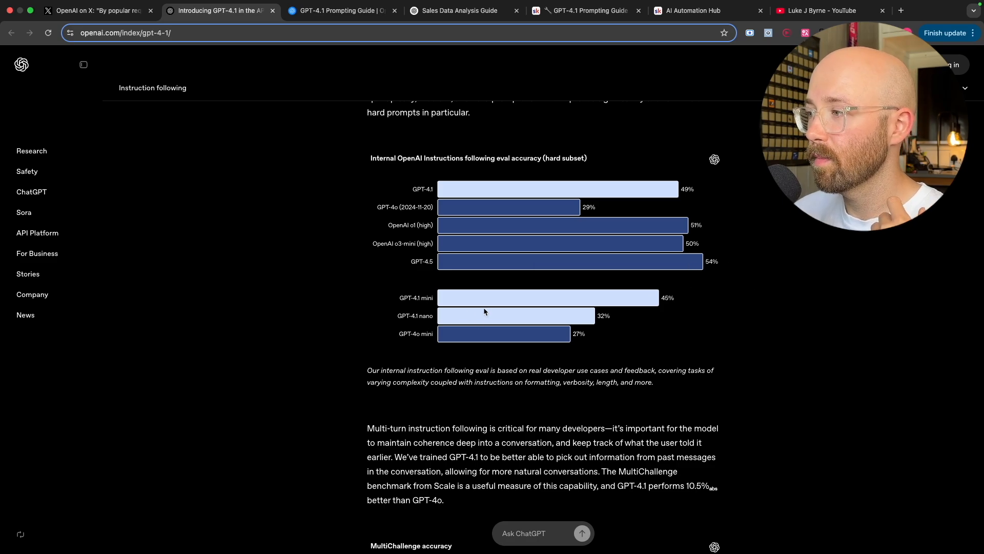
pyautogui.scroll(-3)
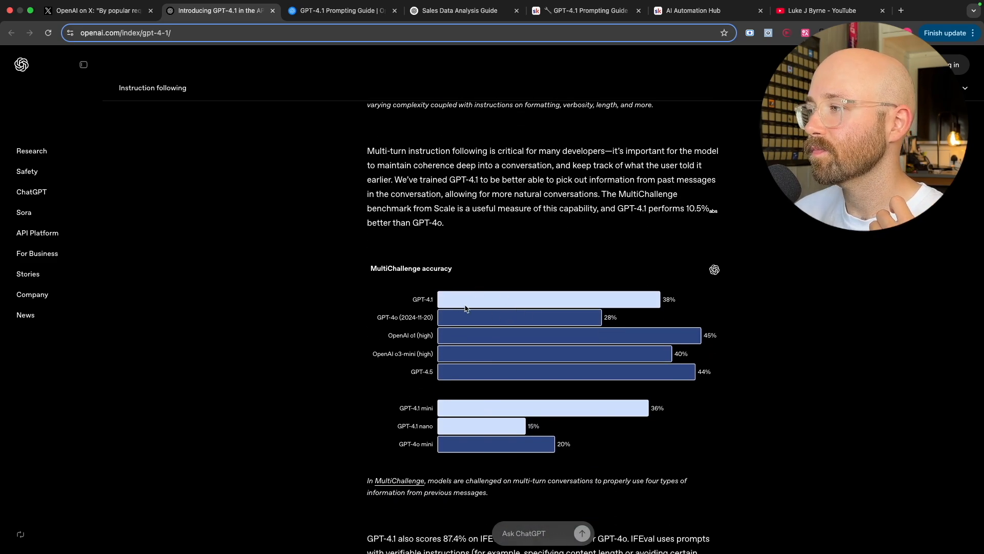
pyautogui.scroll(-3)
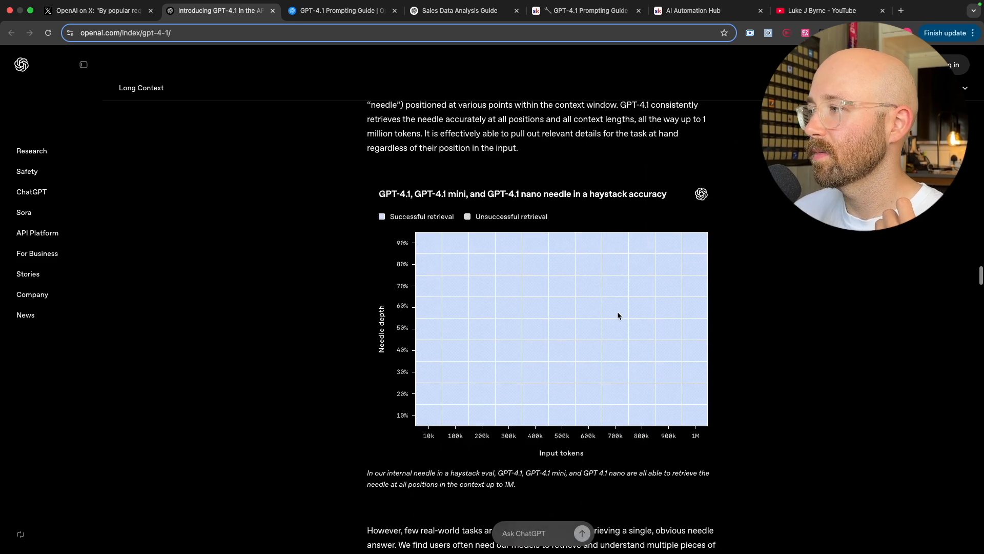
pyautogui.scroll(-3)
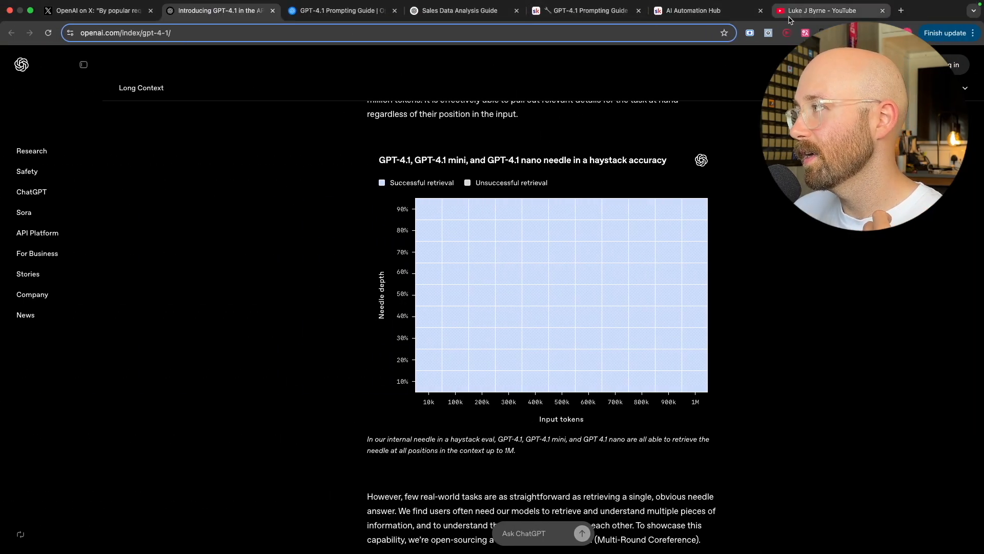
pyautogui.click(691, 10)
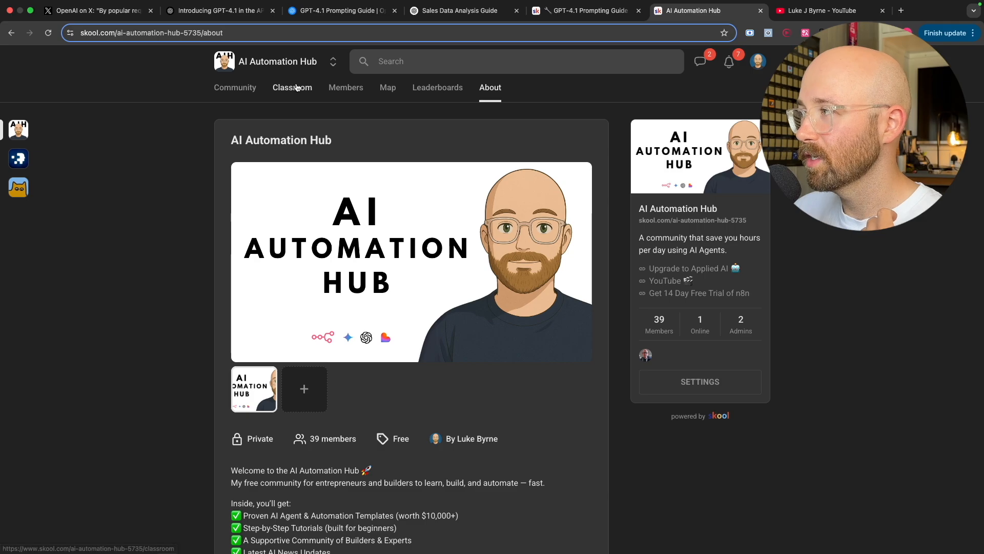
# - Open the AI Automation Hub Classroom to reach the GPT-4.1 Prompting Guide lesson
pyautogui.click(292, 87)
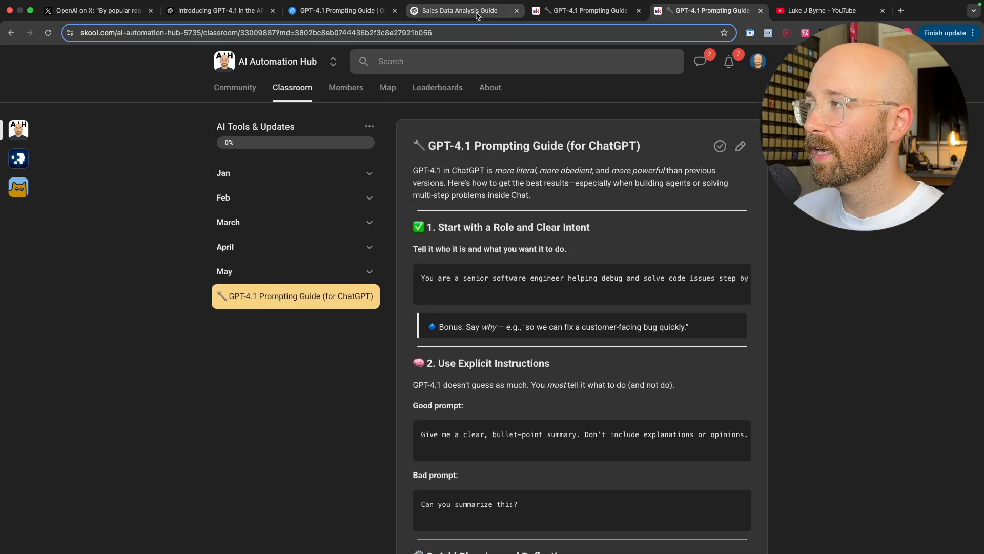
# - Open the Sales Data Analysis Guide chat, select the original prompt, and find the rewritten .md prompt
pyautogui.click(464, 11)
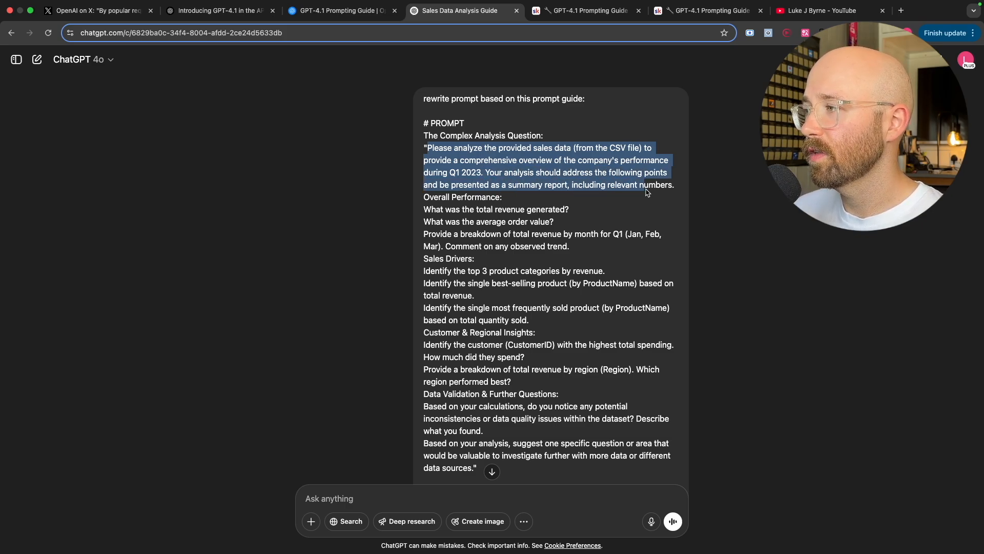
pyautogui.moveTo(674, 185); pyautogui.dragTo(499, 209)
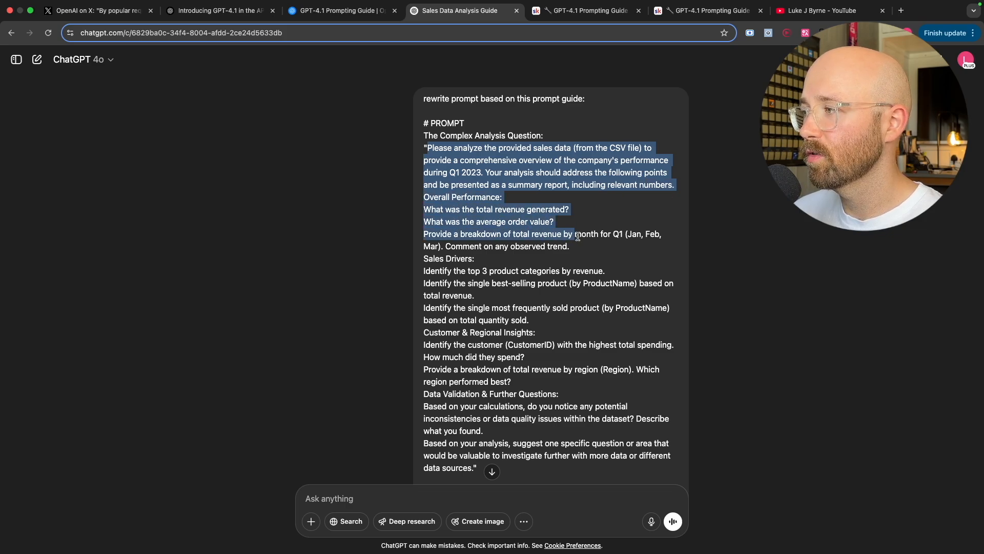
pyautogui.scroll(-3)
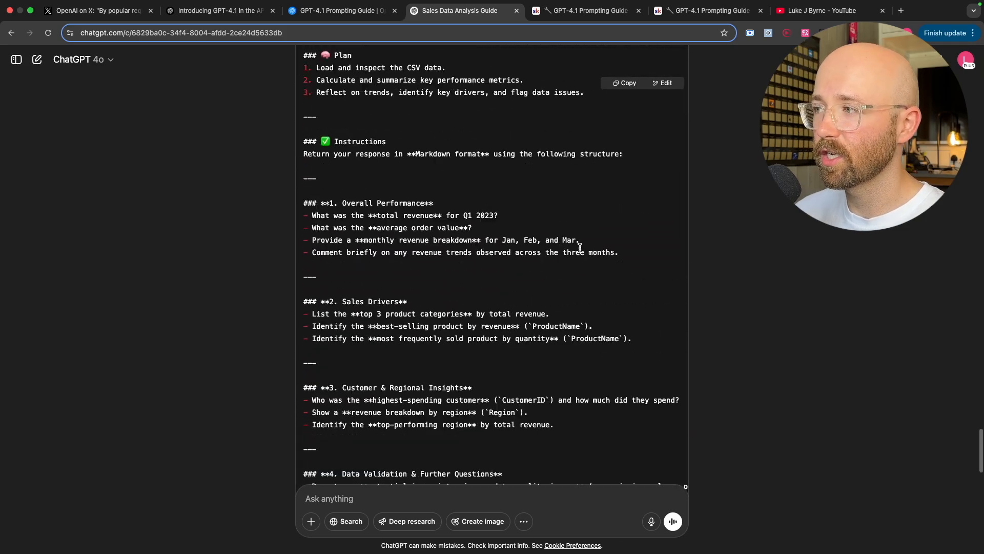
pyautogui.scroll(3)
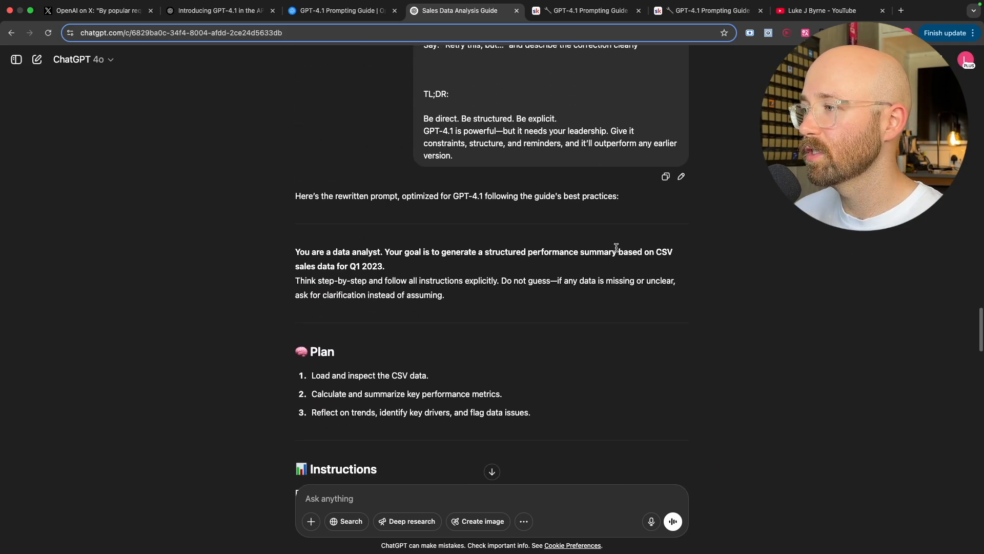
pyautogui.scroll(-3)
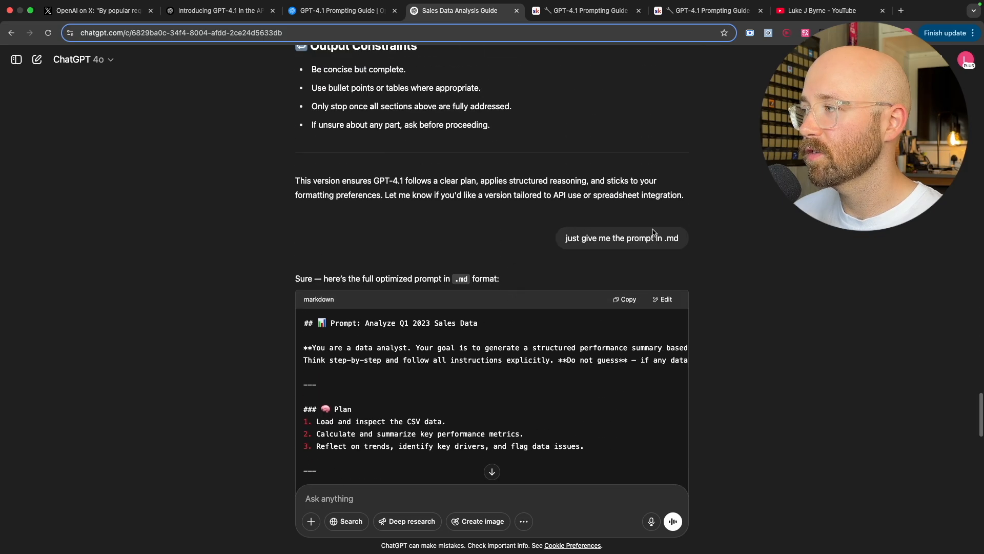
pyautogui.doubleClick(671, 237)
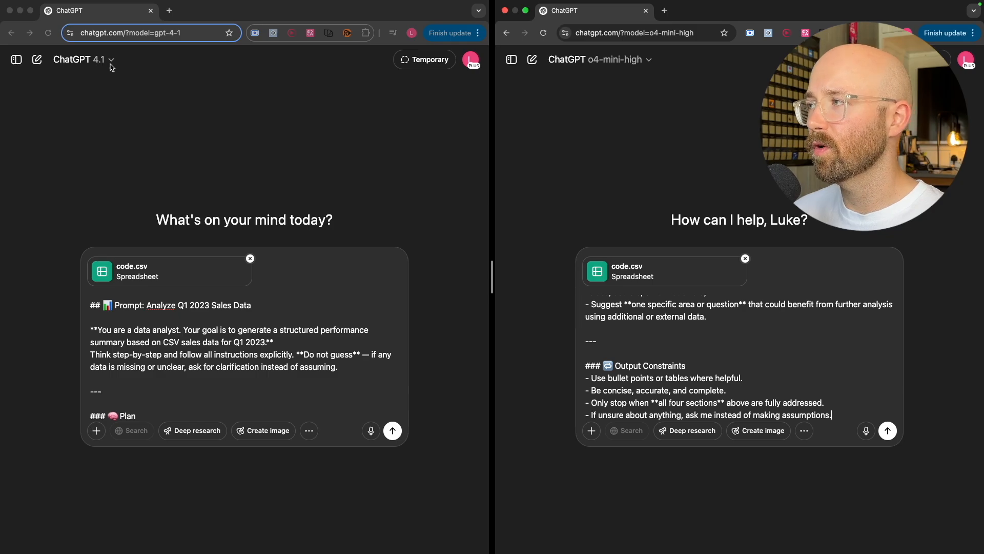
# - Check the GPT-4.1 model selector and send the Q1 2023 sales prompt with code.csv
pyautogui.click(594, 58)
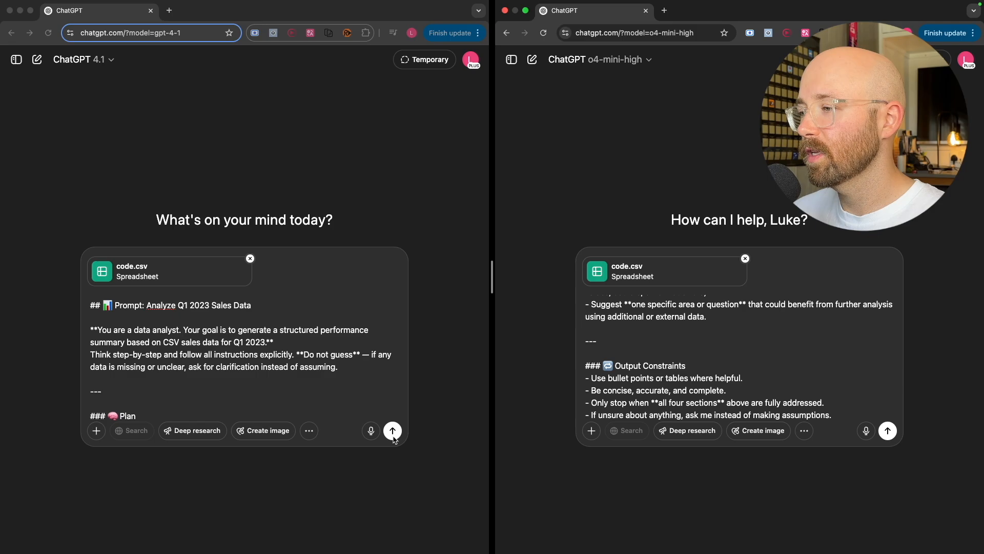
pyautogui.click(392, 431)
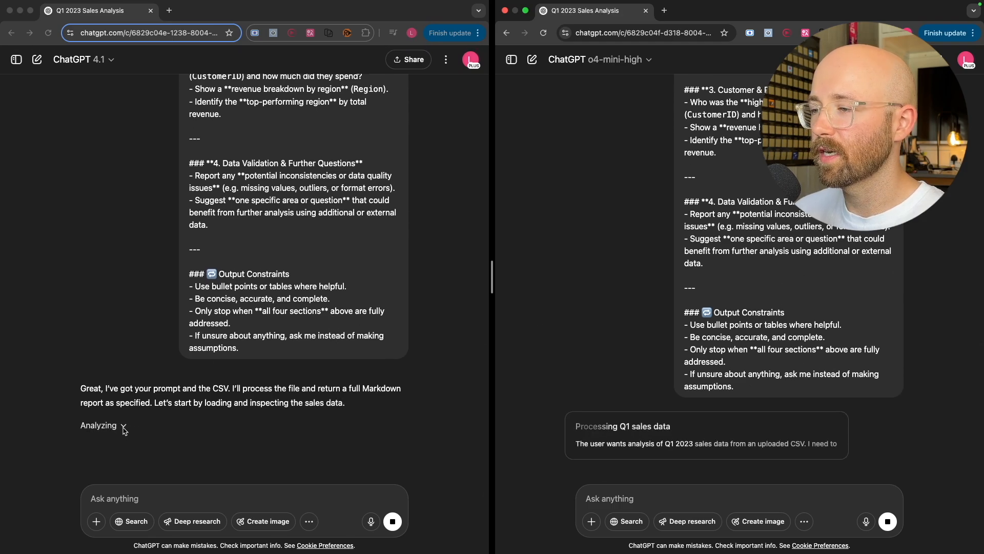
pyautogui.scroll(-3)
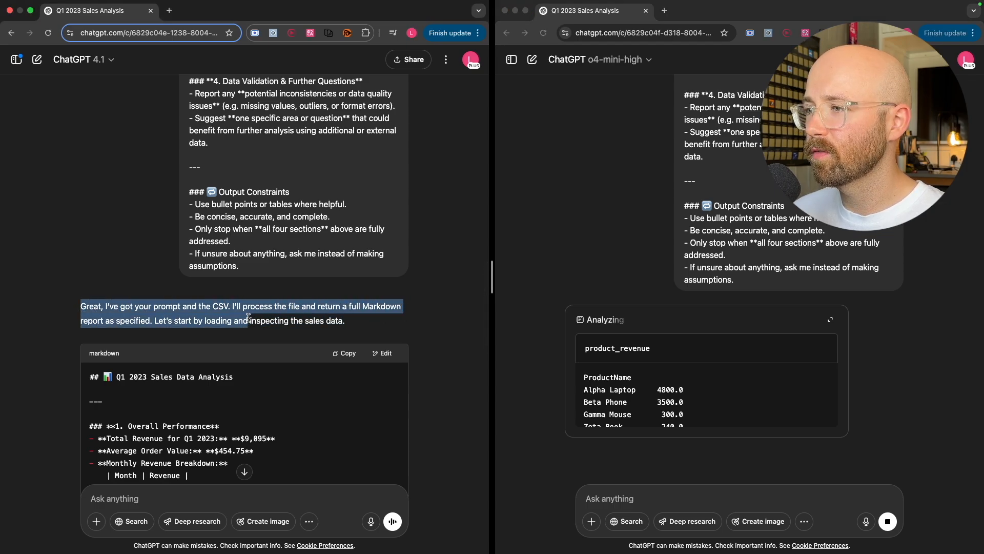
# - Scroll through GPT-4.1's markdown report and o4-mini-high's formatted report, selecting text along the way
pyautogui.scroll(-3)
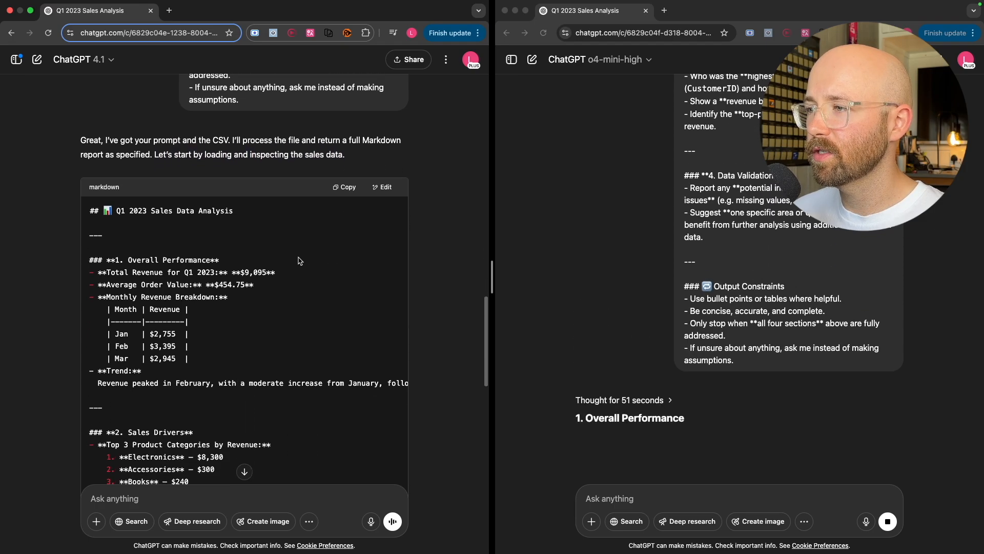
pyautogui.scroll(-3)
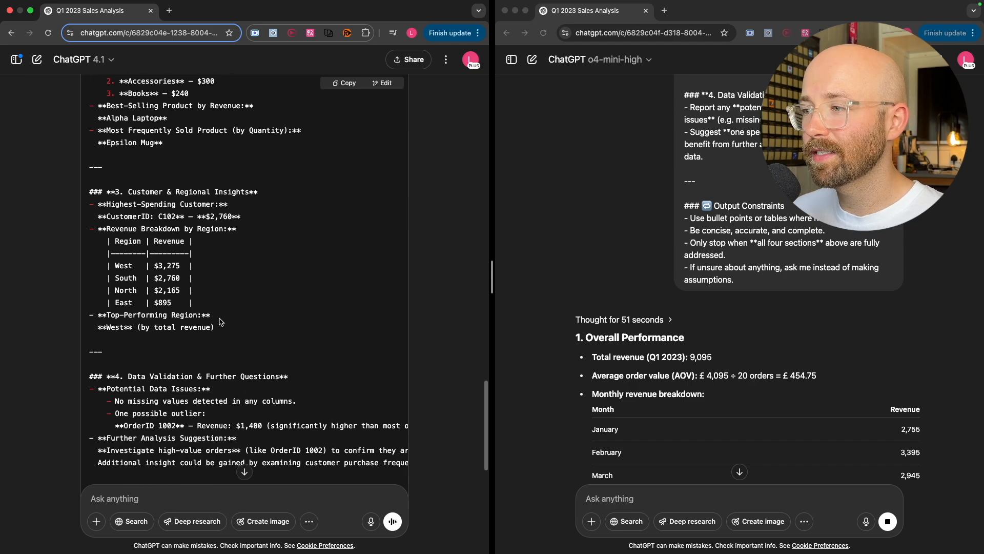
pyautogui.scroll(-3)
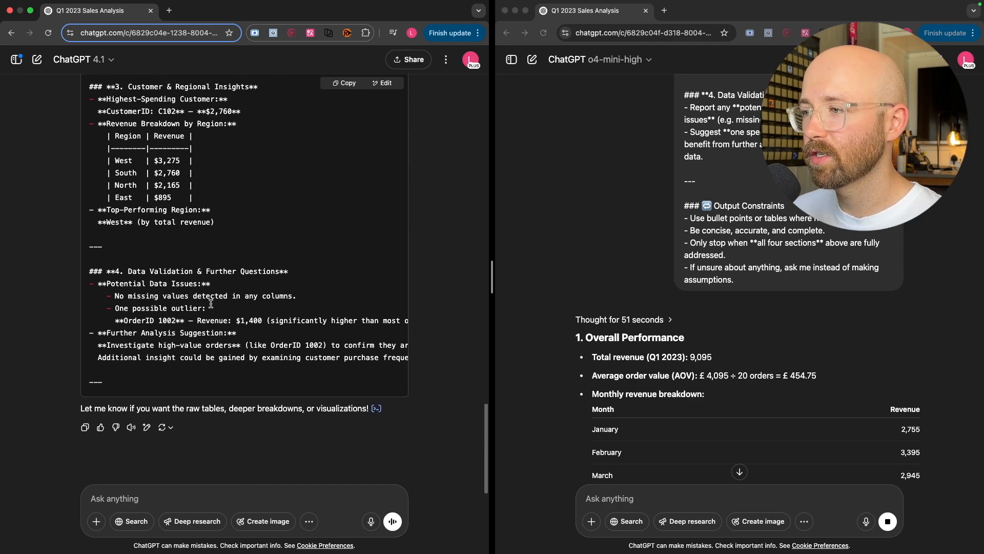
pyautogui.doubleClick(170, 333)
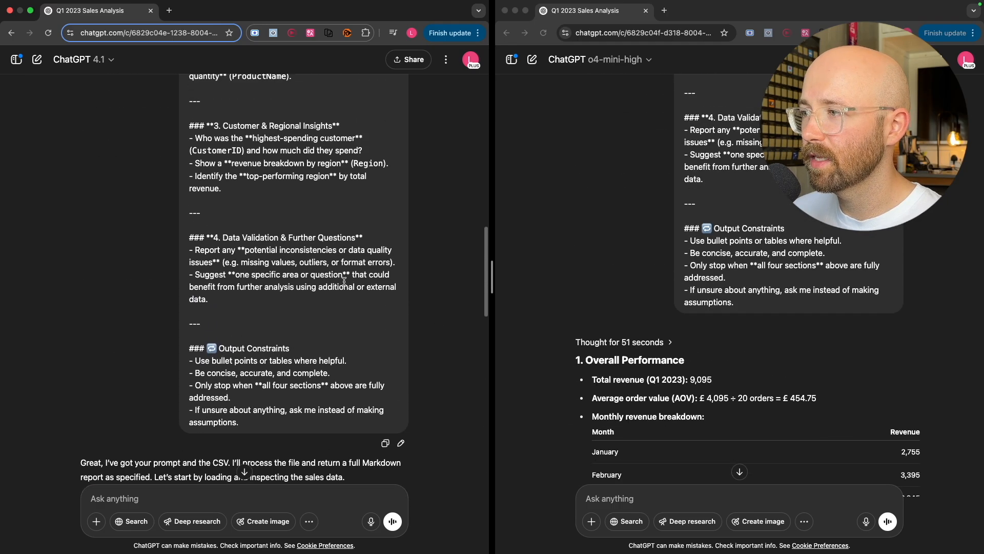
pyautogui.scroll(-3)
pyautogui.write('mark')
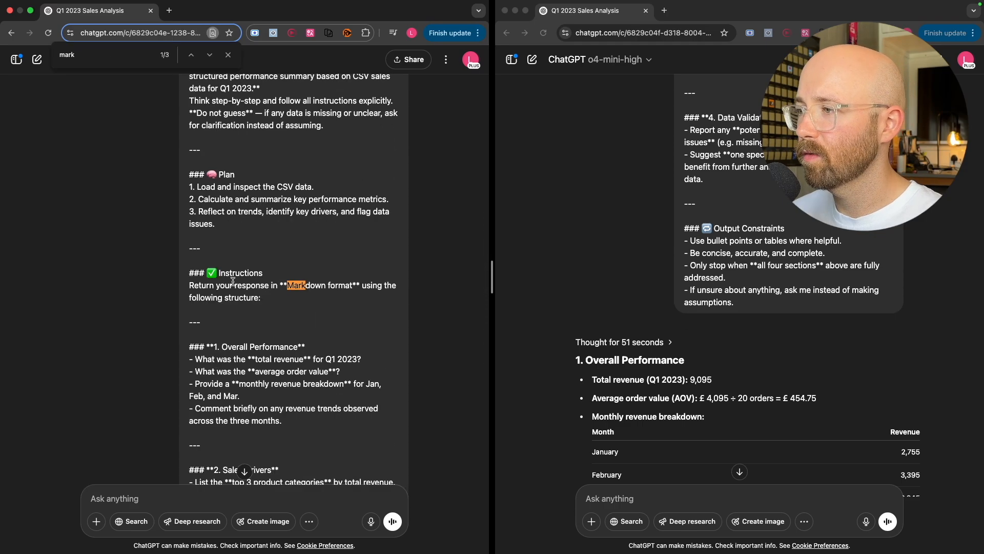
pyautogui.moveTo(190, 272); pyautogui.dragTo(261, 297)
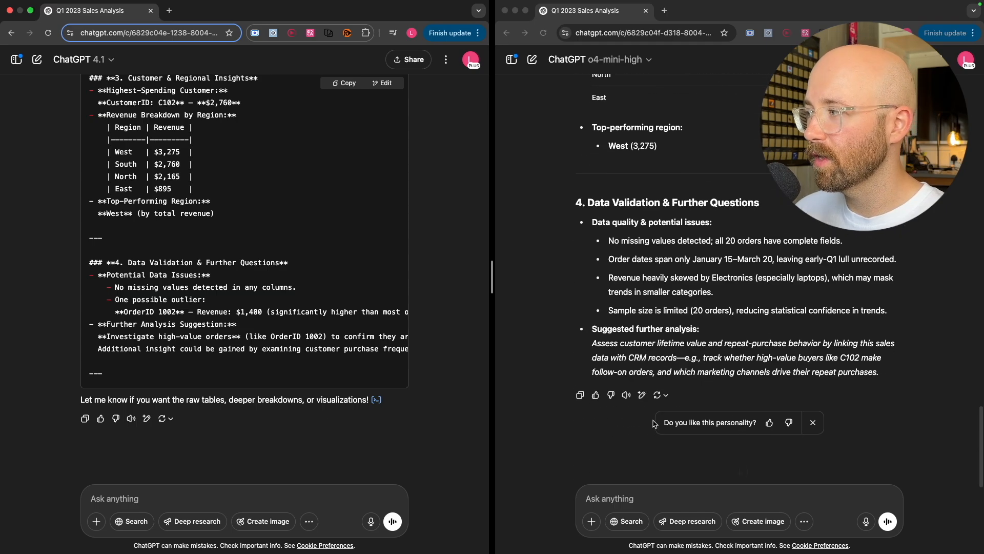
pyautogui.click(579, 395)
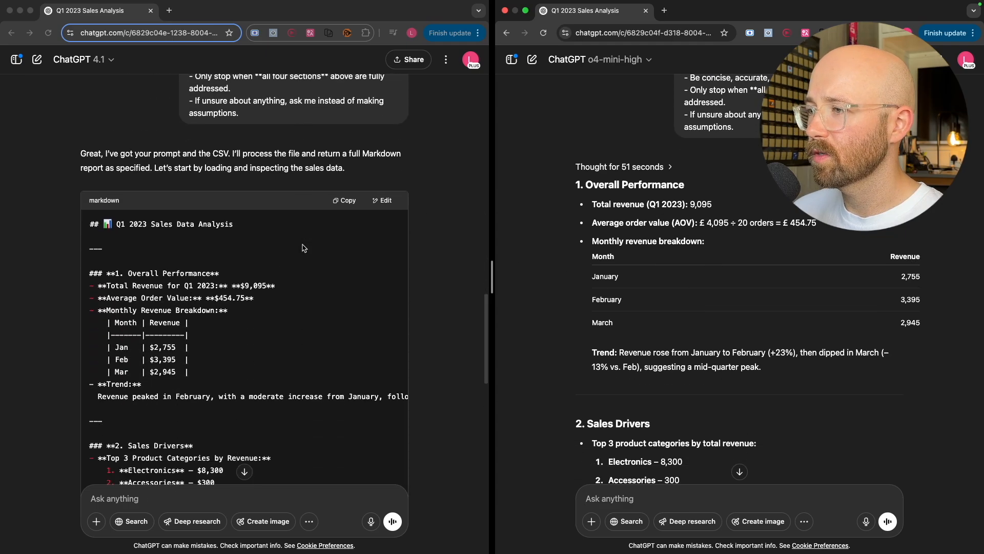
pyautogui.scroll(-3)
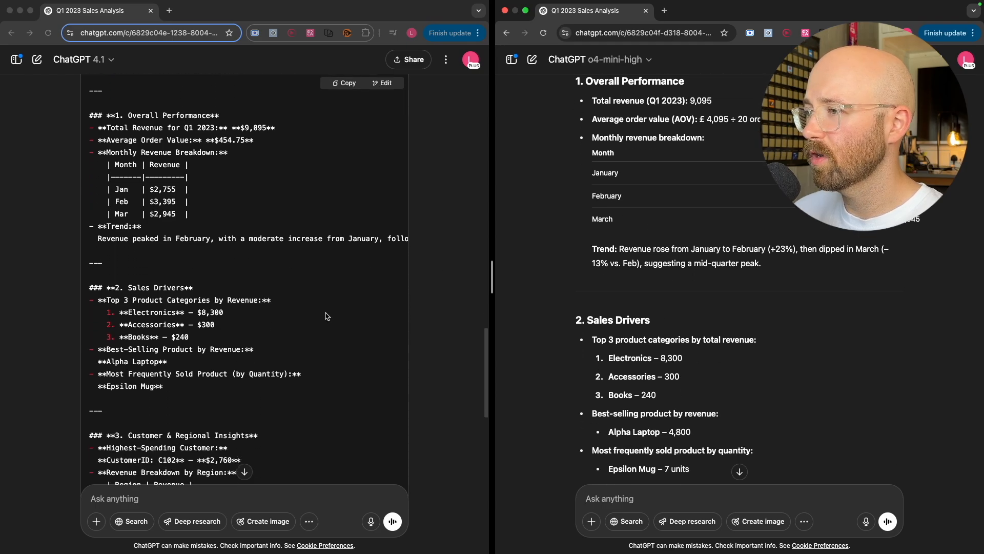
pyautogui.scroll(-3)
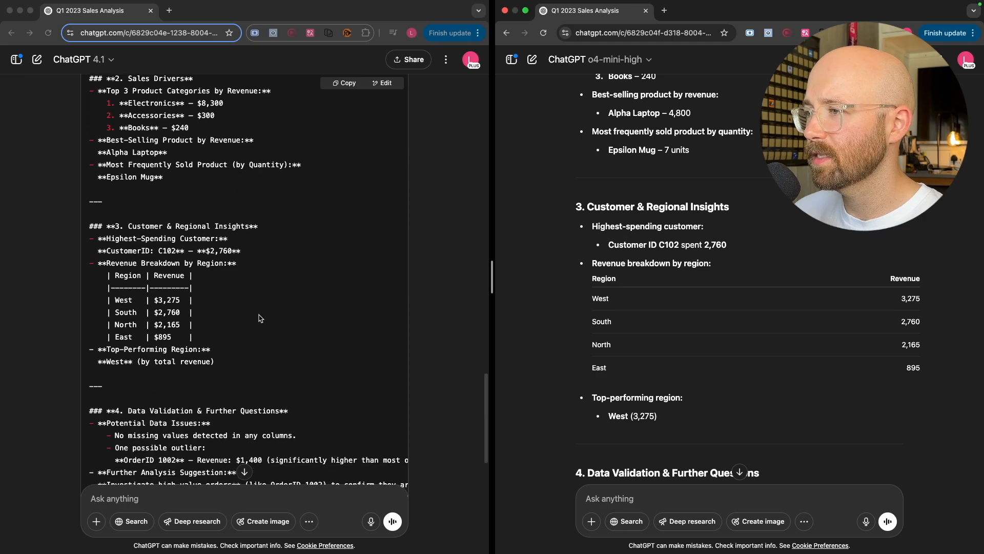
pyautogui.moveTo(271, 295)
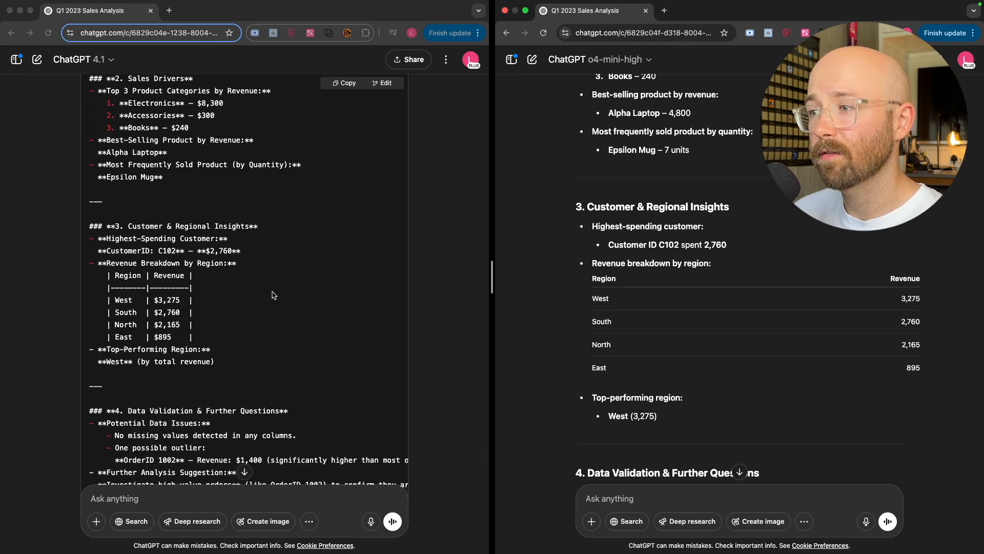
pyautogui.scroll(-3)
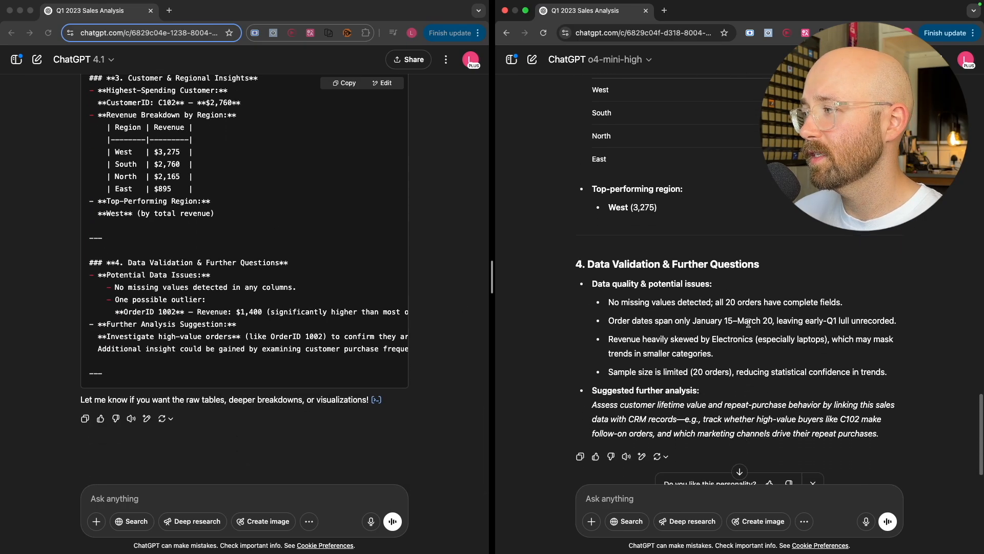
pyautogui.scroll(-3)
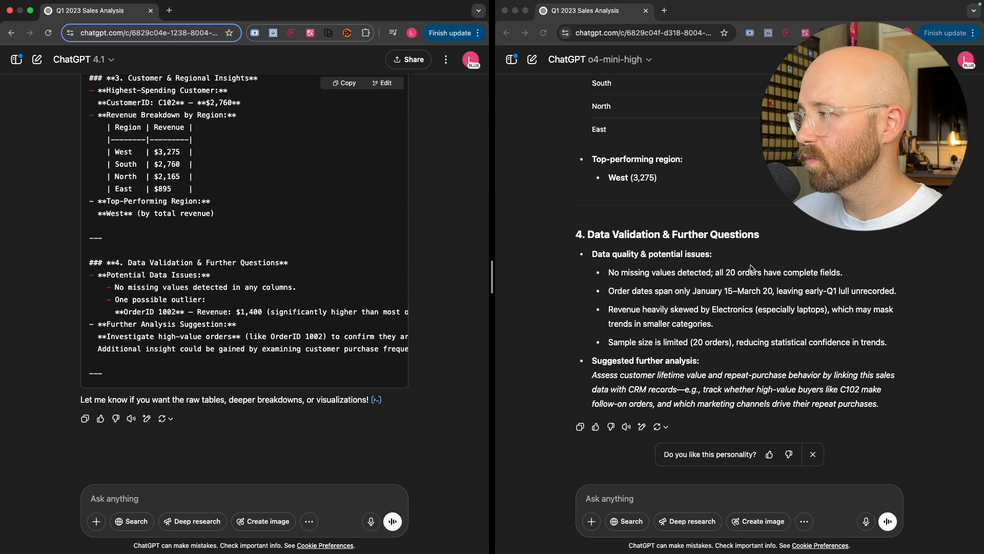
pyautogui.moveTo(116, 288); pyautogui.dragTo(264, 287)
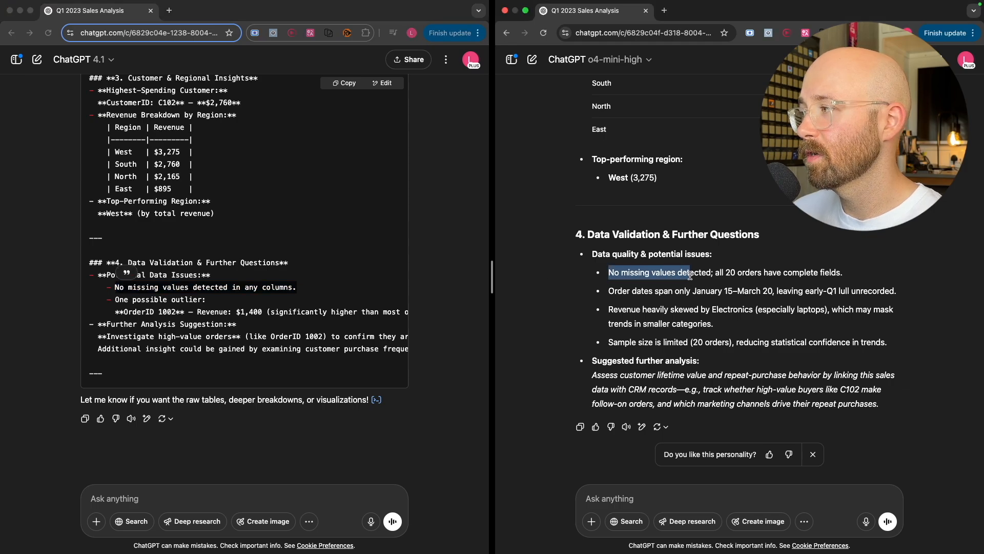
pyautogui.moveTo(641, 291); pyautogui.dragTo(894, 291)
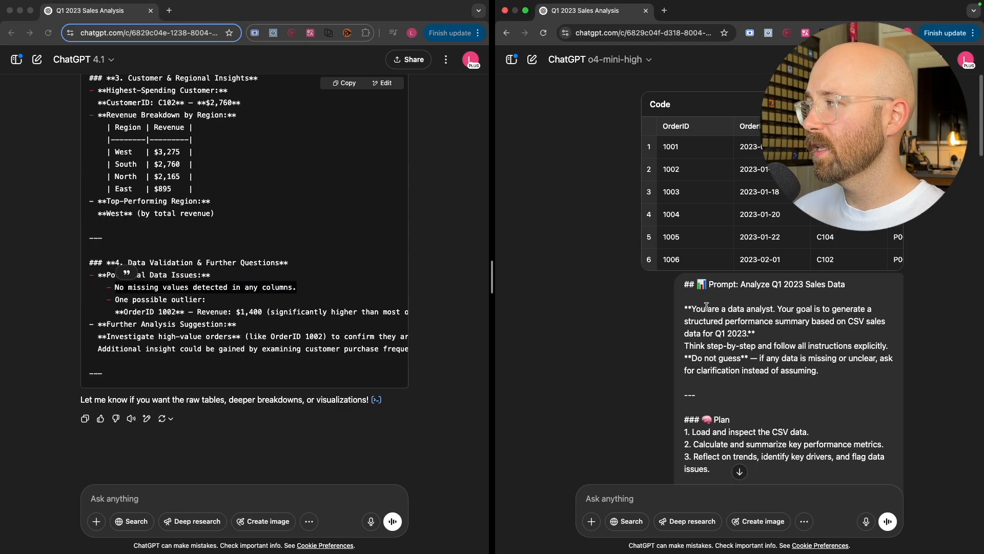
pyautogui.scroll(-3)
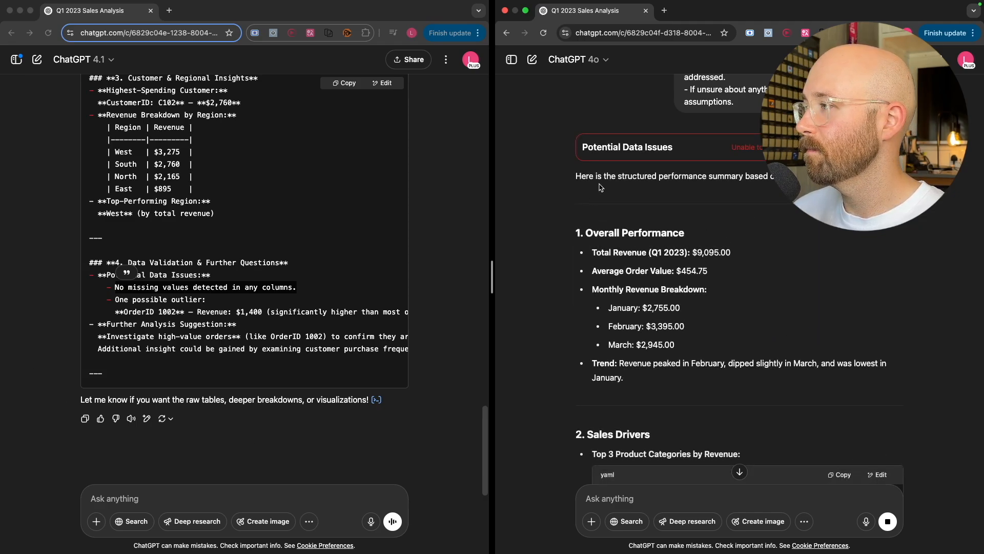
pyautogui.scroll(-3)
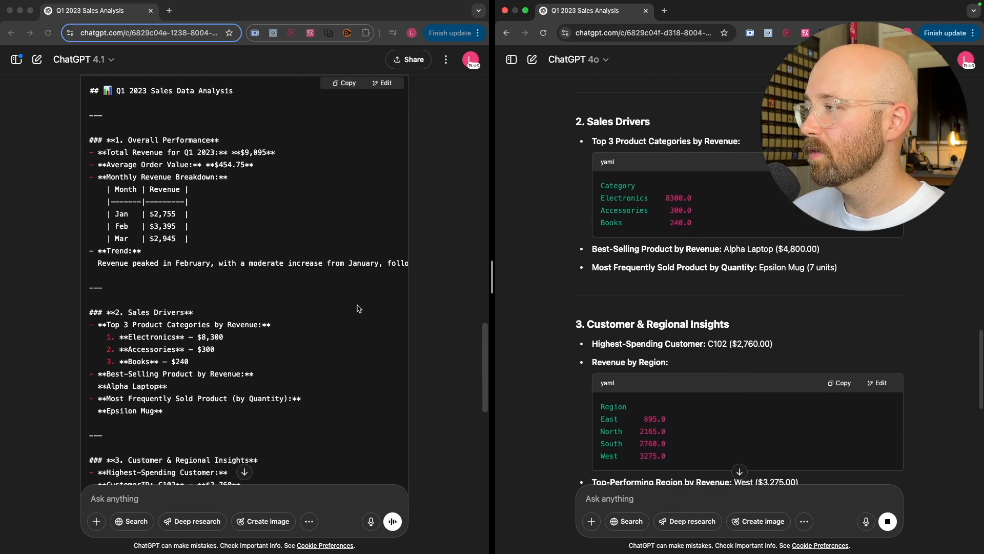
pyautogui.scroll(-3)
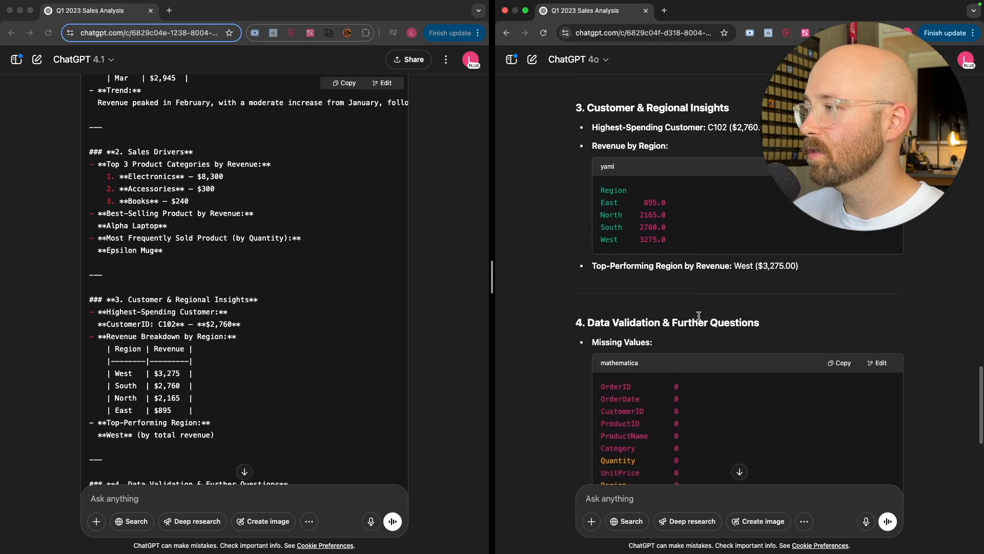
pyautogui.scroll(-3)
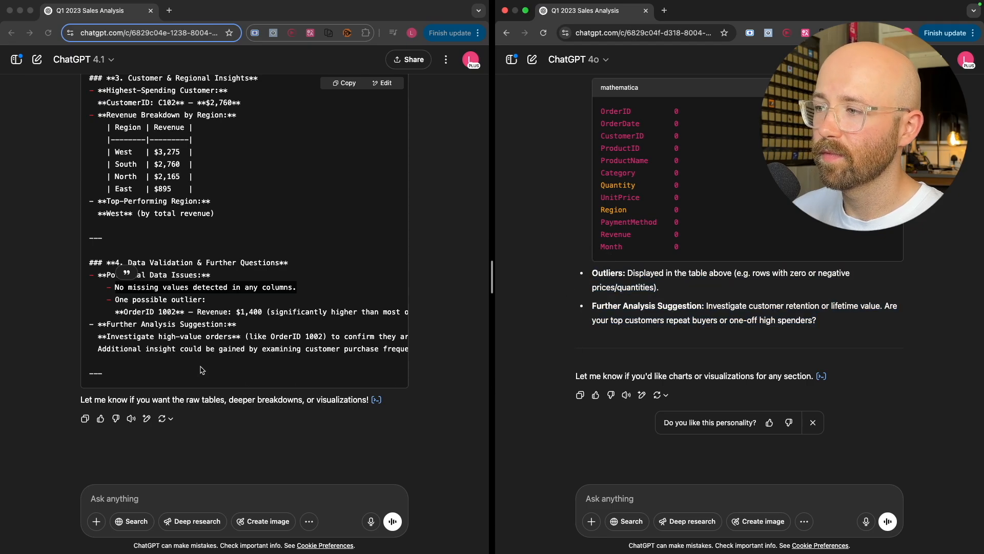
pyautogui.moveTo(296, 297)
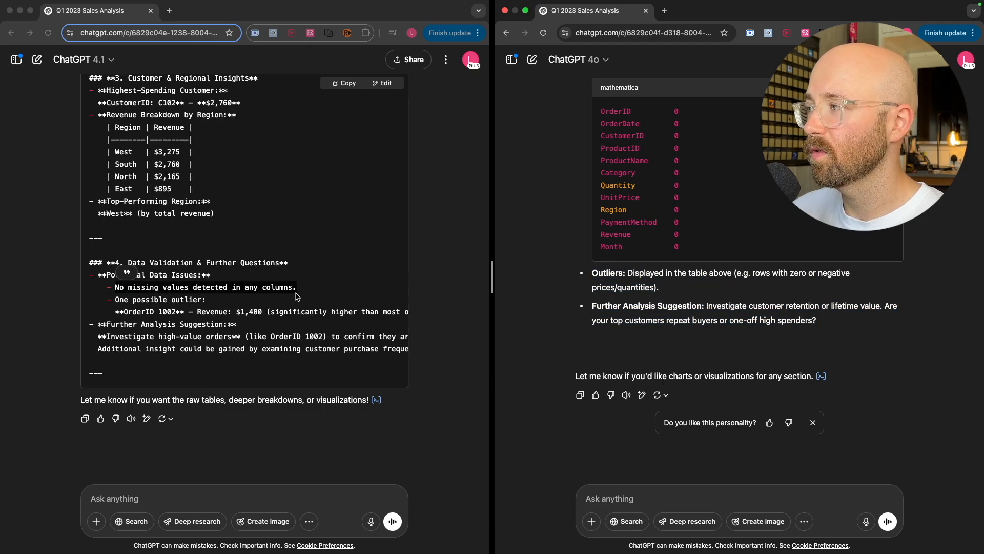
pyautogui.scroll(-3)
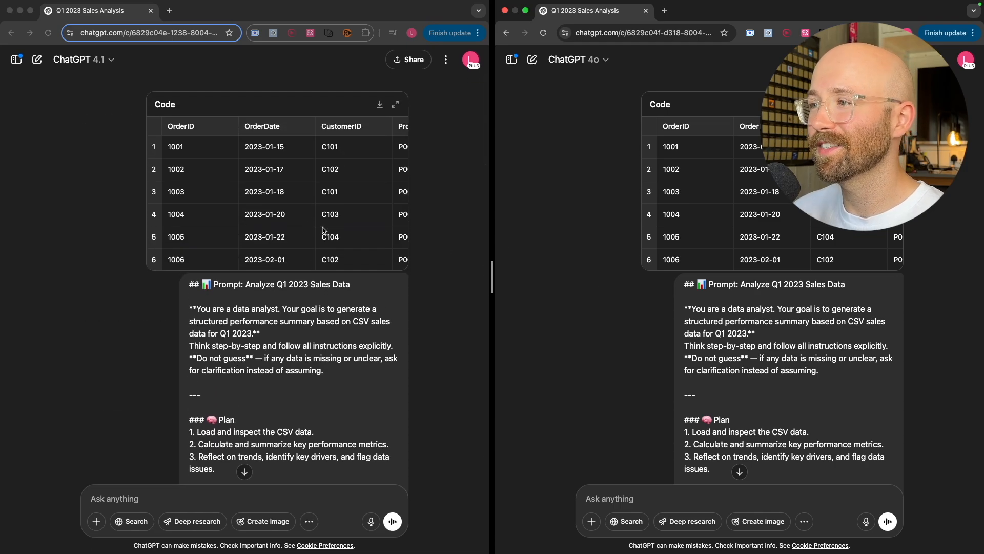
pyautogui.moveTo(525, 309)
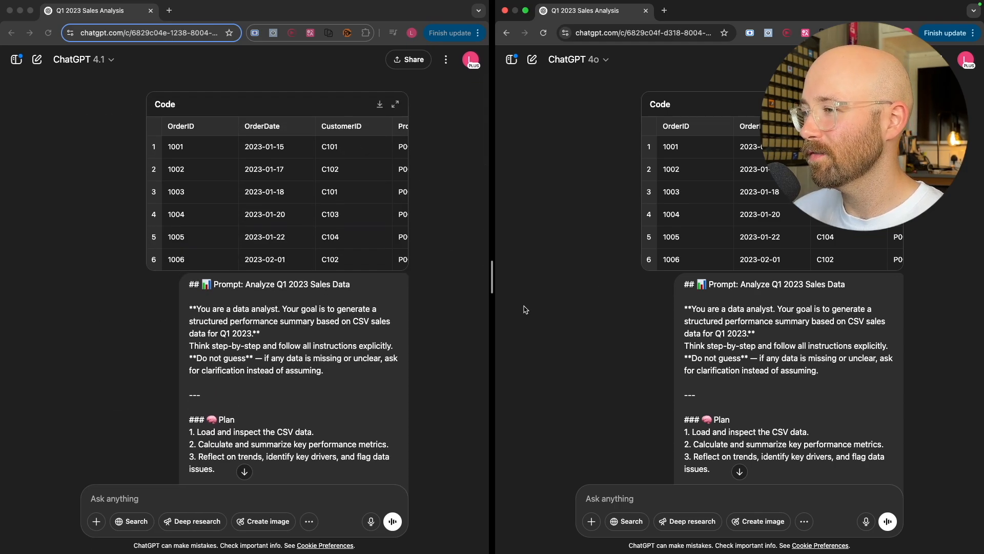
pyautogui.scroll(-3)
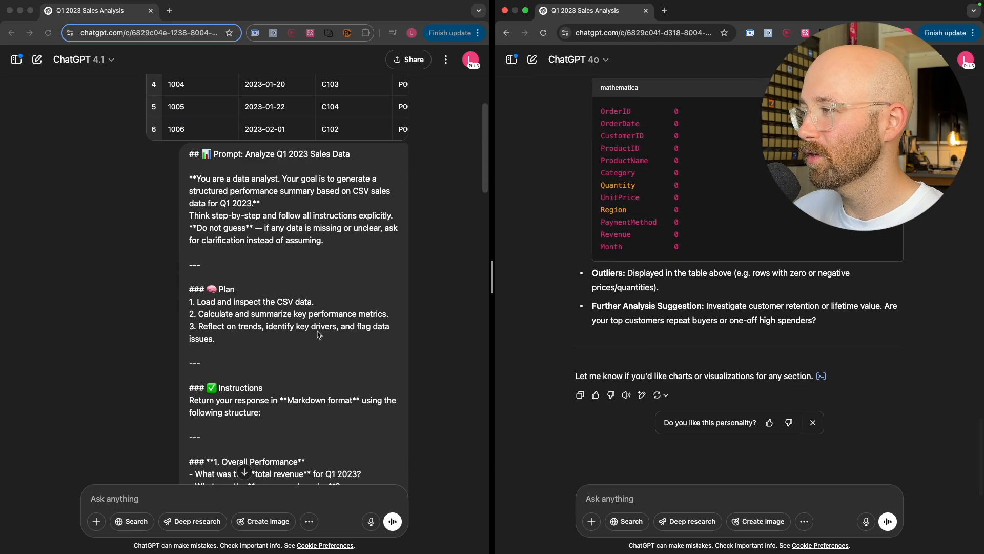
pyautogui.scroll(-3)
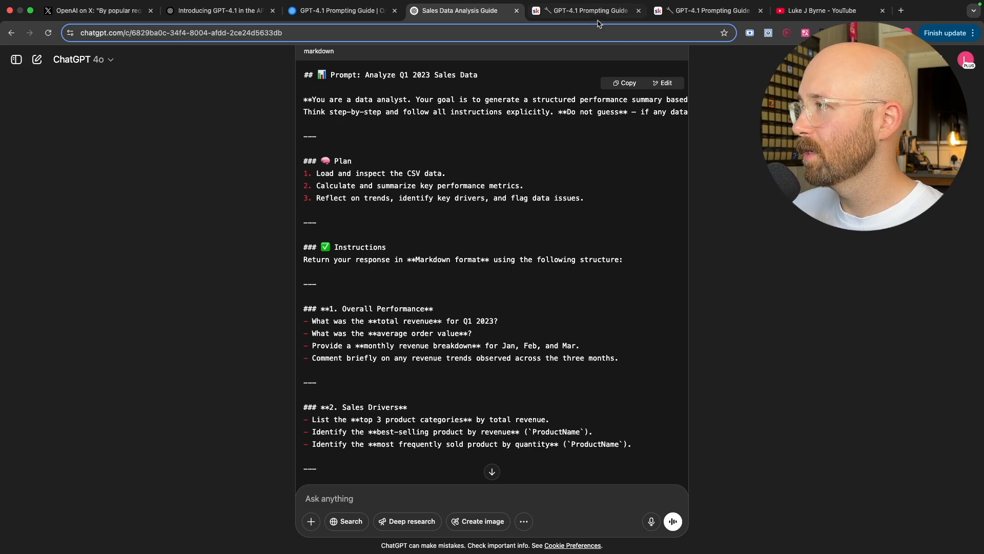
# - Return to the Cookbook GPT-4.1 Prompting Guide article and bring its introduction into view
pyautogui.click(586, 11)
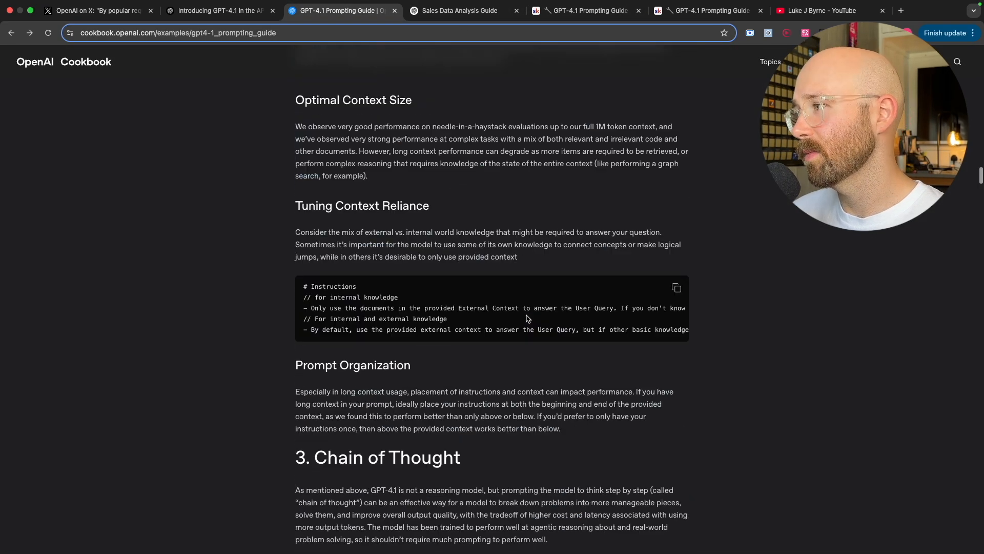
pyautogui.scroll(-3)
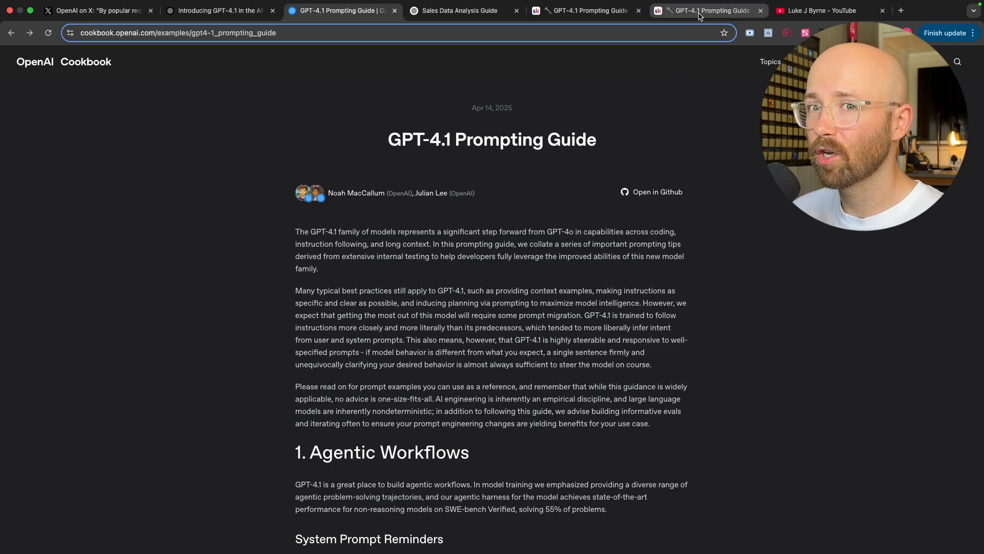
# - Open Skool's GPT-4.1 Prompting Guide lesson and read through its opening sections
pyautogui.click(708, 10)
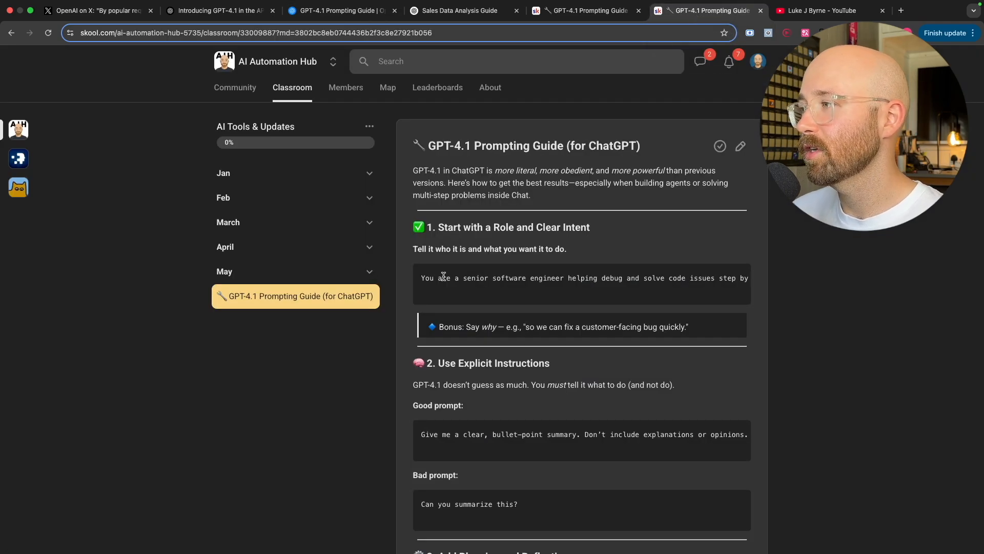
pyautogui.scroll(-3)
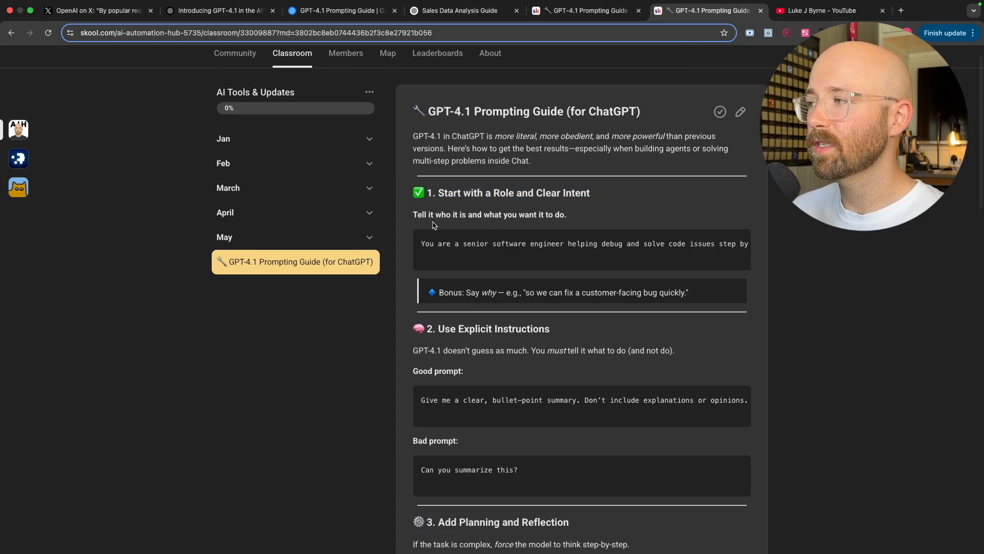
pyautogui.scroll(-3)
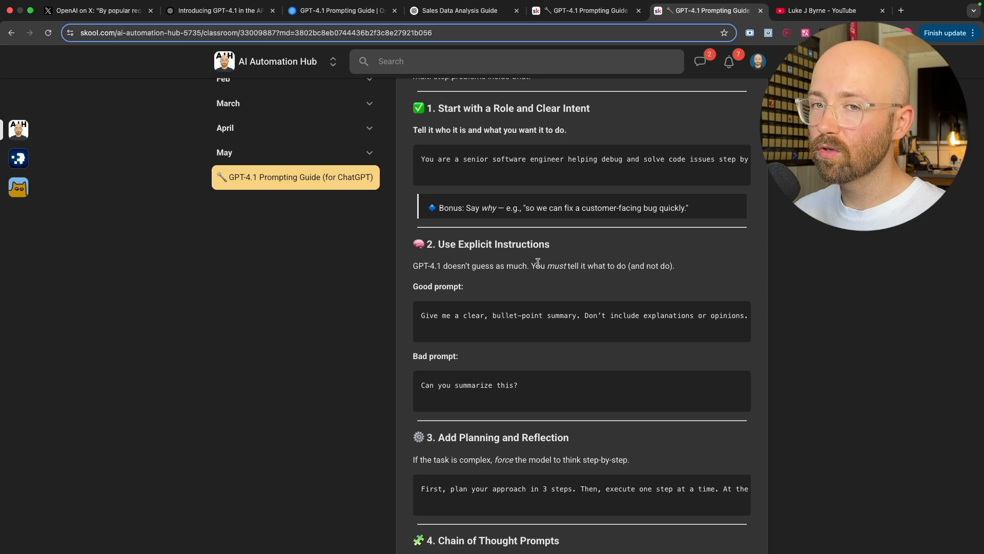
pyautogui.moveTo(412, 265); pyautogui.dragTo(529, 265)
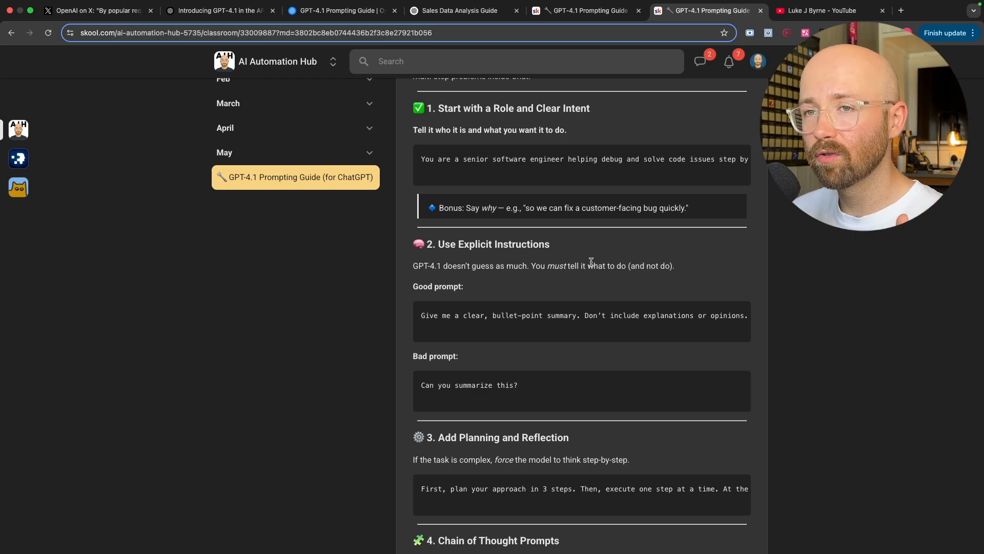
pyautogui.scroll(-3)
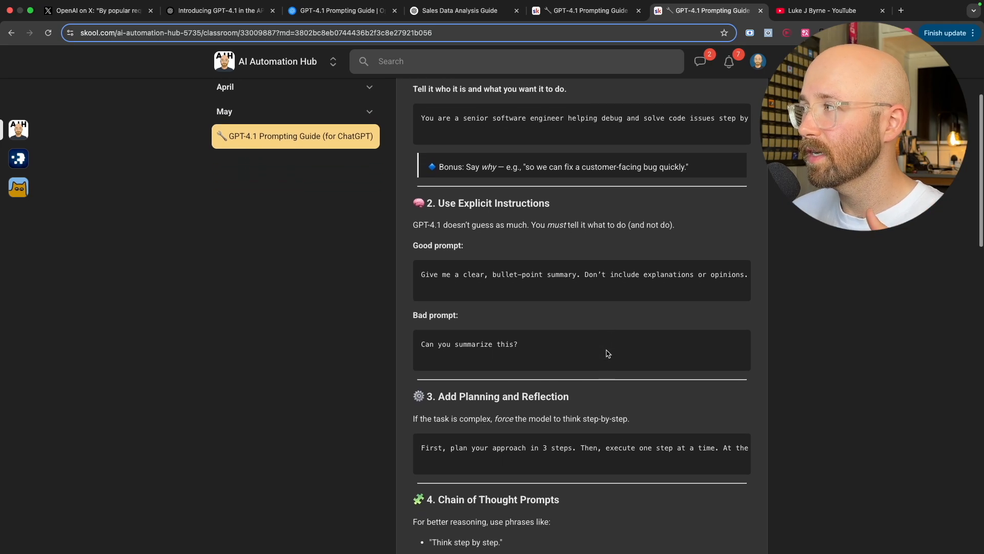
pyautogui.scroll(-3)
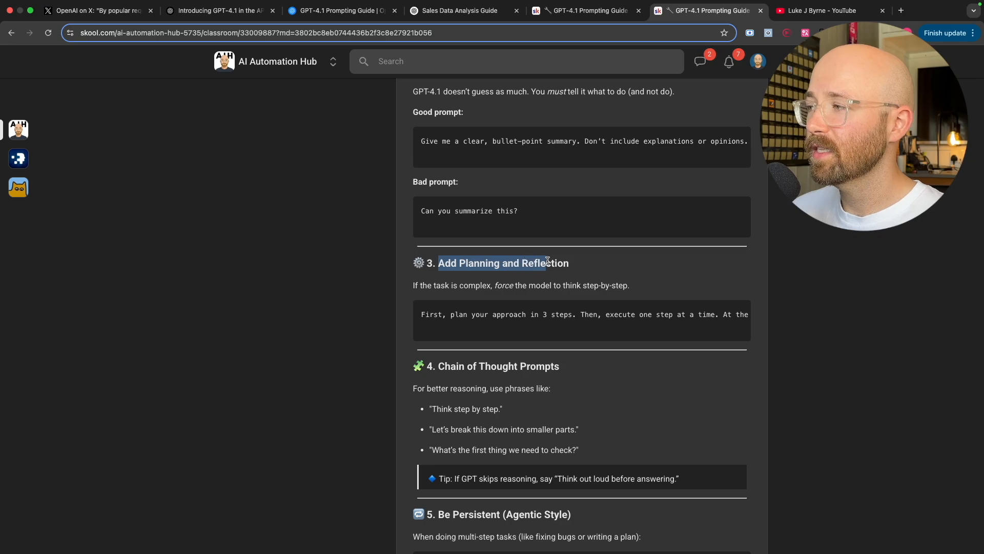
pyautogui.scroll(-3)
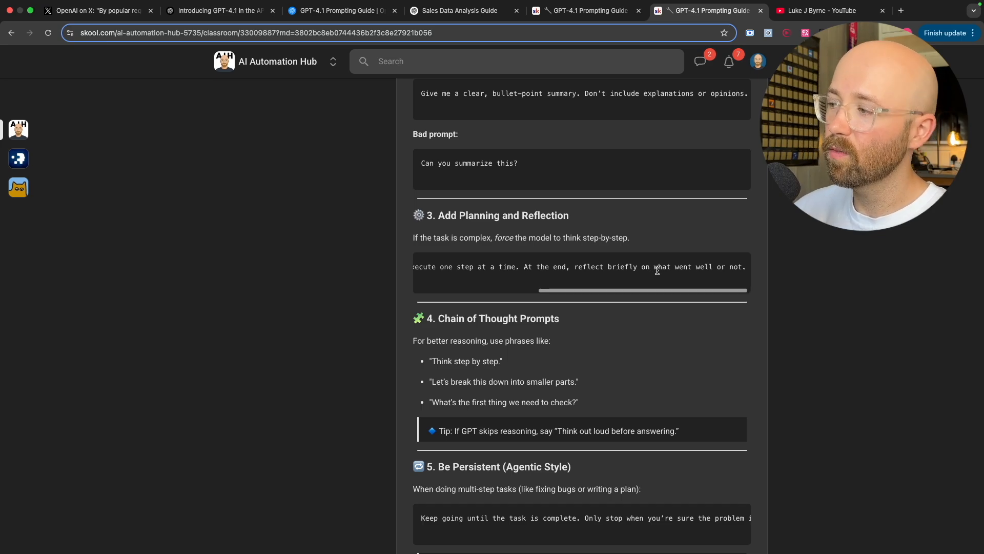
pyautogui.scroll(-3)
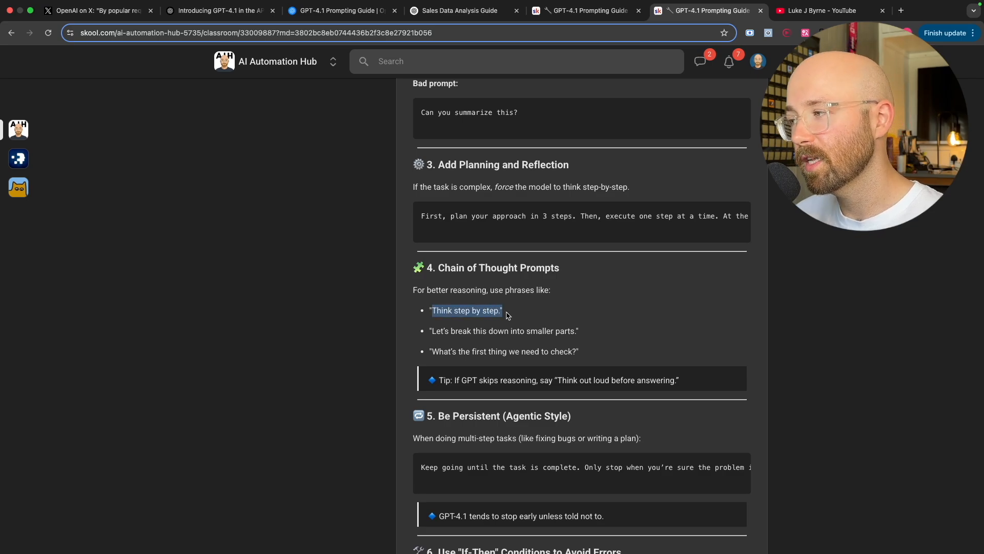
# - Highlight the chain-of-thought example phrases, then clear the highlight and read further
pyautogui.moveTo(503, 310); pyautogui.dragTo(578, 351)
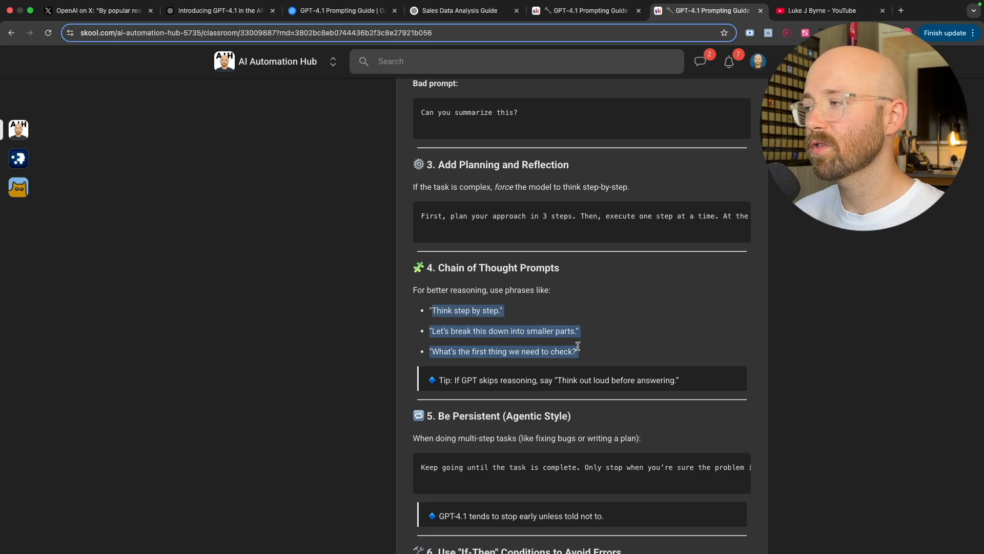
pyautogui.scroll(-3)
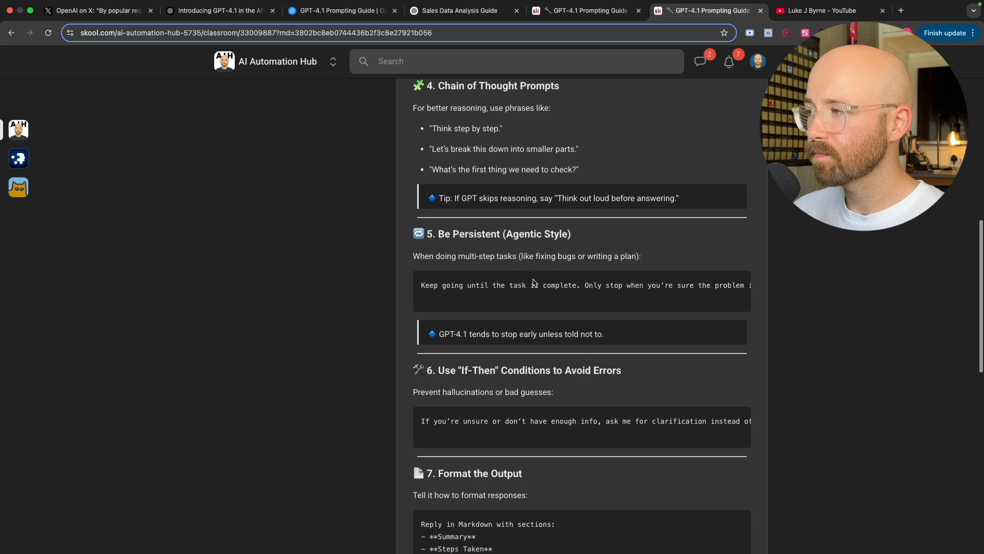
pyautogui.doubleClick(445, 233)
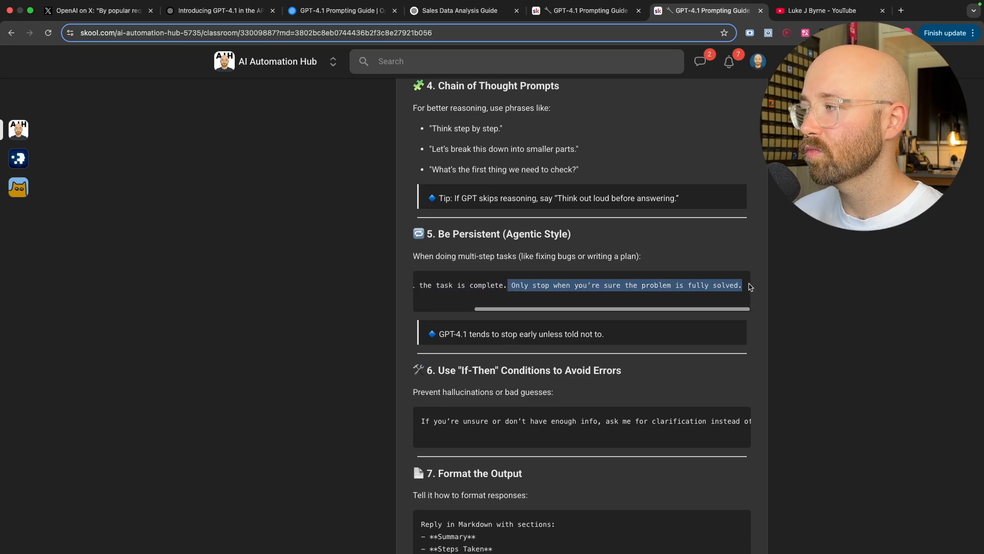
pyautogui.click(439, 345)
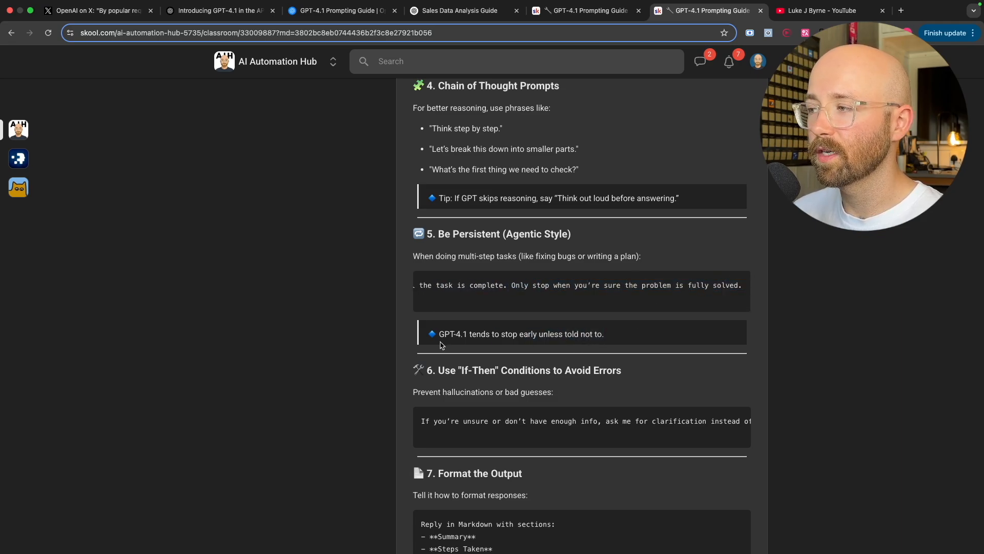
pyautogui.scroll(-3)
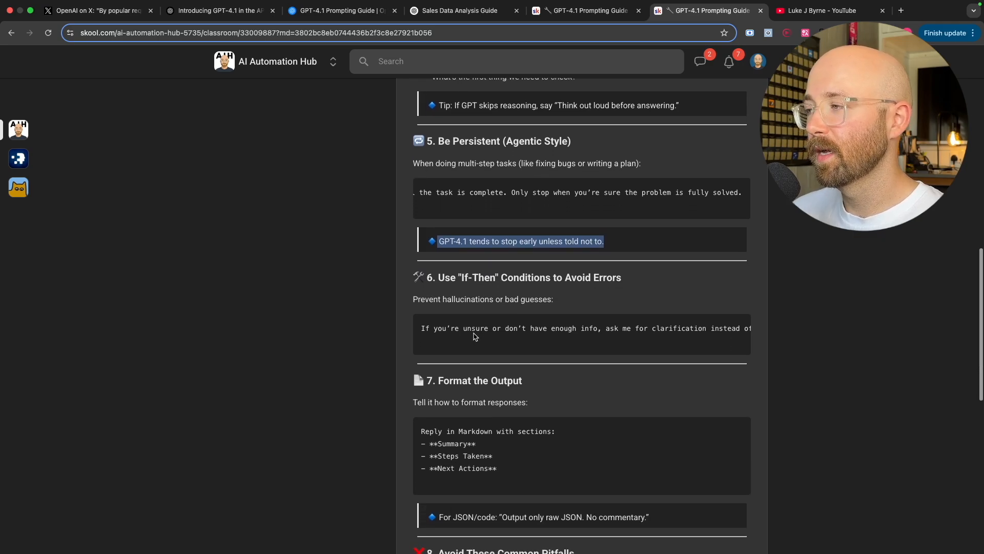
pyautogui.scroll(-3)
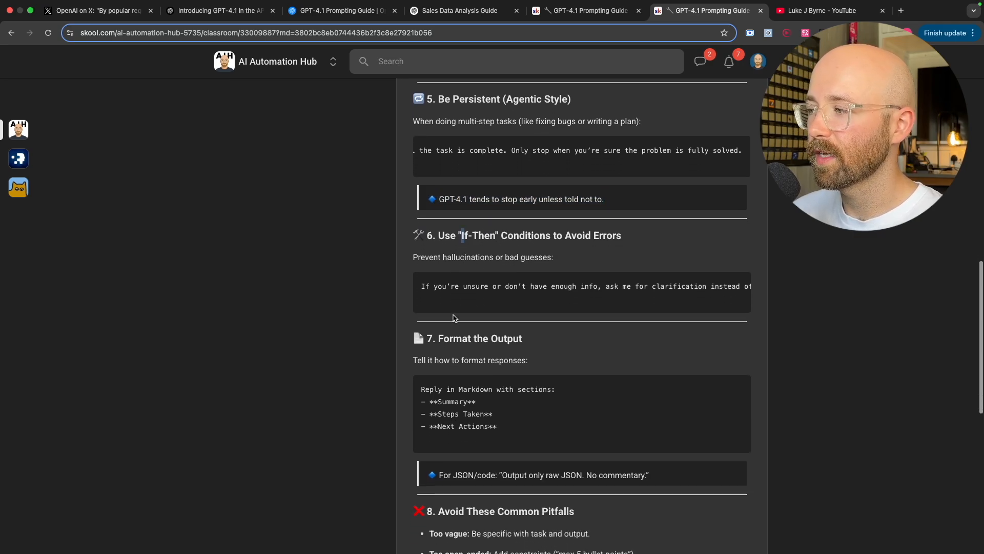
pyautogui.scroll(-3)
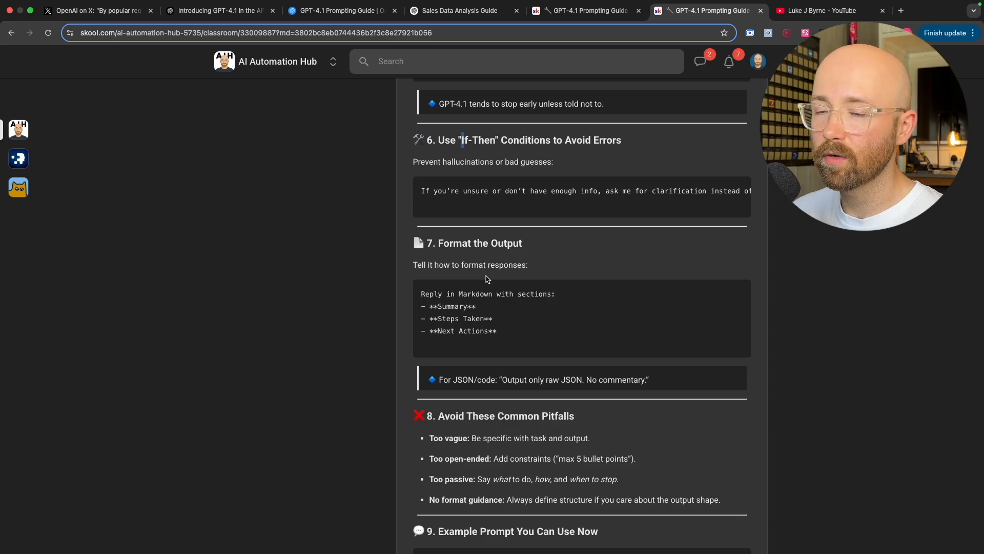
pyautogui.scroll(-3)
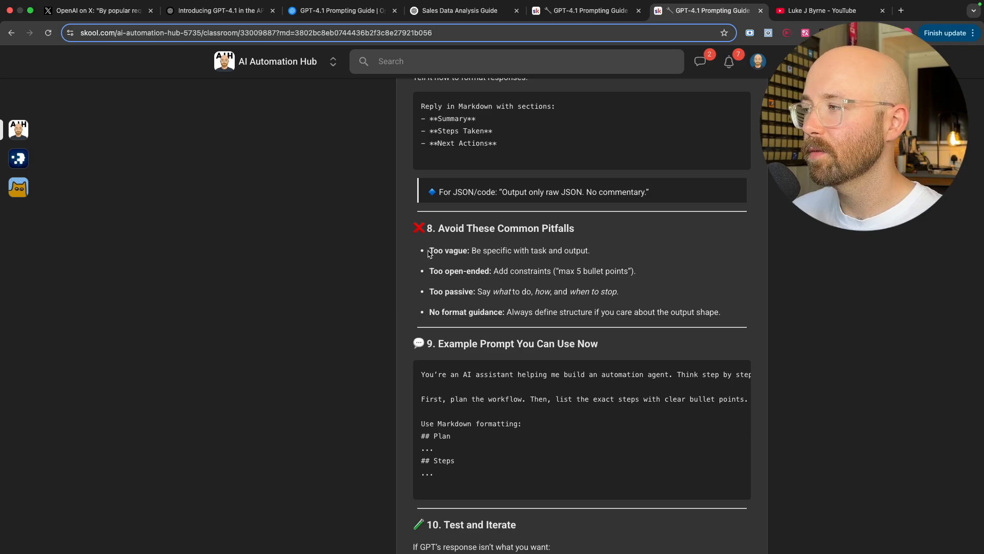
# - Highlight the whole common pitfalls list
pyautogui.moveTo(430, 251); pyautogui.dragTo(582, 251)
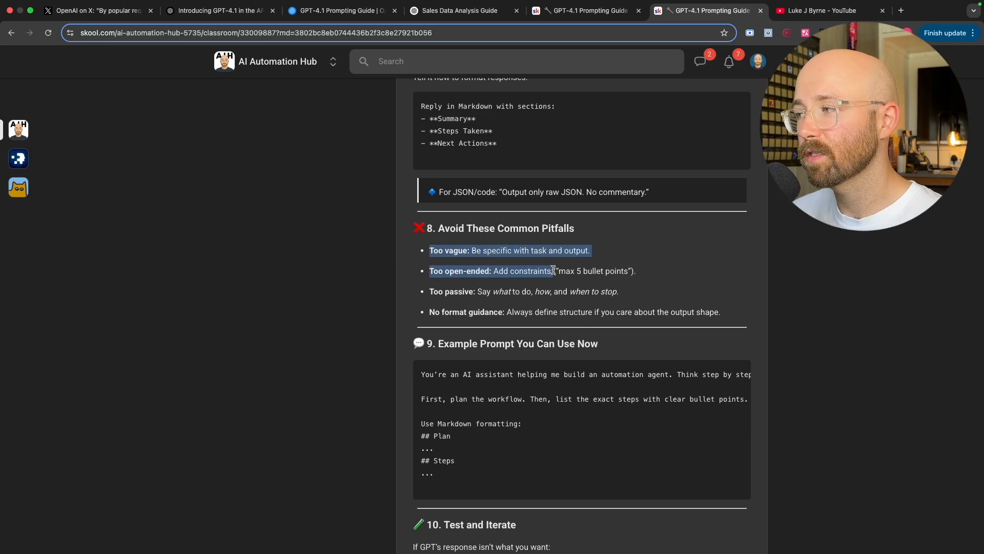
pyautogui.moveTo(553, 271); pyautogui.dragTo(523, 291)
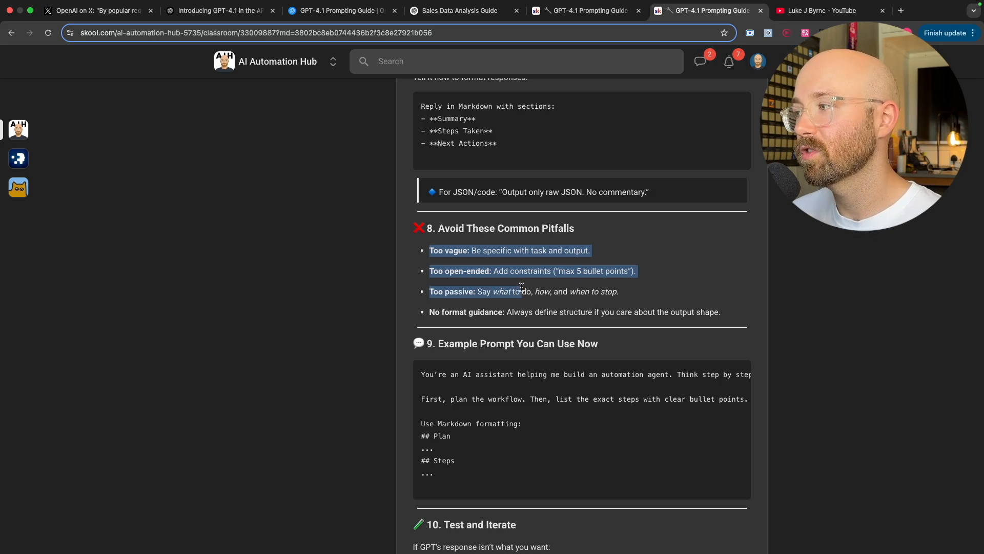
pyautogui.moveTo(520, 291); pyautogui.dragTo(618, 291)
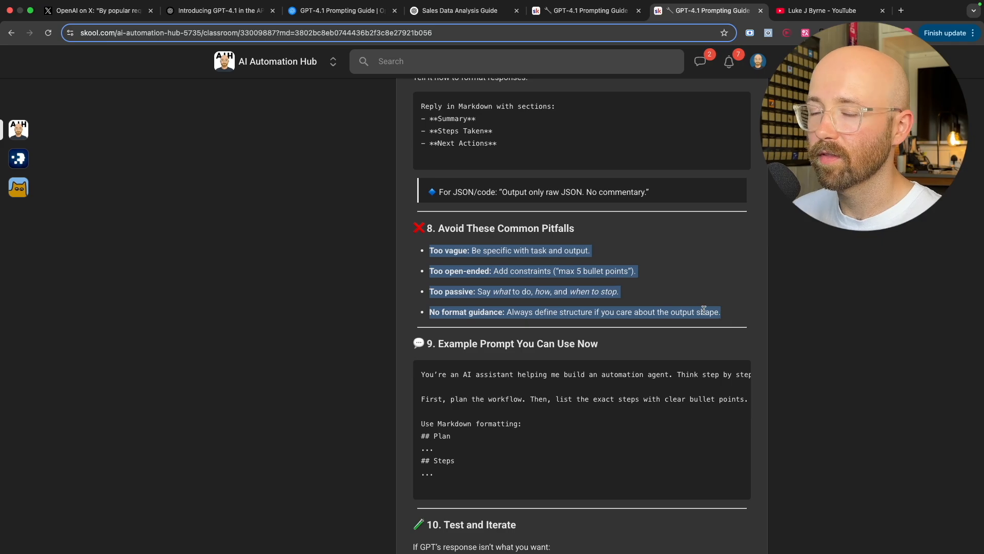
pyautogui.moveTo(621, 286)
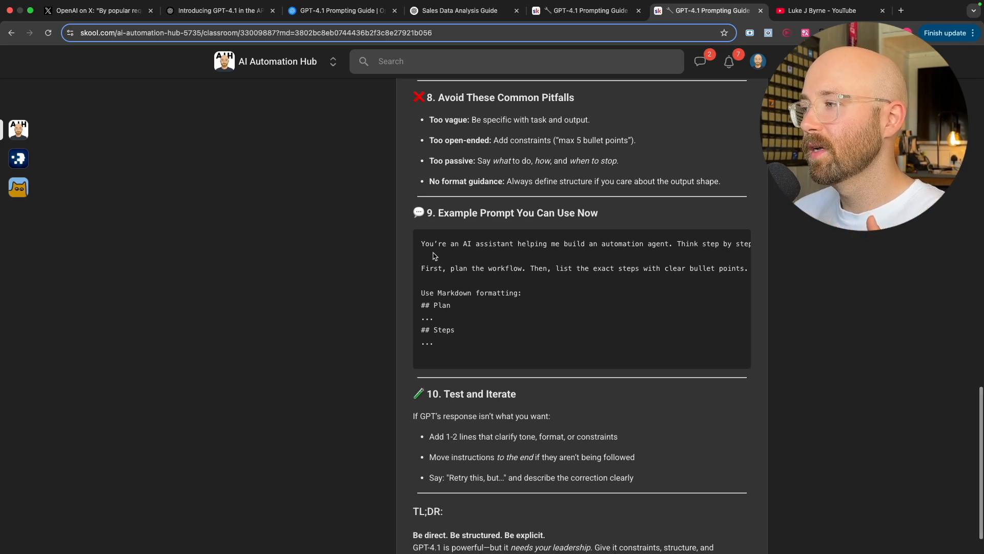
pyautogui.moveTo(421, 243); pyautogui.dragTo(746, 244)
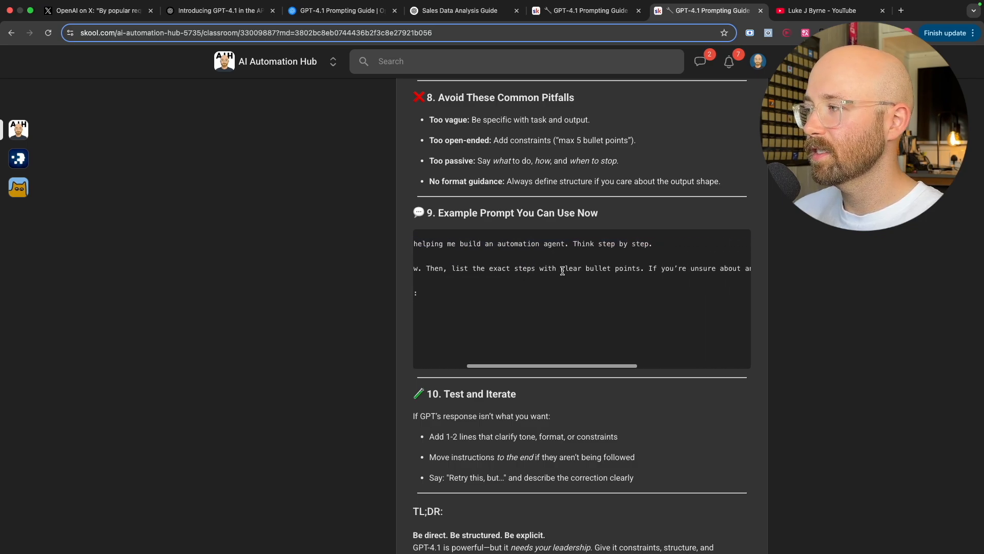
pyautogui.hscroll(3)
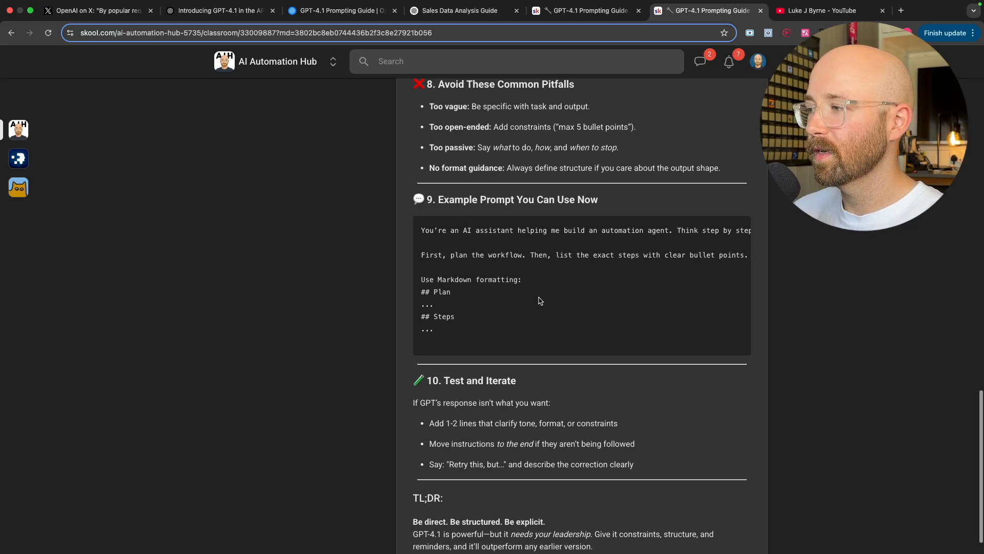
# - Highlight and then clear the Test and Iterate tips, reaching the TL;DR
pyautogui.scroll(-3)
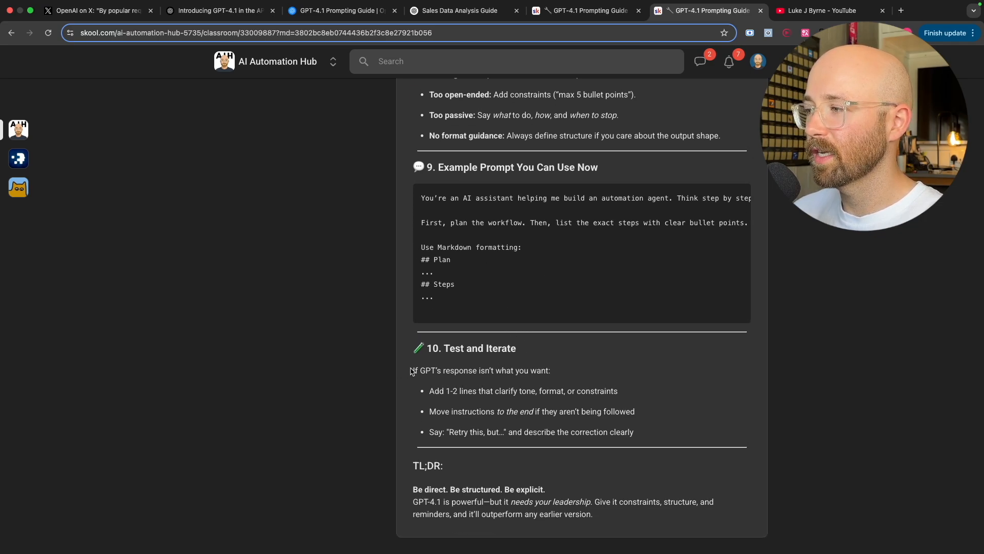
pyautogui.moveTo(412, 370); pyautogui.dragTo(634, 431)
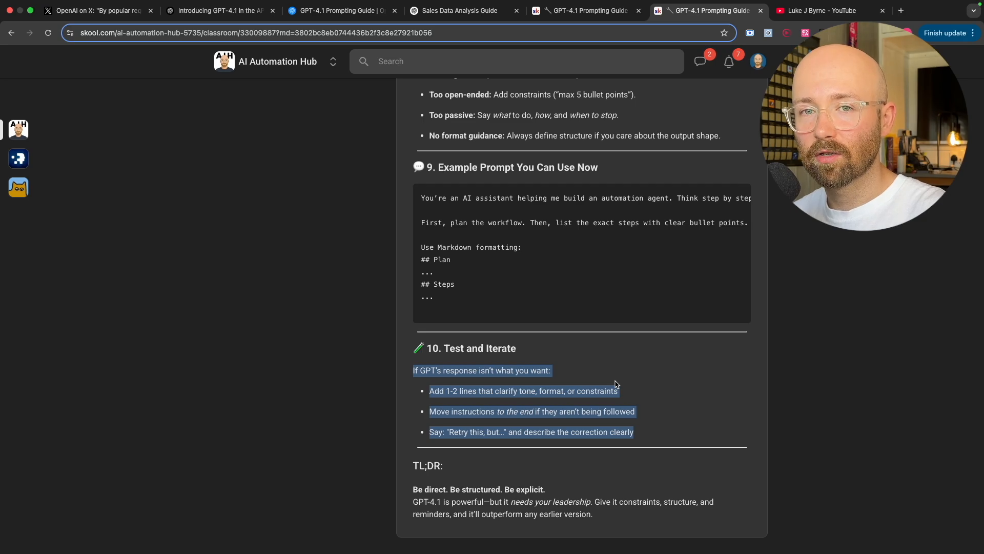
pyautogui.click(604, 388)
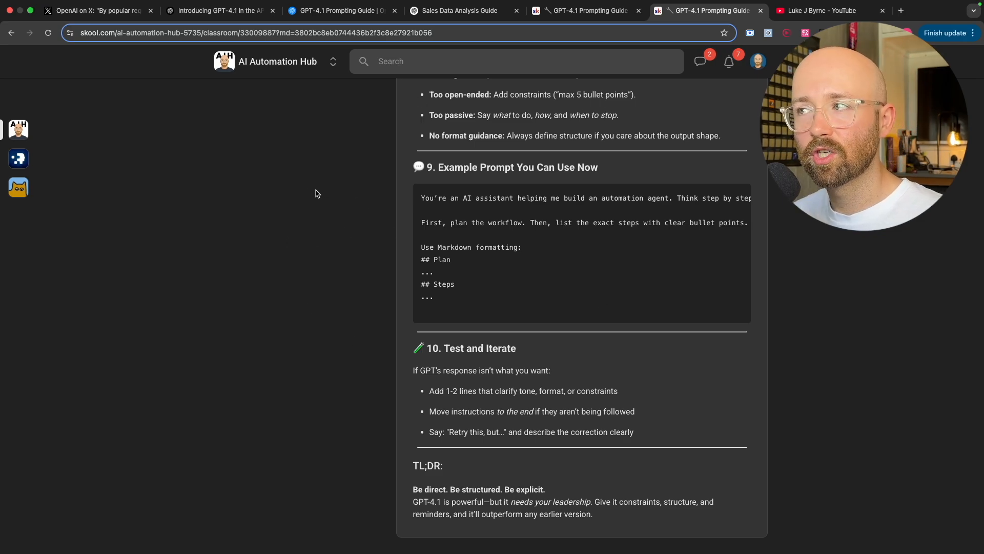
pyautogui.click(586, 11)
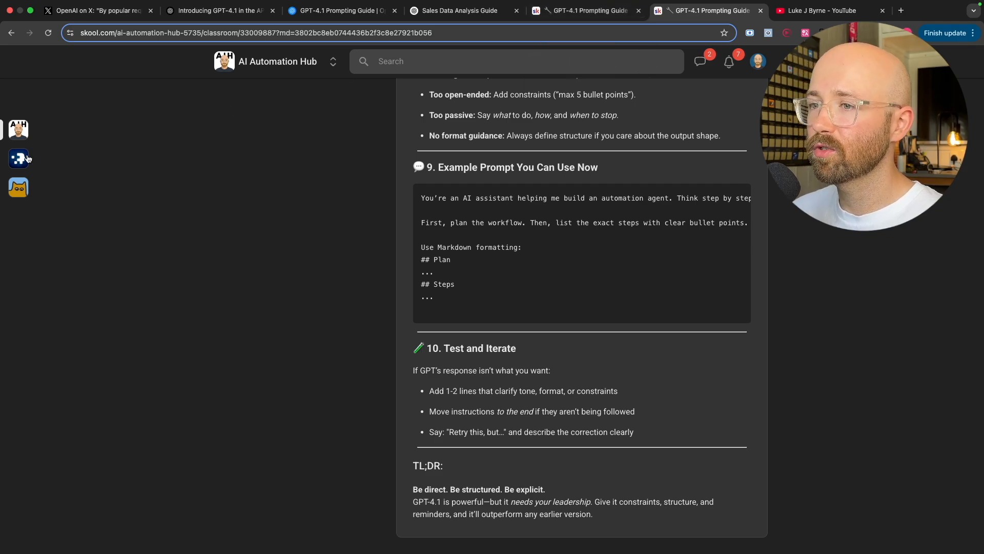
# - Go from Applied AI's Classroom into Prompt Base, then its Single-Page Website Generation Prompts lesson
pyautogui.click(18, 159)
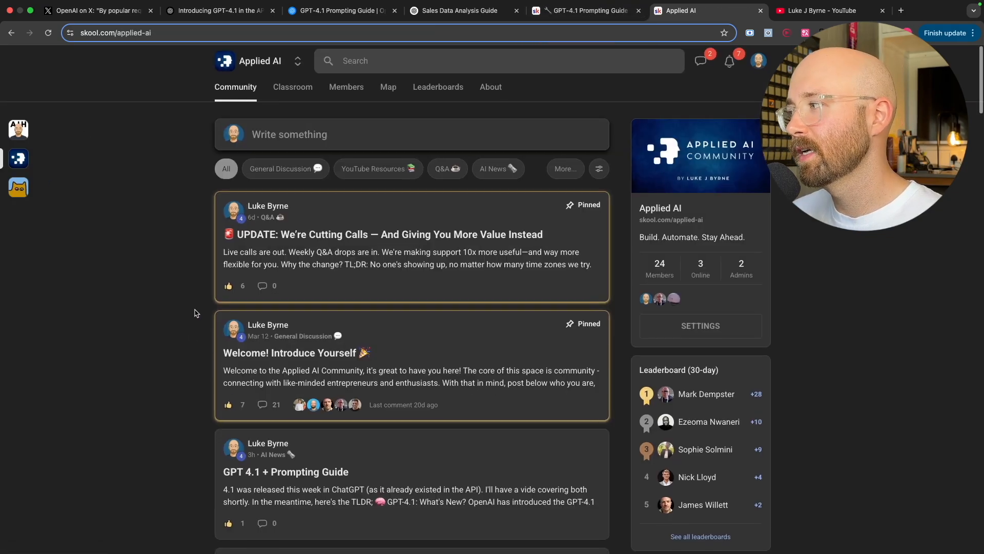
pyautogui.click(292, 87)
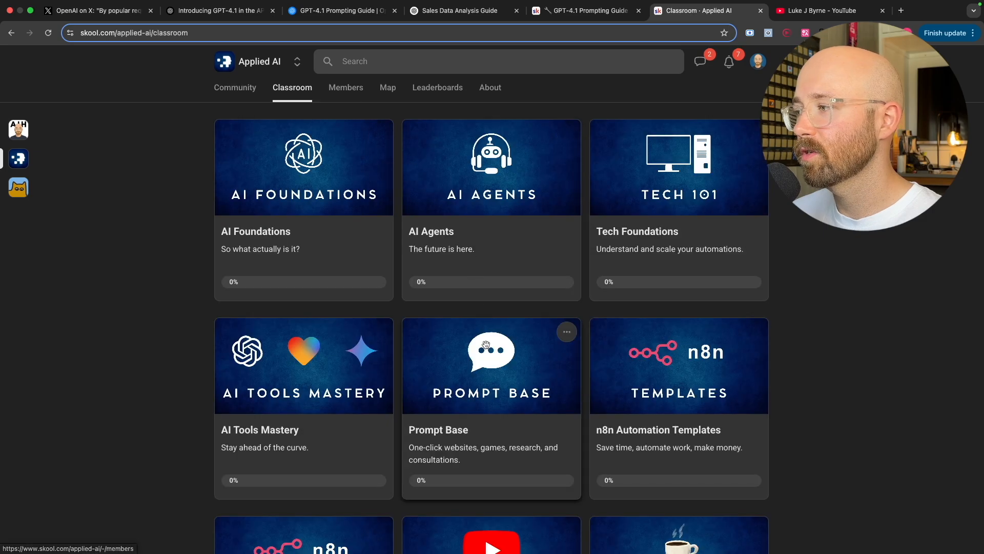
pyautogui.click(492, 366)
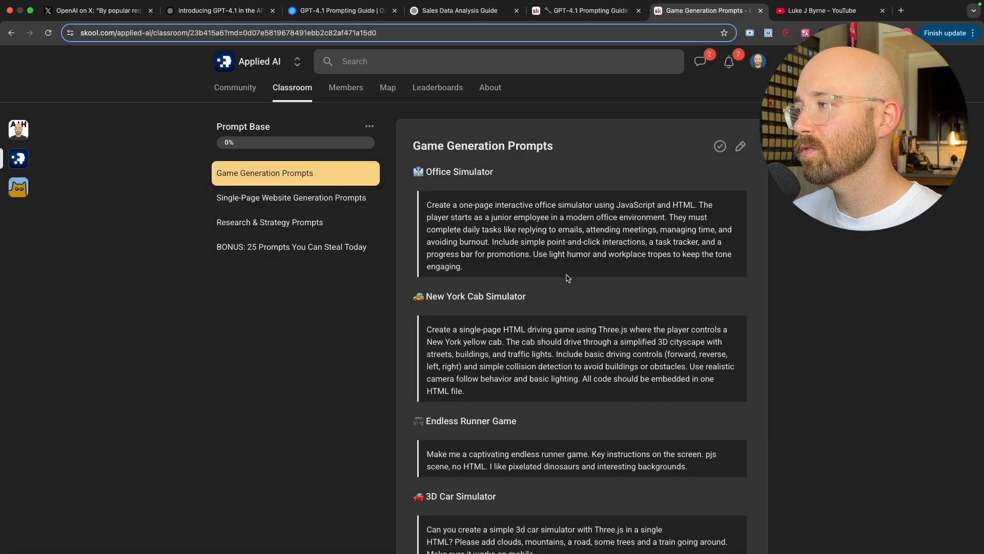
pyautogui.moveTo(295, 196)
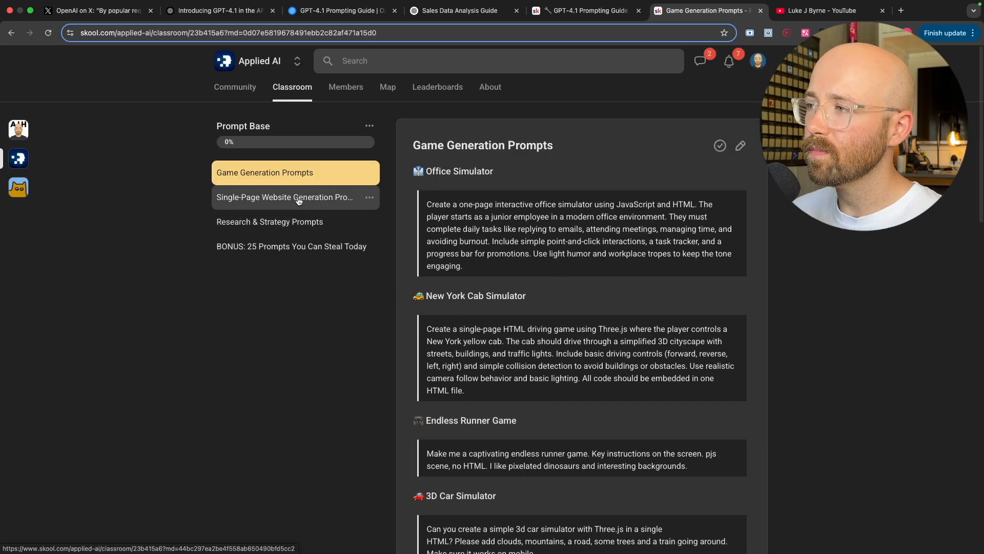
pyautogui.click(283, 197)
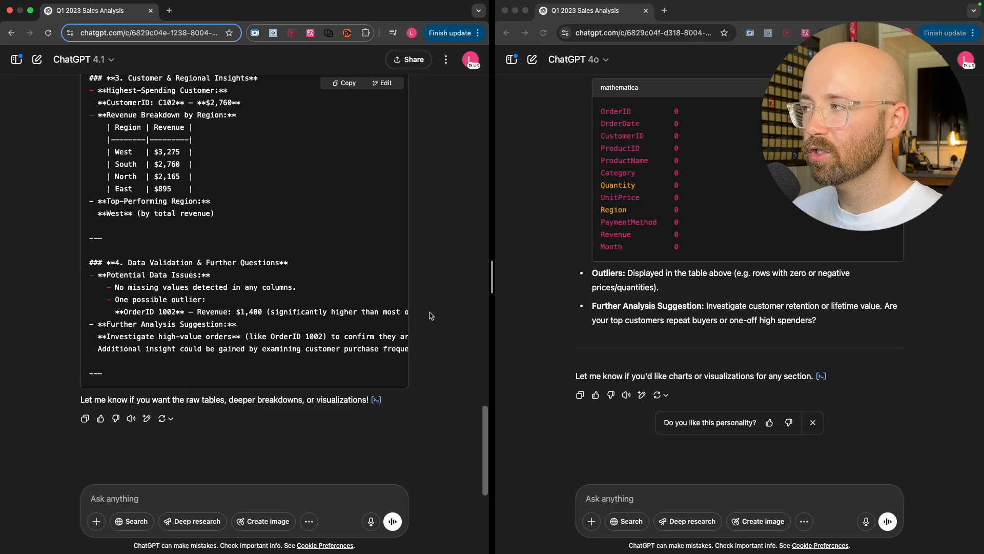
# - Switch the right chat to o4-mini-high, send the physics lessons prompt, and follow the code
pyautogui.click(571, 59)
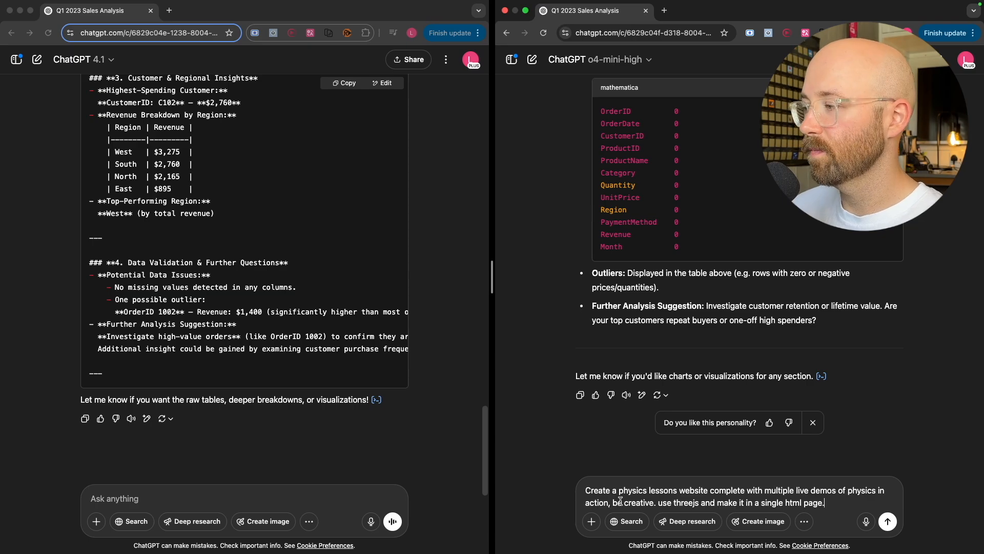
pyautogui.click(887, 521)
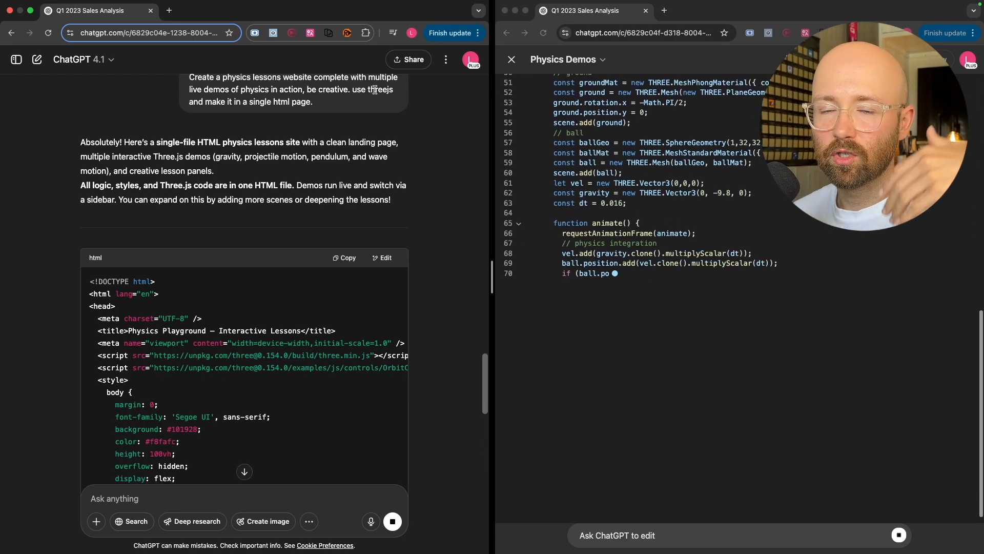
pyautogui.scroll(-3)
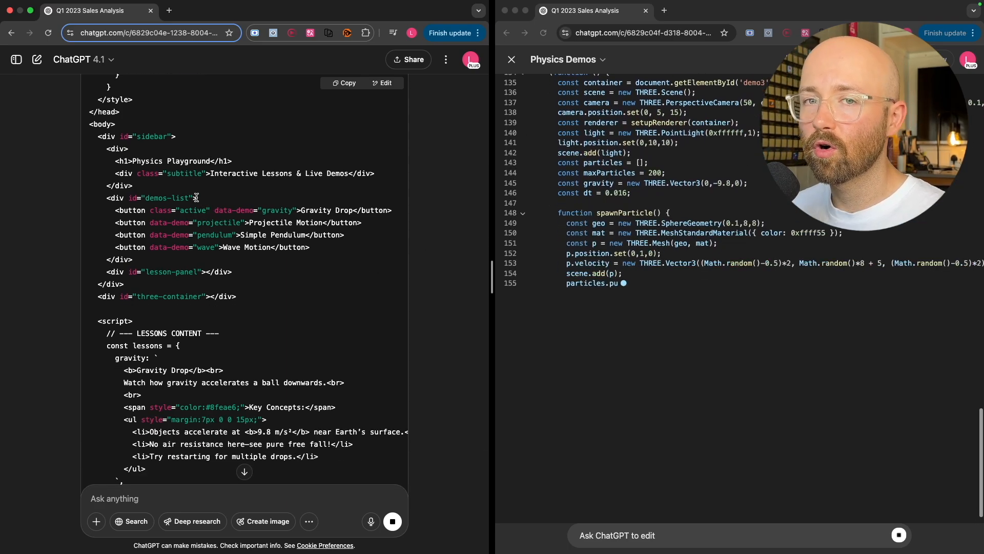
pyautogui.scroll(-3)
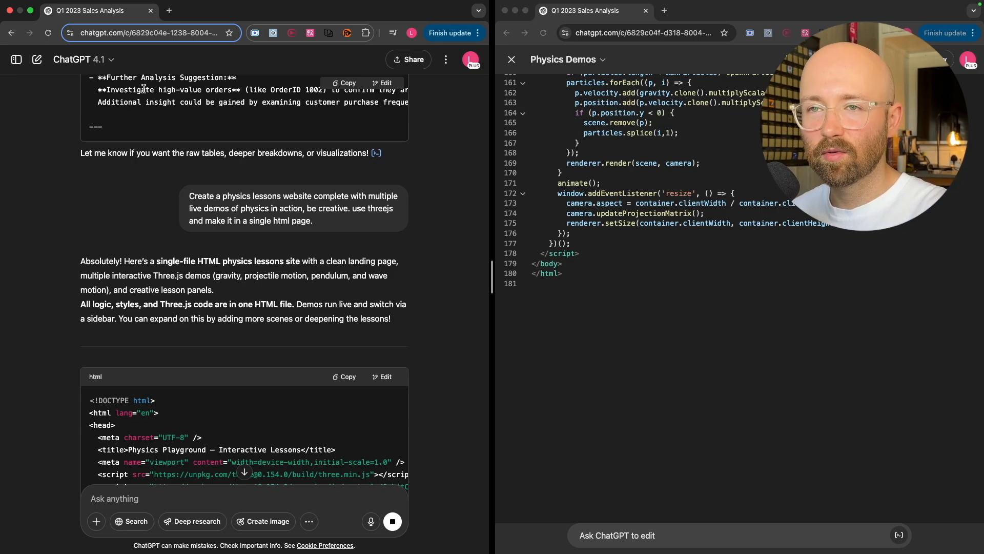
pyautogui.scroll(-3)
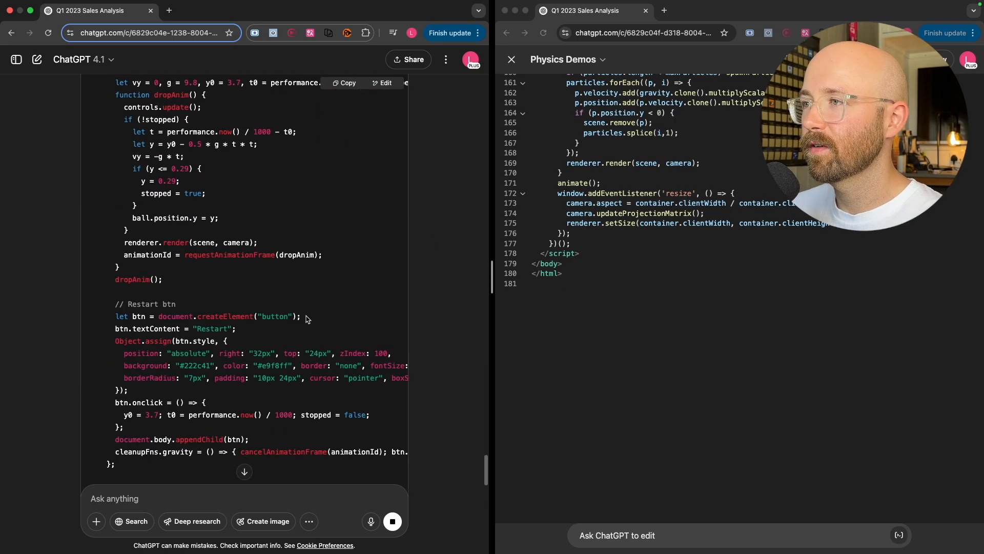
pyautogui.scroll(-3)
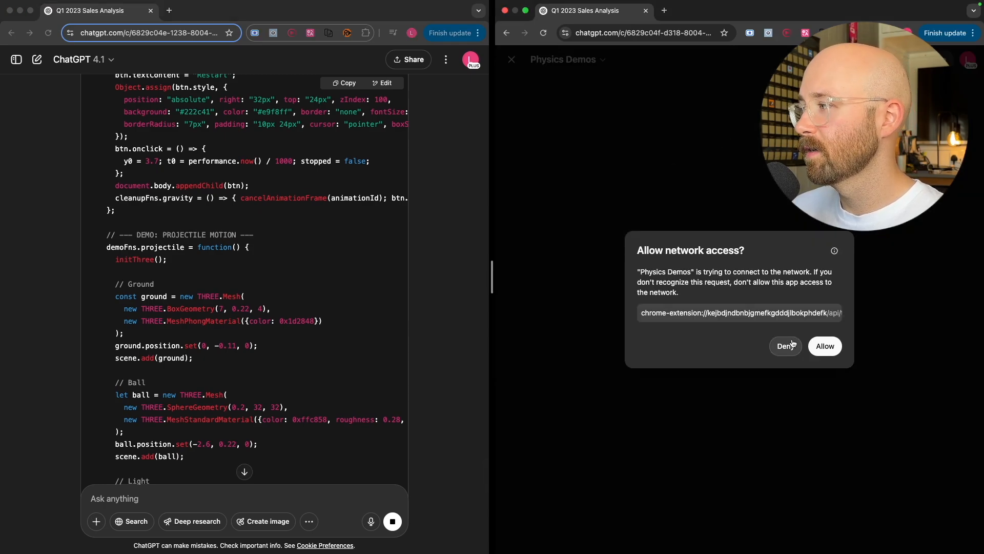
# - Deny network access, preview o4-mini-high's Physics Demos canvas, and maximise its window full-screen
pyautogui.click(786, 346)
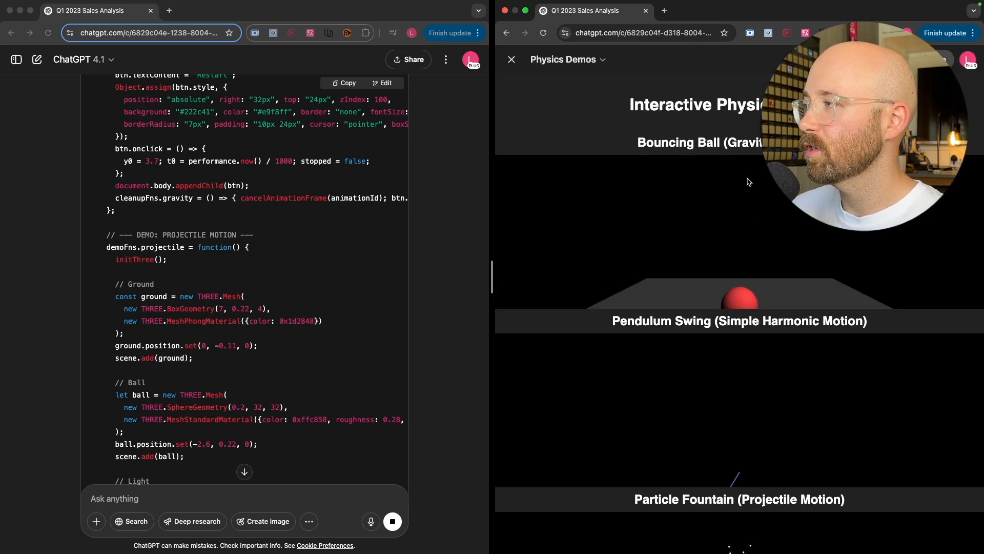
pyautogui.scroll(-3)
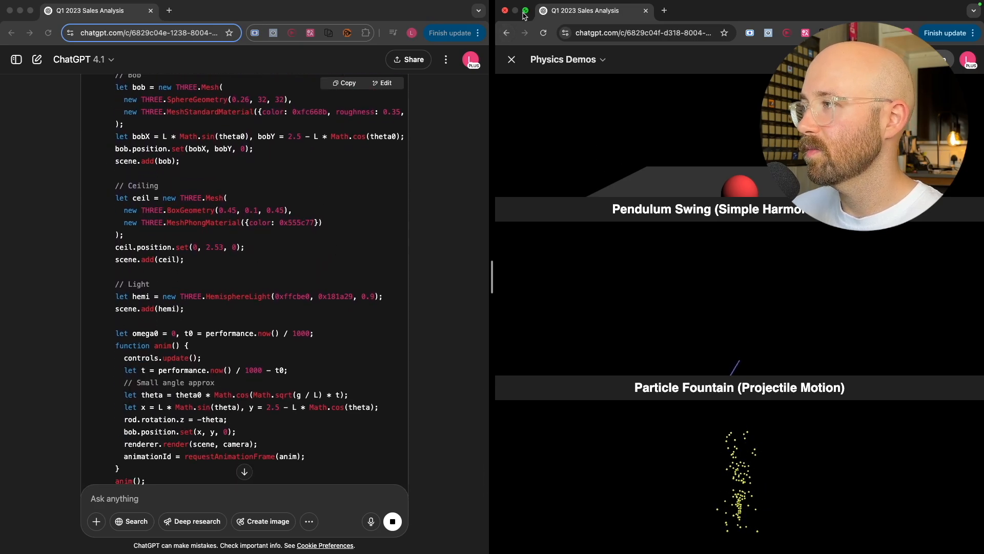
pyautogui.click(525, 11)
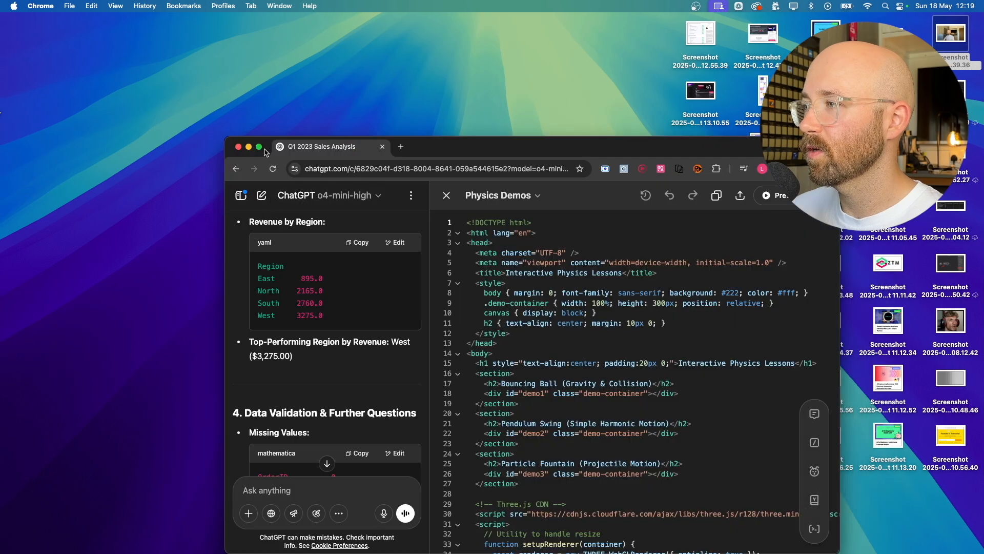
pyautogui.click(258, 146)
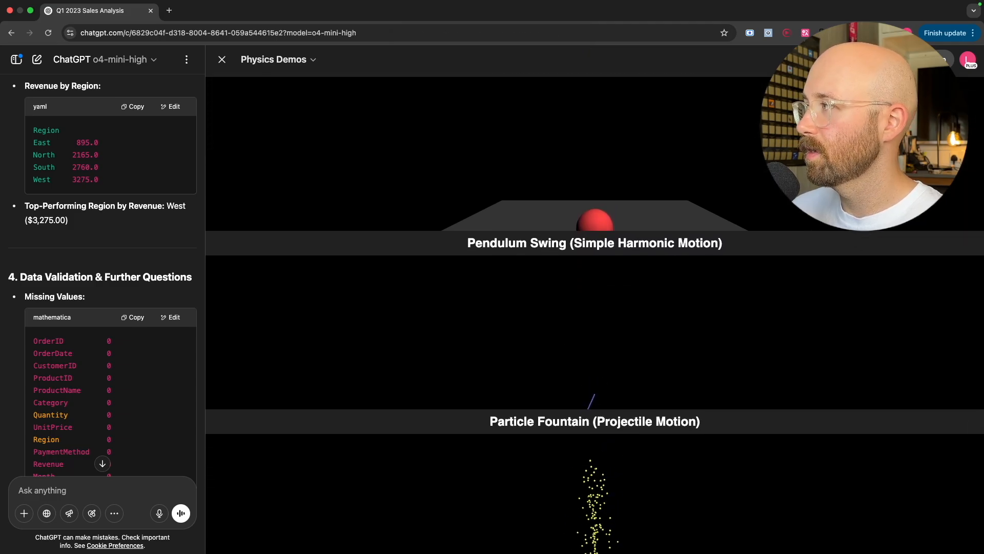
pyautogui.scroll(-3)
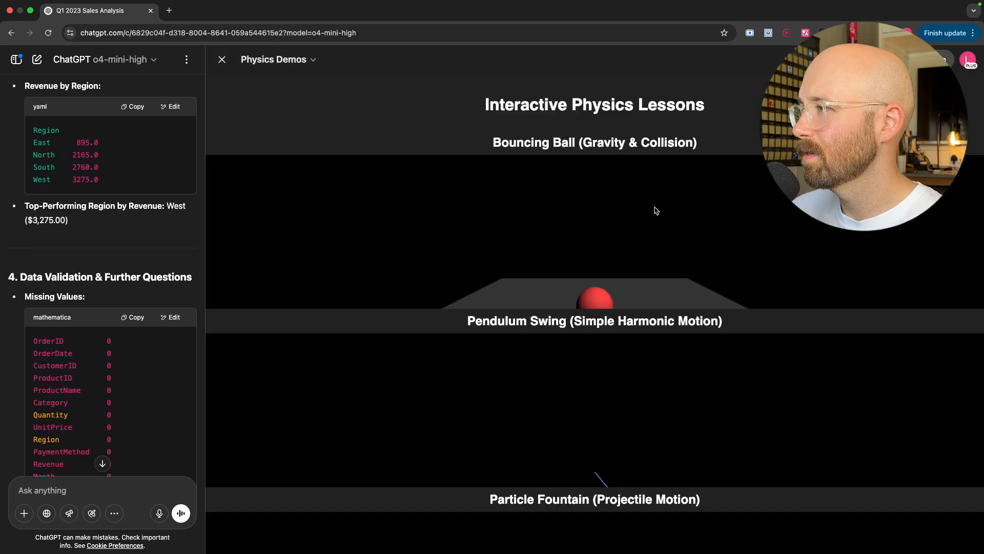
pyautogui.click(650, 11)
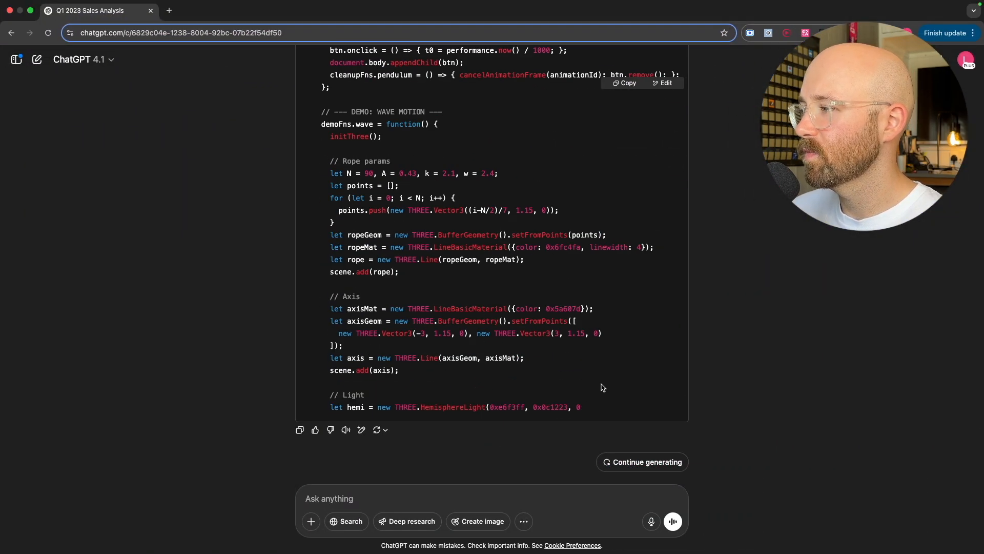
# - Continue GPT-4.1's unfinished response and scroll through the rest of its HTML
pyautogui.click(641, 462)
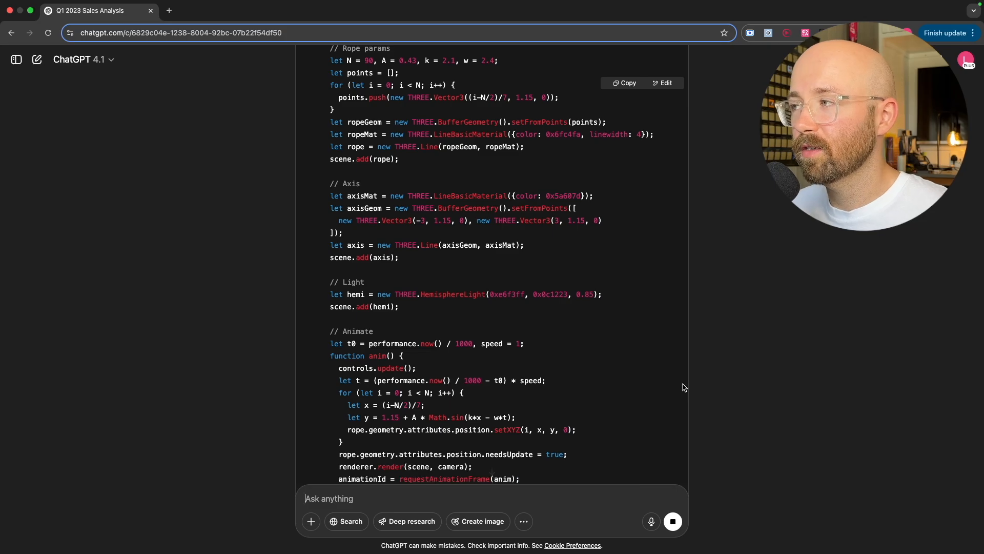
pyautogui.scroll(-3)
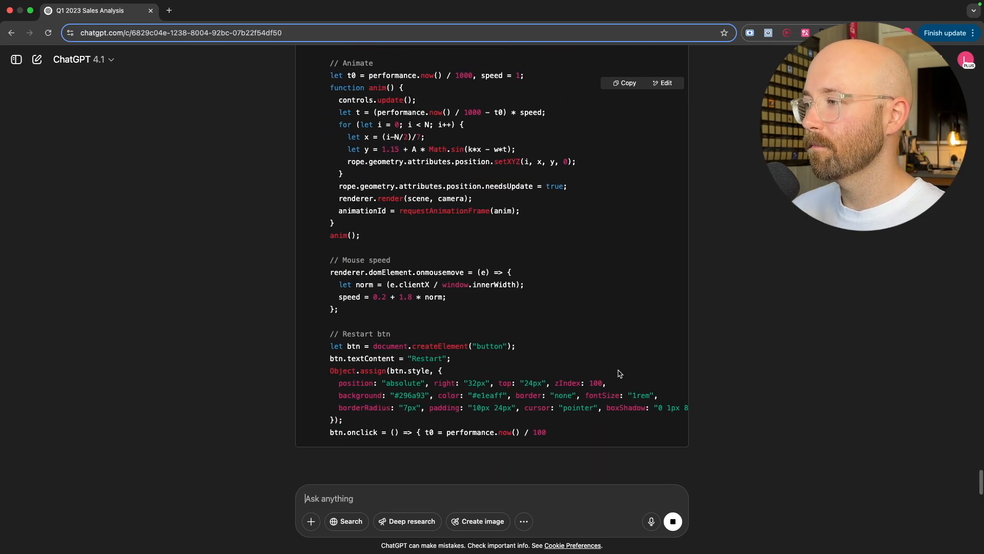
pyautogui.scroll(-3)
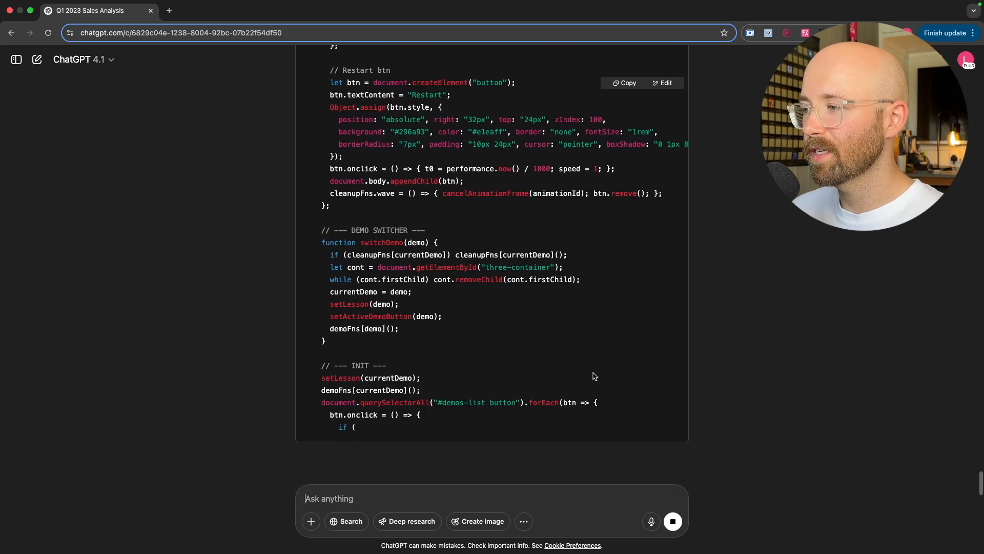
pyautogui.scroll(-3)
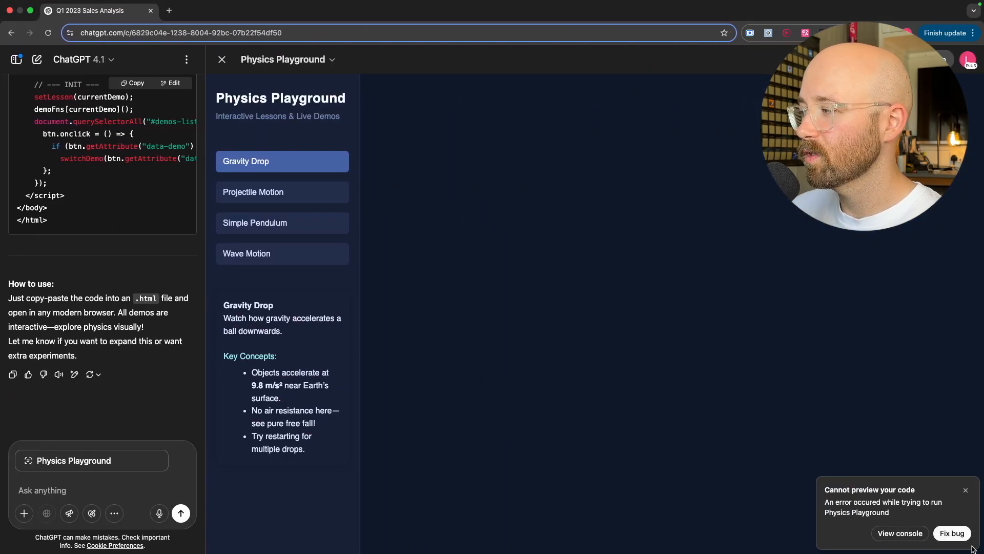
# - Request a Fix bug on GPT-4.1's Physics Playground preview error and read the failed-edit reply
pyautogui.click(951, 533)
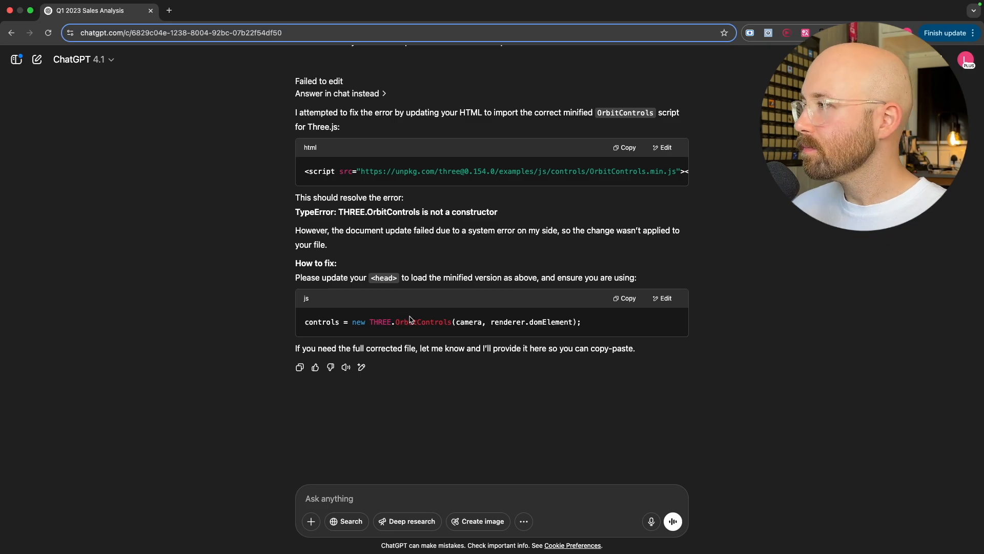
pyautogui.moveTo(427, 315)
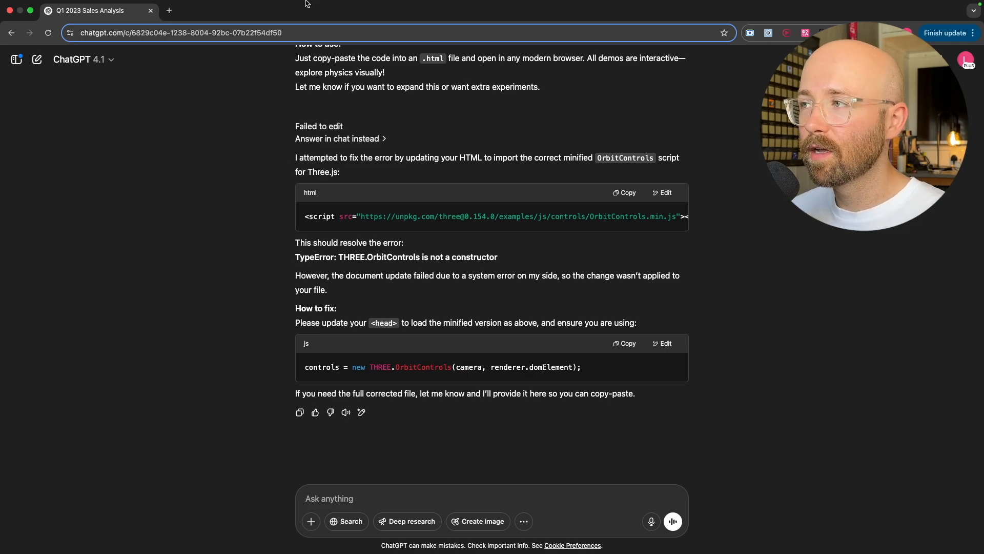
pyautogui.click(84, 59)
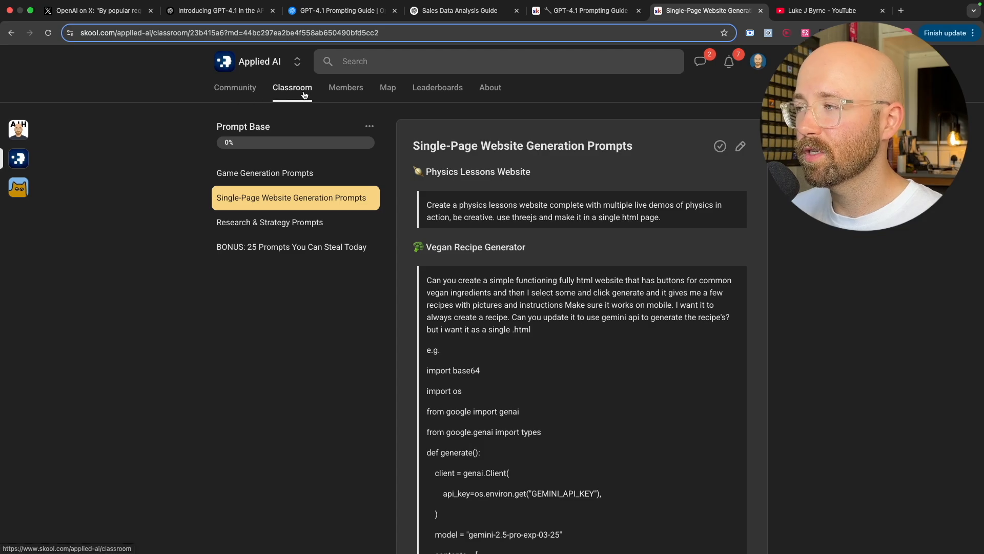
# - Browse Applied AI's AI Foundations course, then the AI Automation Hub classroom
pyautogui.click(292, 87)
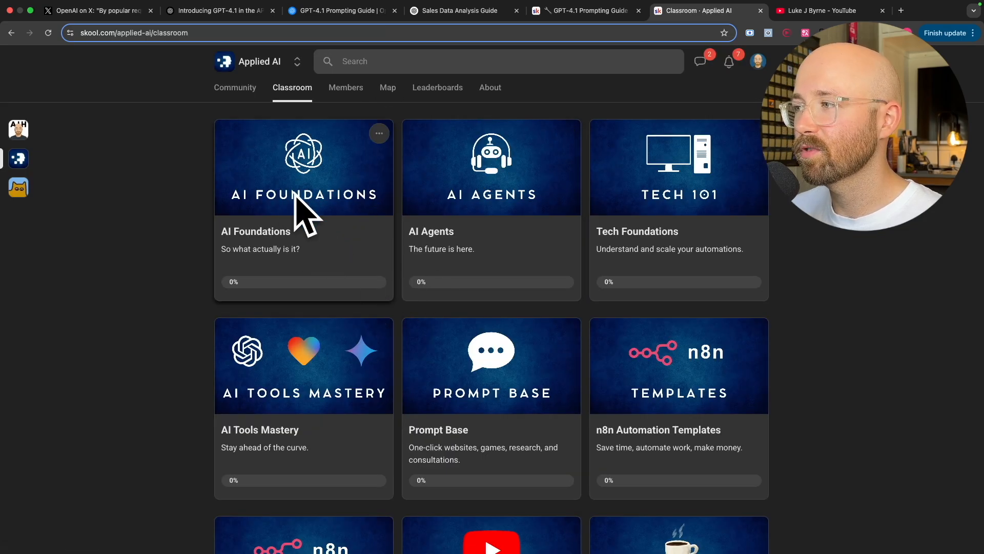
pyautogui.click(303, 167)
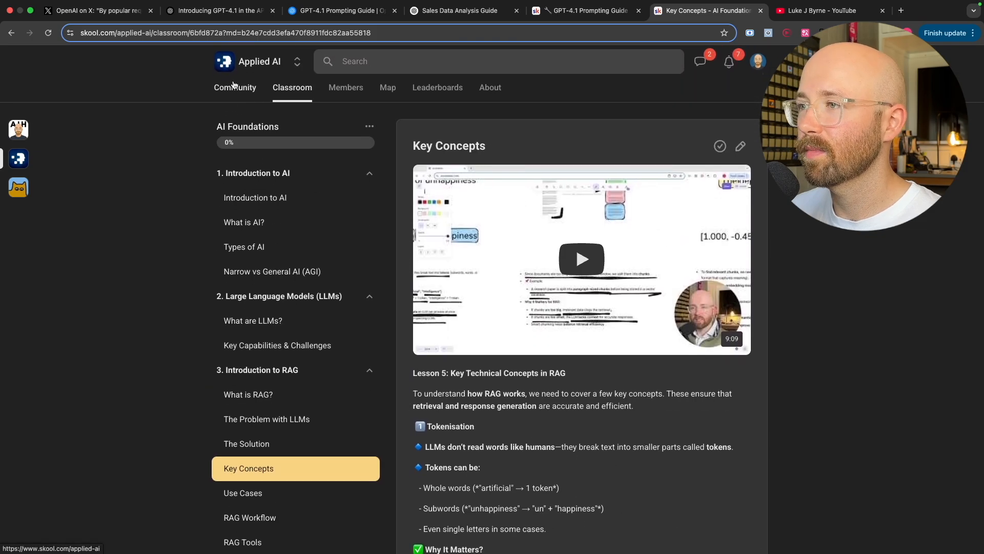
pyautogui.click(234, 87)
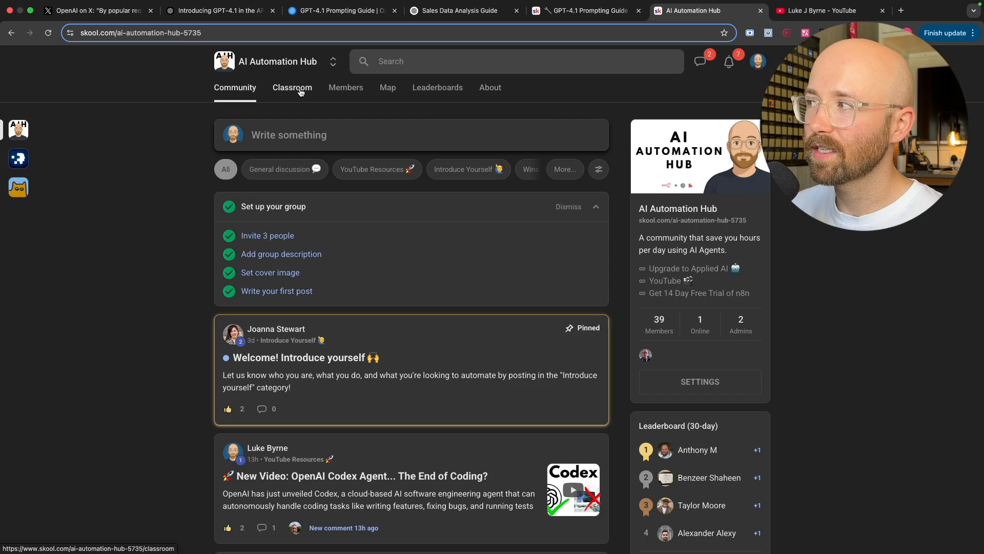
pyautogui.click(292, 87)
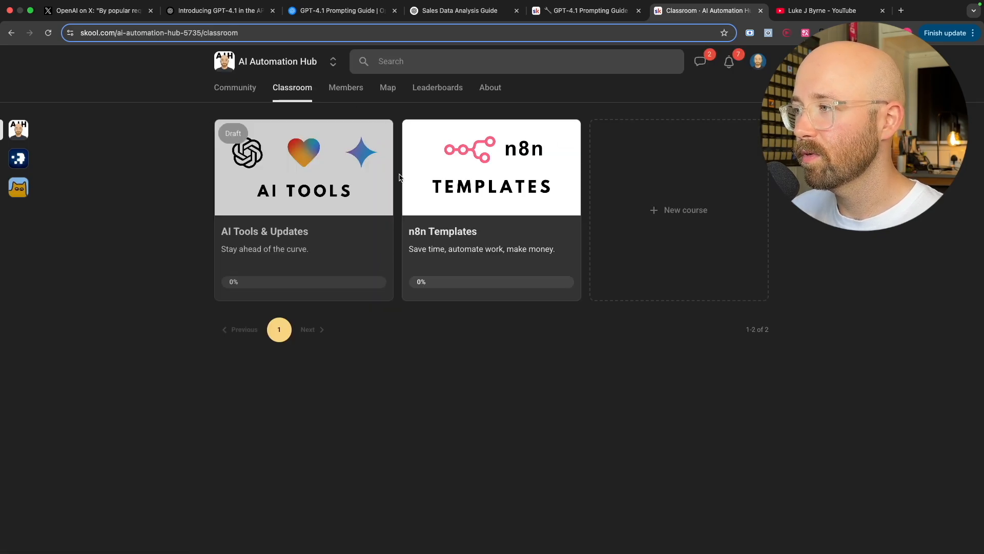
pyautogui.click(822, 11)
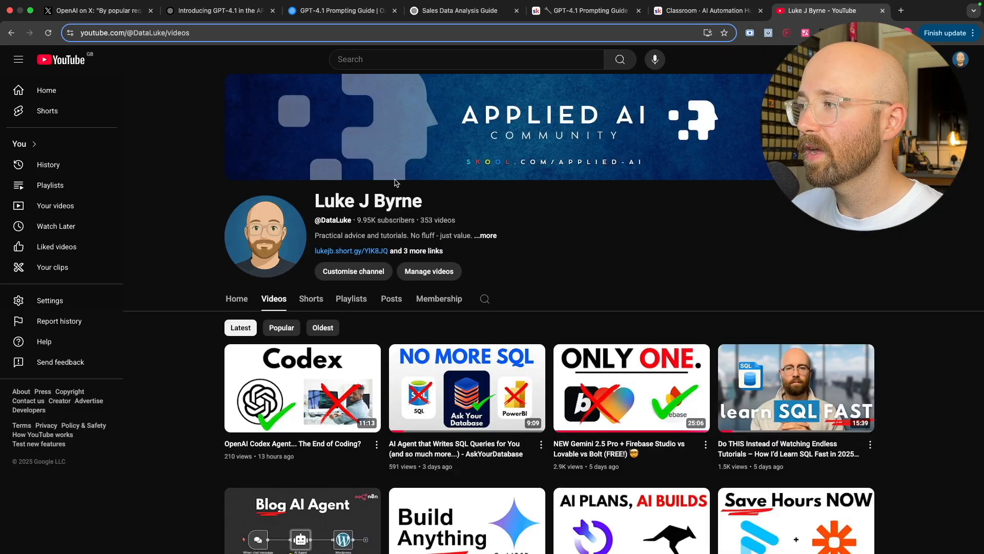
pyautogui.doubleClick(363, 220)
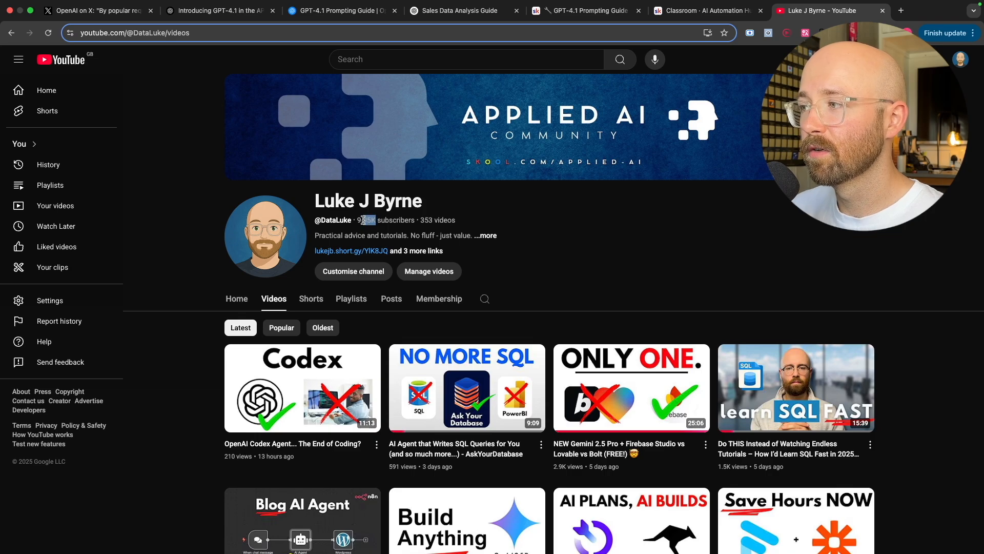
pyautogui.doubleClick(366, 220)
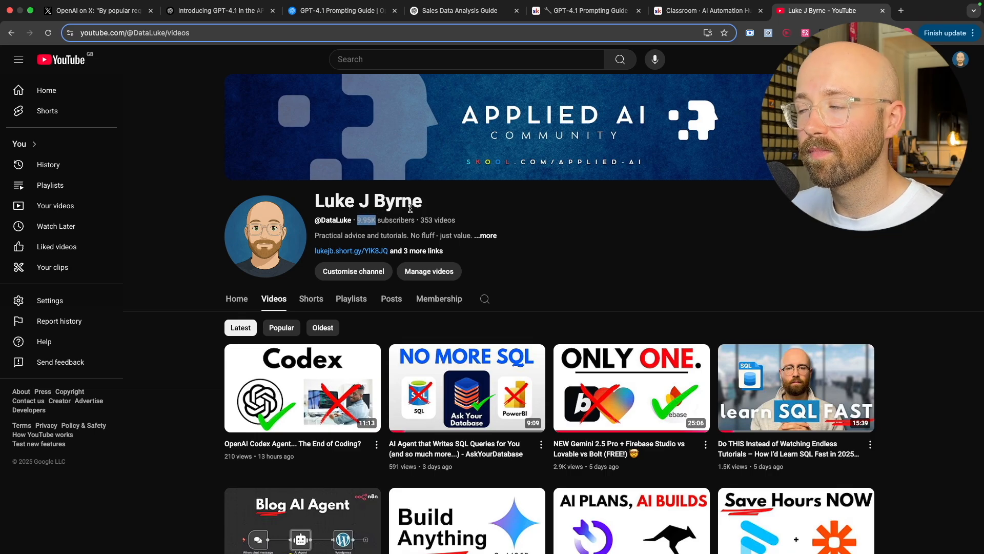